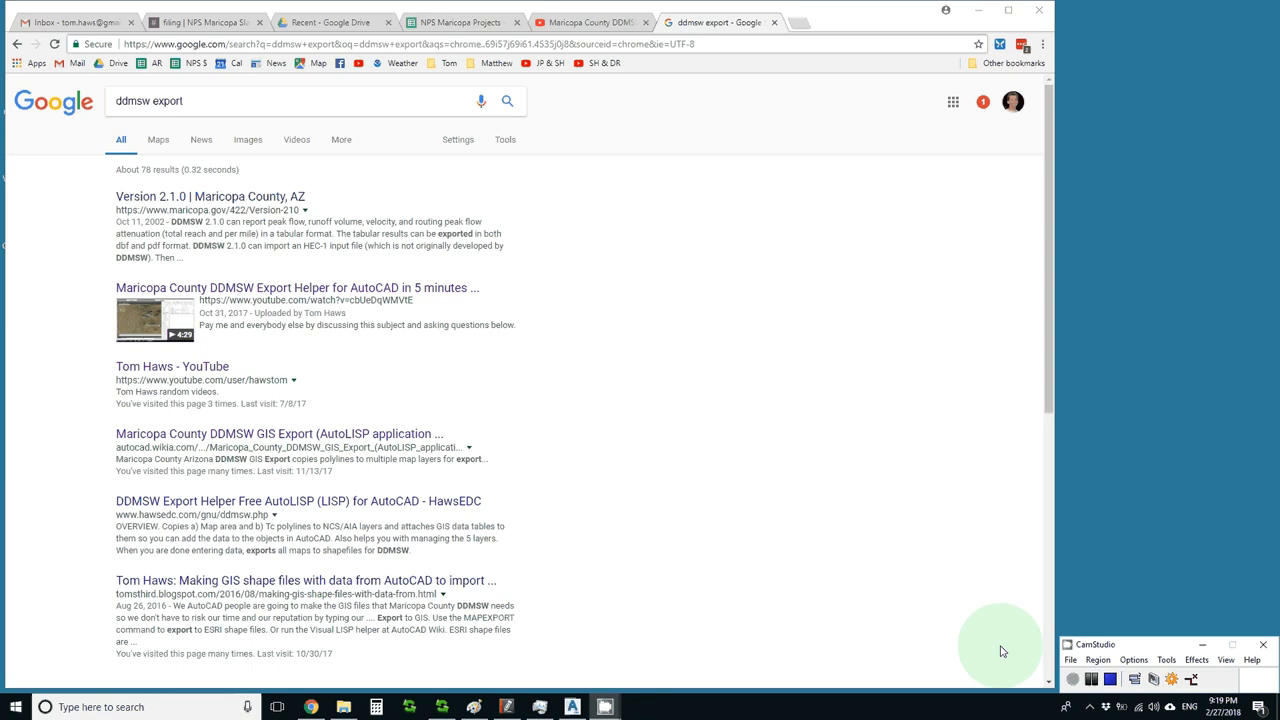
{"action": "mouse_move", "coordinate": [522, 388]}
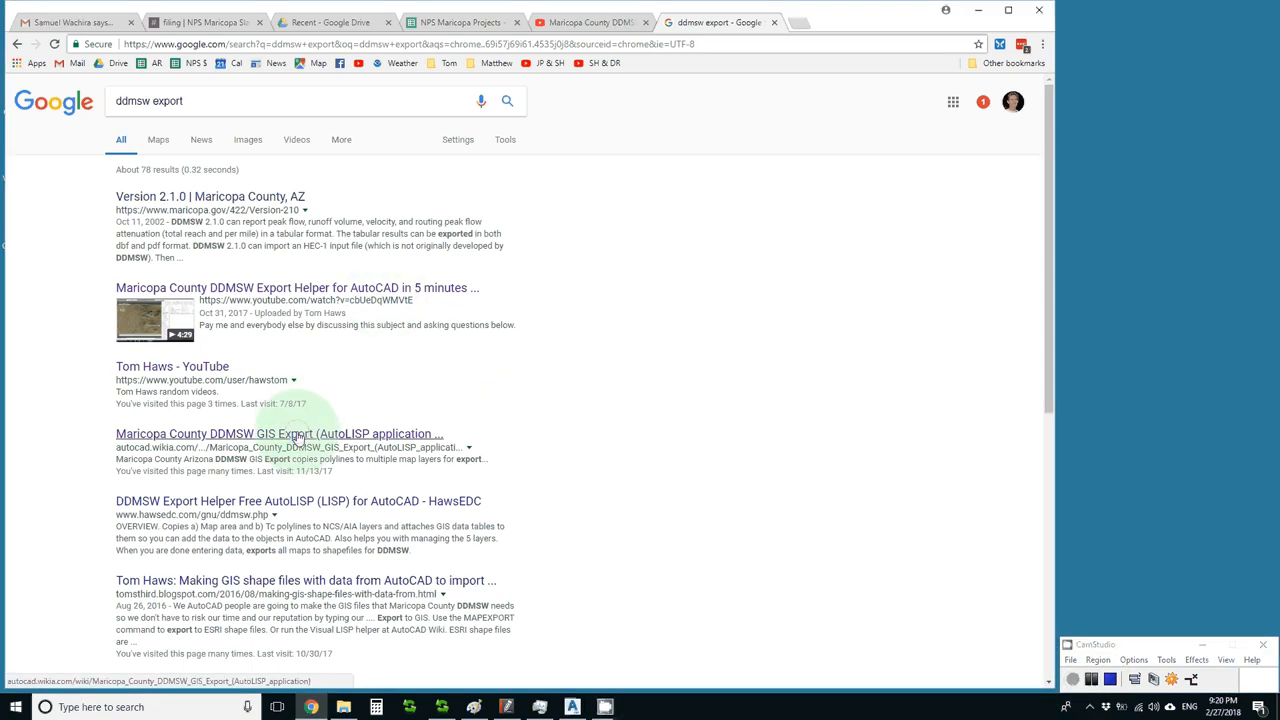
From the DDMSW GIS Export wiki, reach the HawsEDC page and save ddmsw.lsp to the Desktop
{"action": "left_click", "coordinate": [280, 432]}
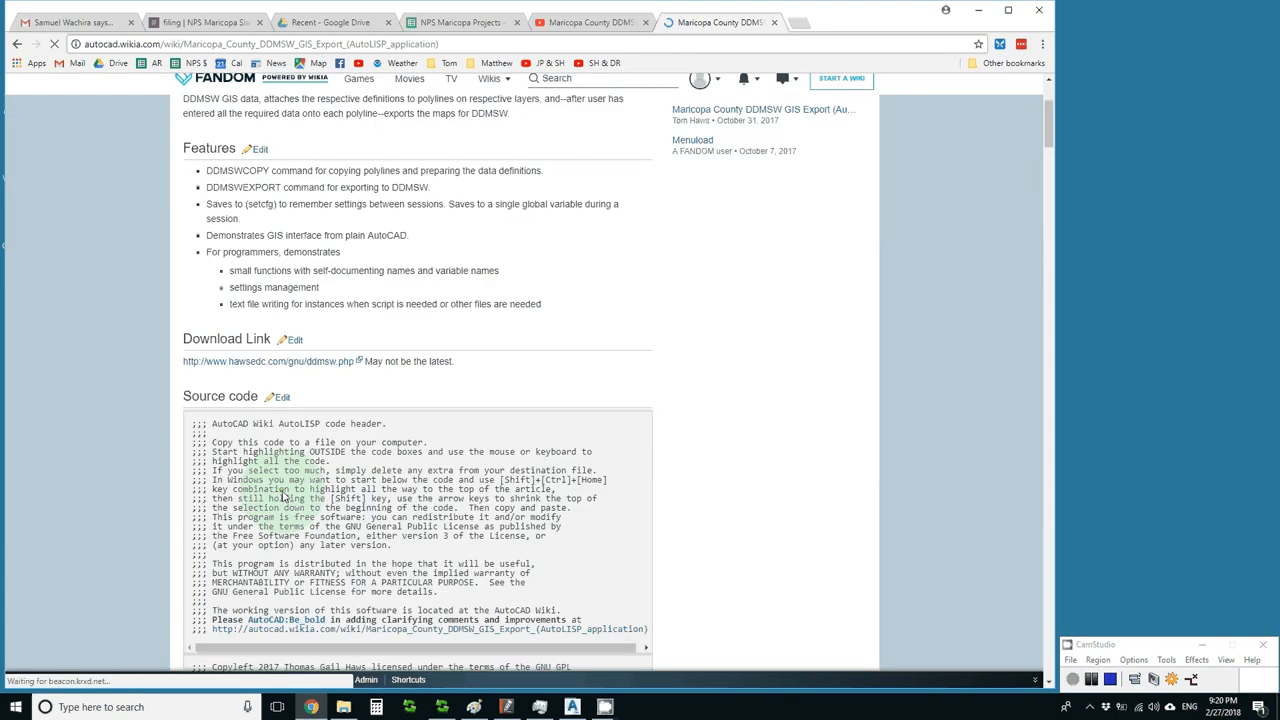
{"action": "scroll", "scroll_direction": "down", "scroll_amount": 3}
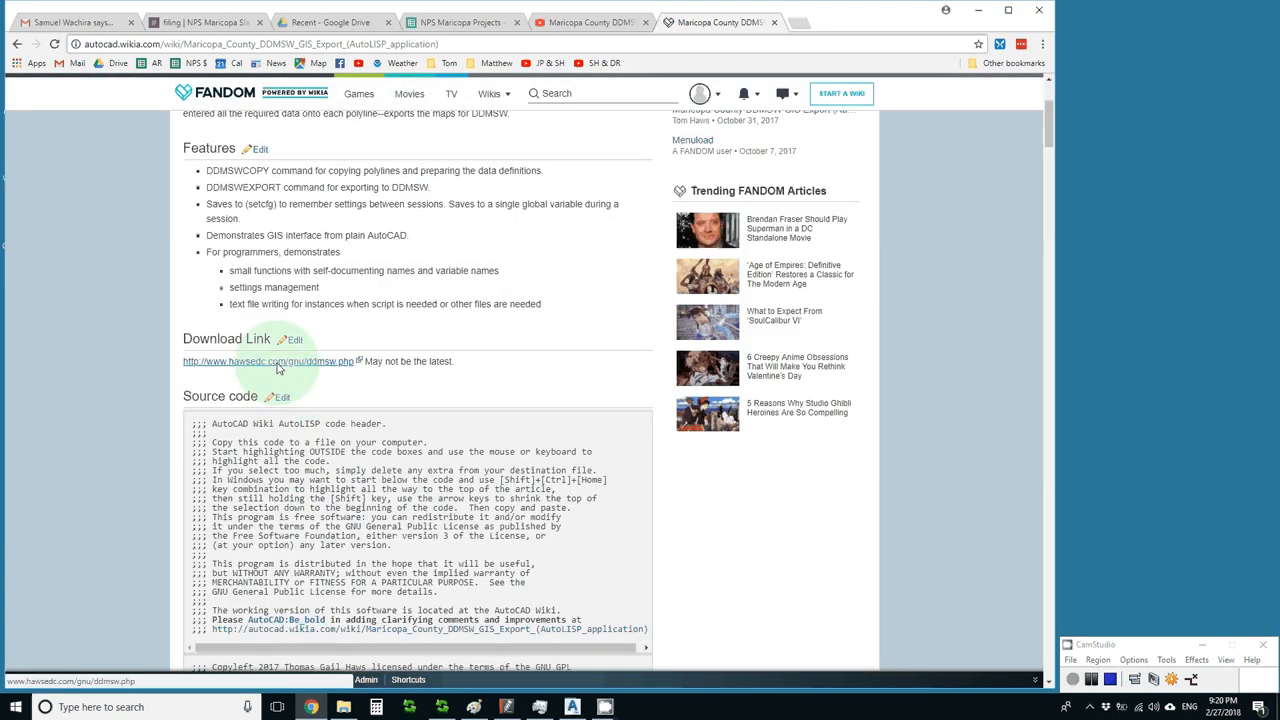
{"action": "left_click", "coordinate": [268, 360]}
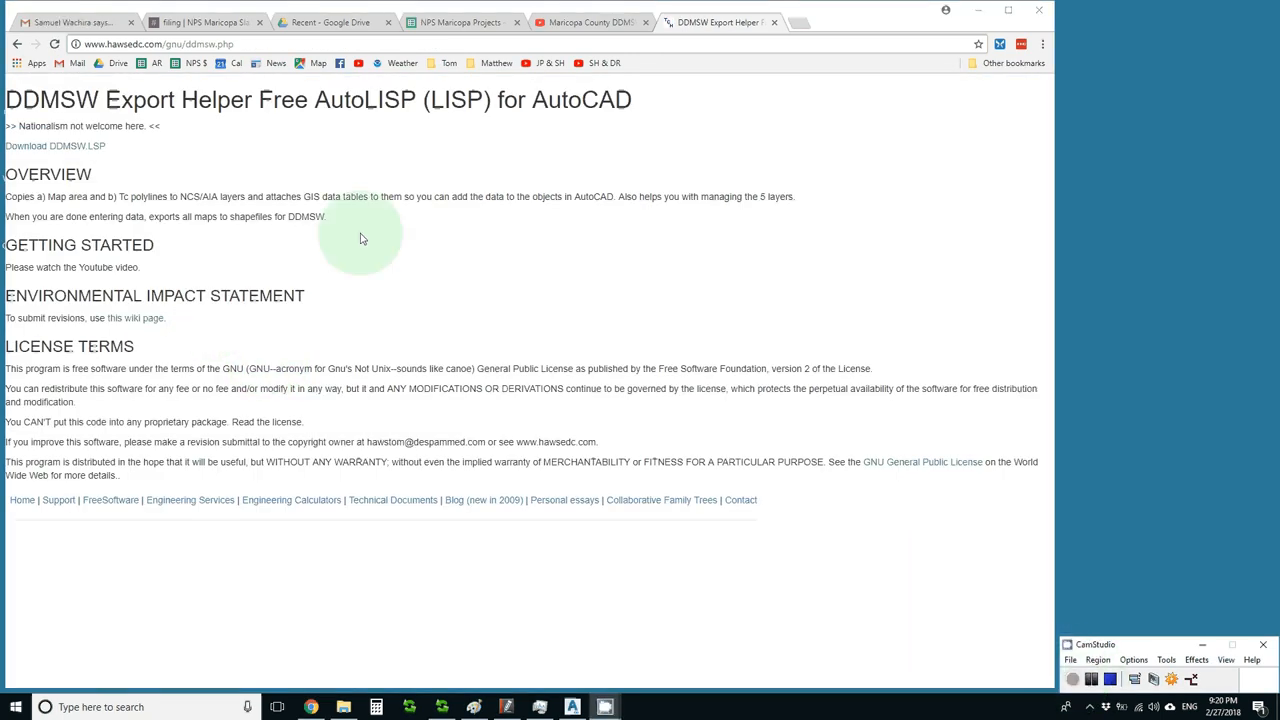
{"action": "right_click", "coordinate": [56, 146]}
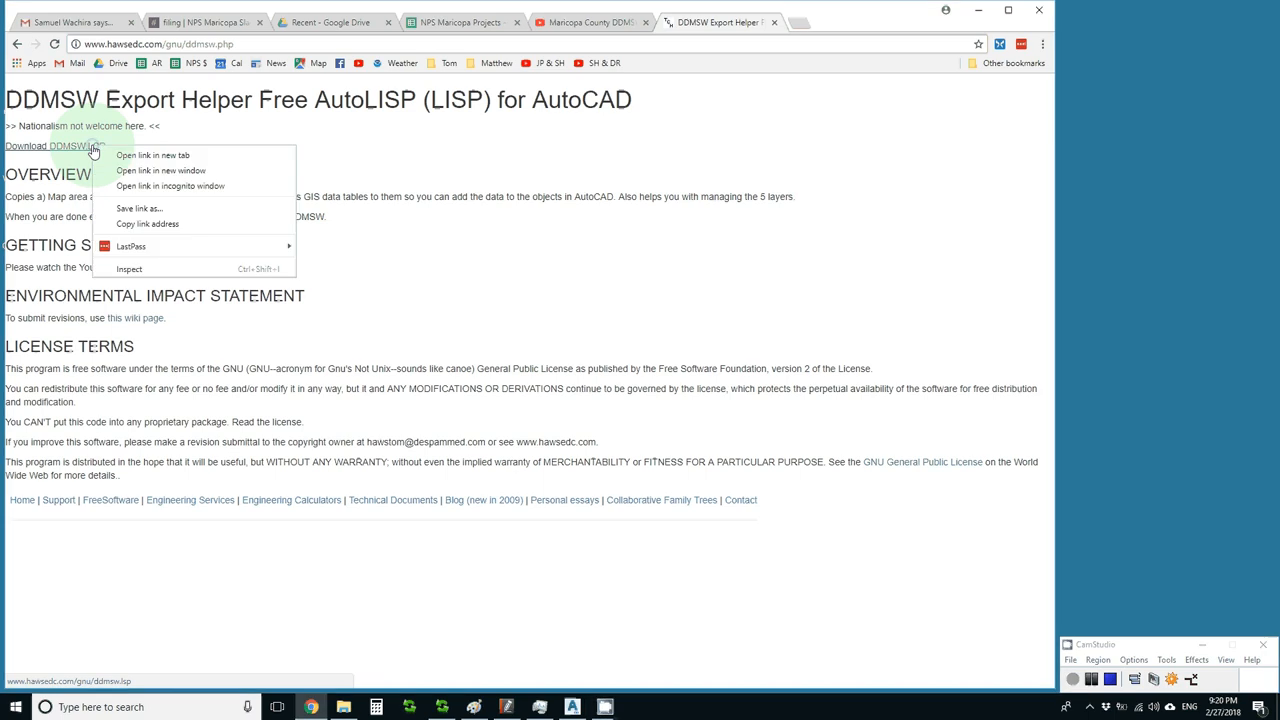
{"action": "mouse_move", "coordinate": [140, 208]}
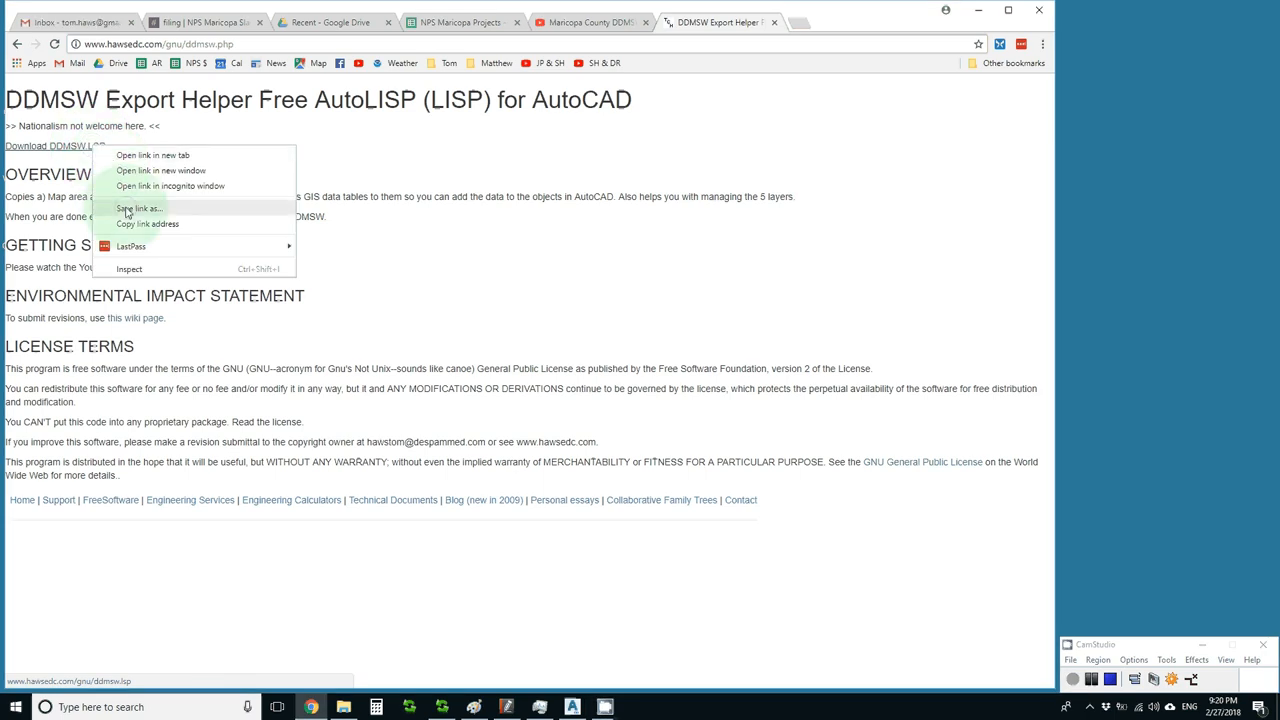
{"action": "left_click", "coordinate": [140, 208]}
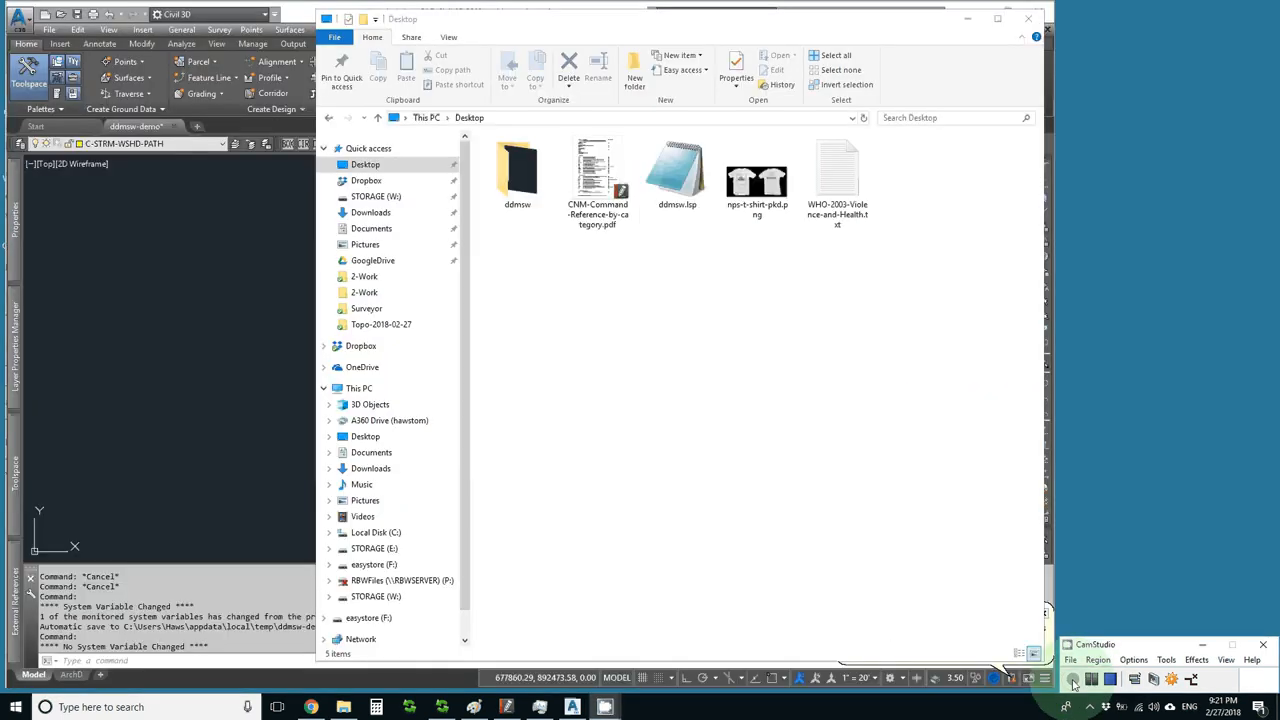
Drop ddmsw.lsp into the watershed drawing and accept its export-process warning
{"action": "left_click", "coordinate": [676, 172]}
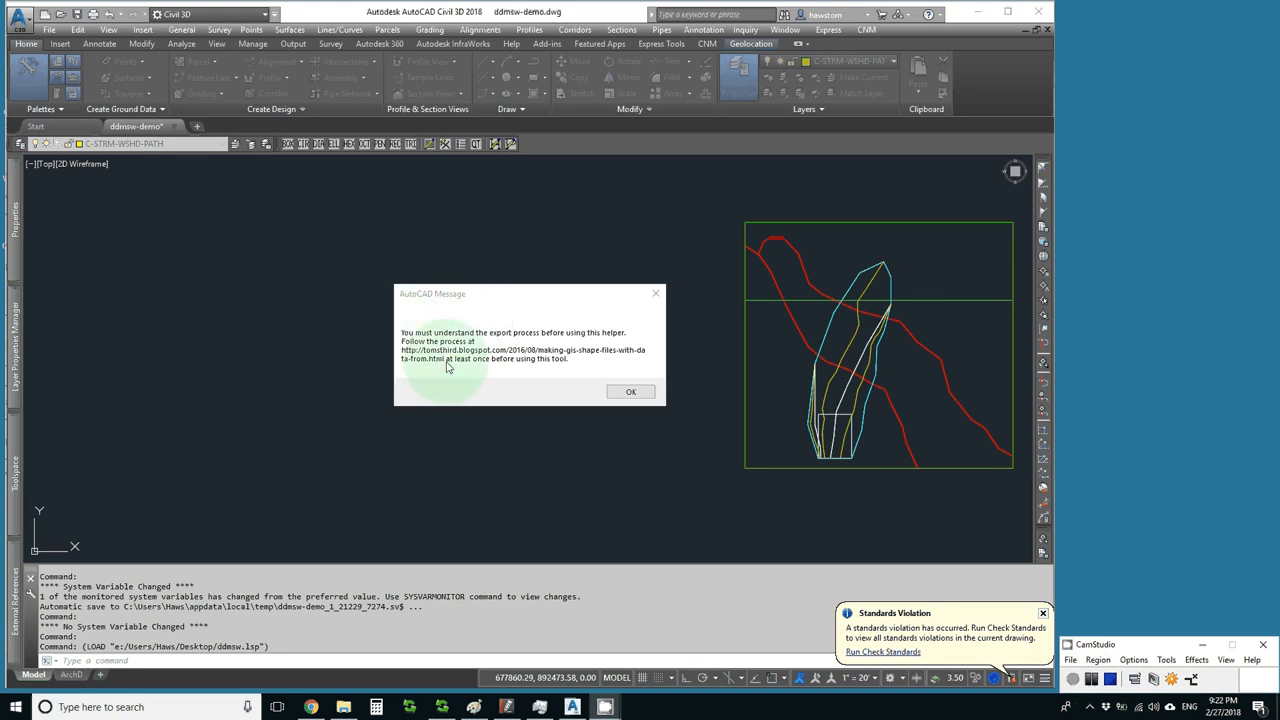
{"action": "mouse_move", "coordinate": [500, 376]}
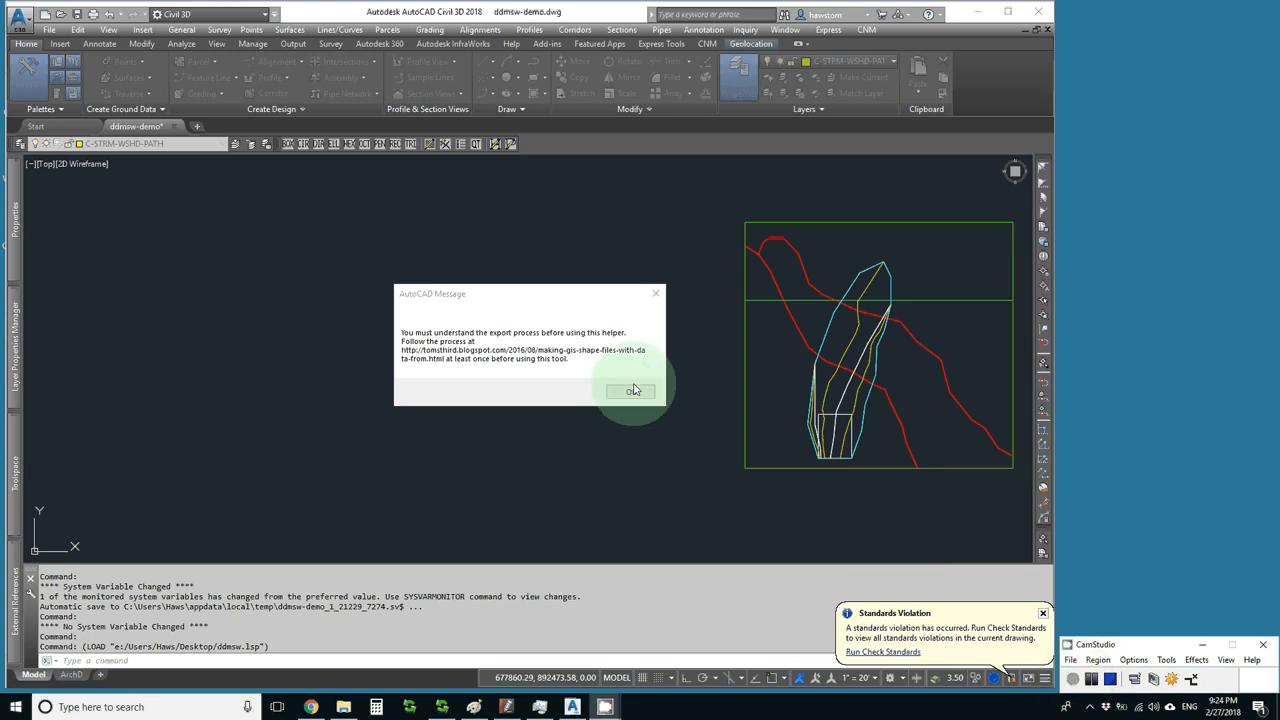
{"action": "left_click", "coordinate": [632, 390]}
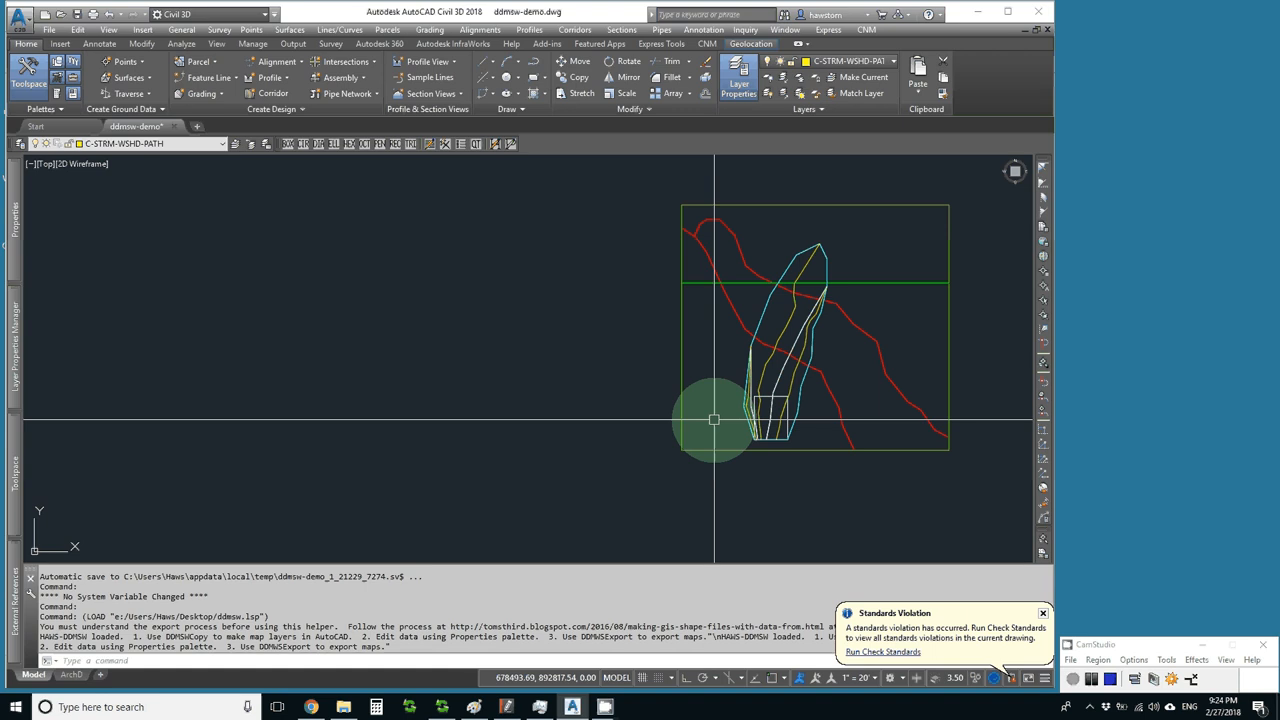
Cancel the pending selection and show the Layer Properties Manager with the C-STRM layers
{"action": "left_click", "coordinate": [712, 420]}
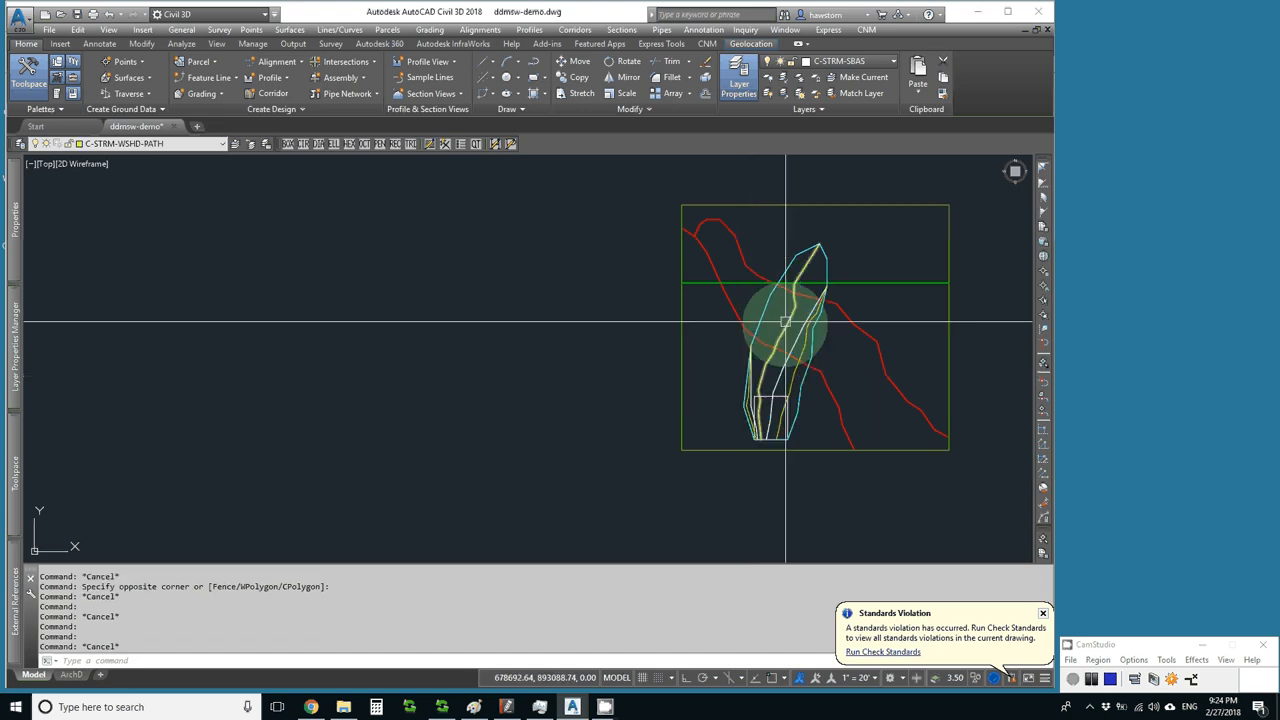
{"action": "right_click", "coordinate": [784, 328]}
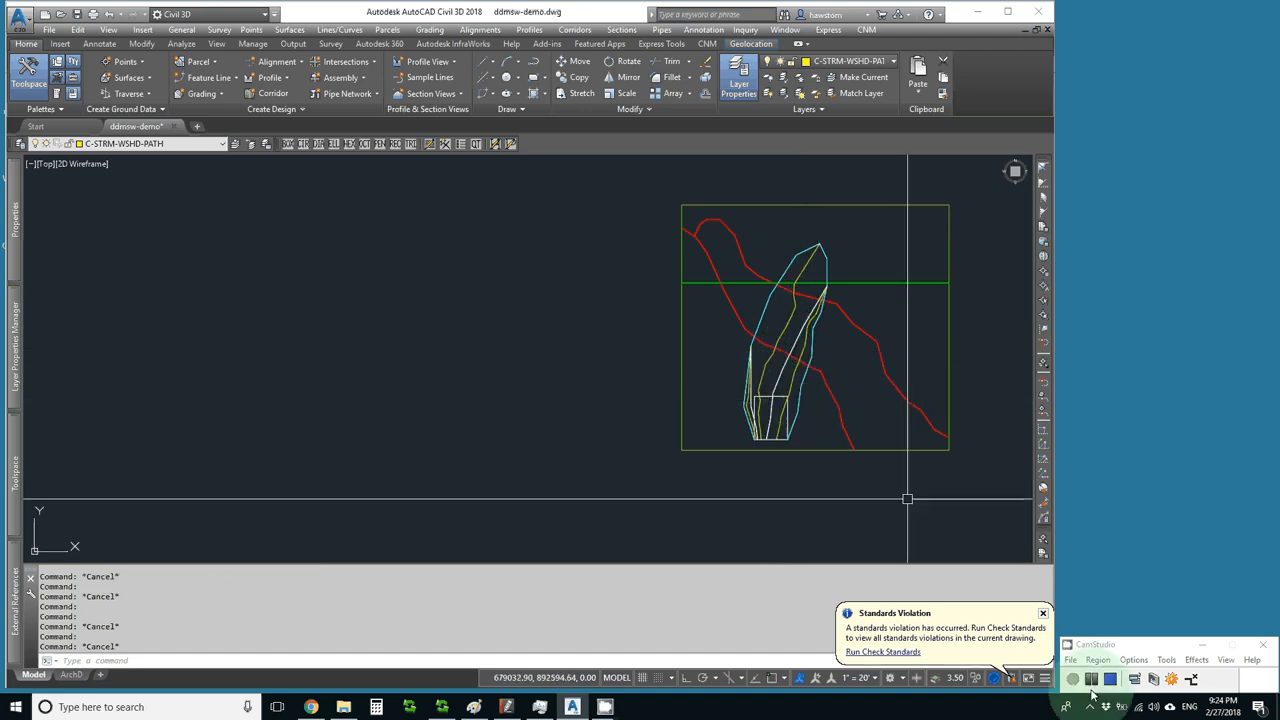
{"action": "left_click", "coordinate": [738, 84]}
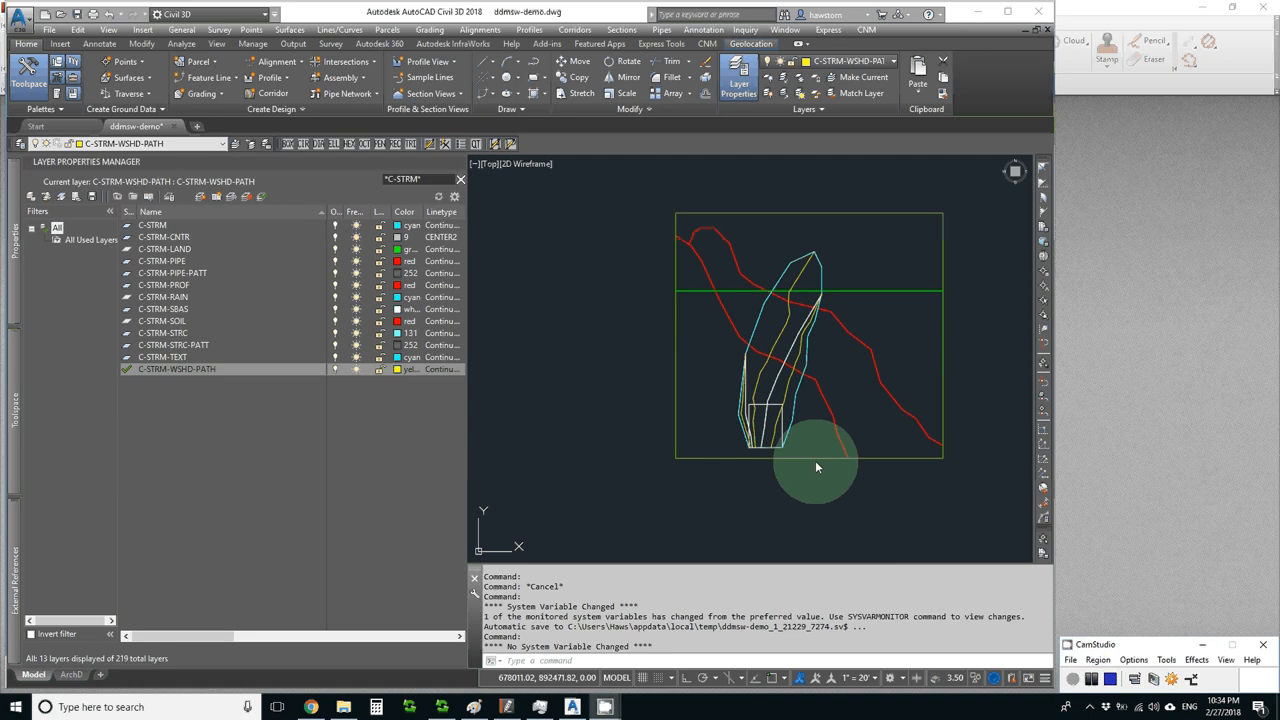
{"action": "mouse_move", "coordinate": [720, 486]}
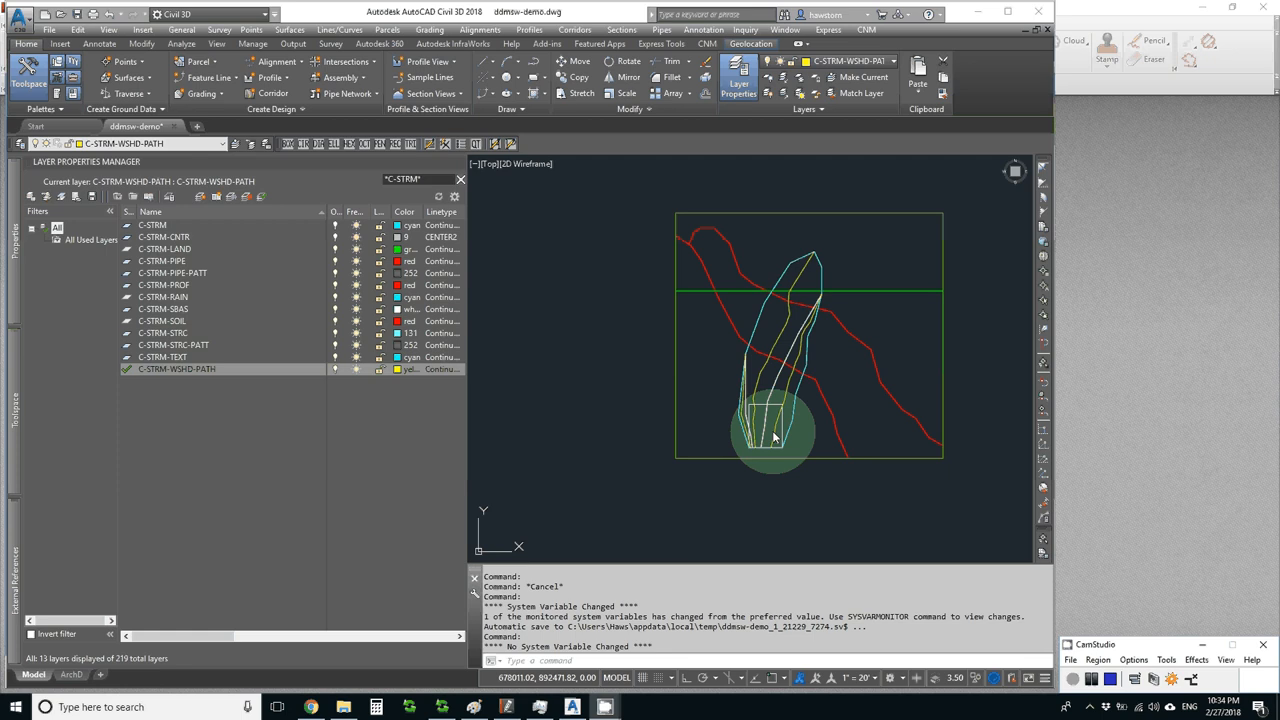
{"action": "mouse_move", "coordinate": [756, 468]}
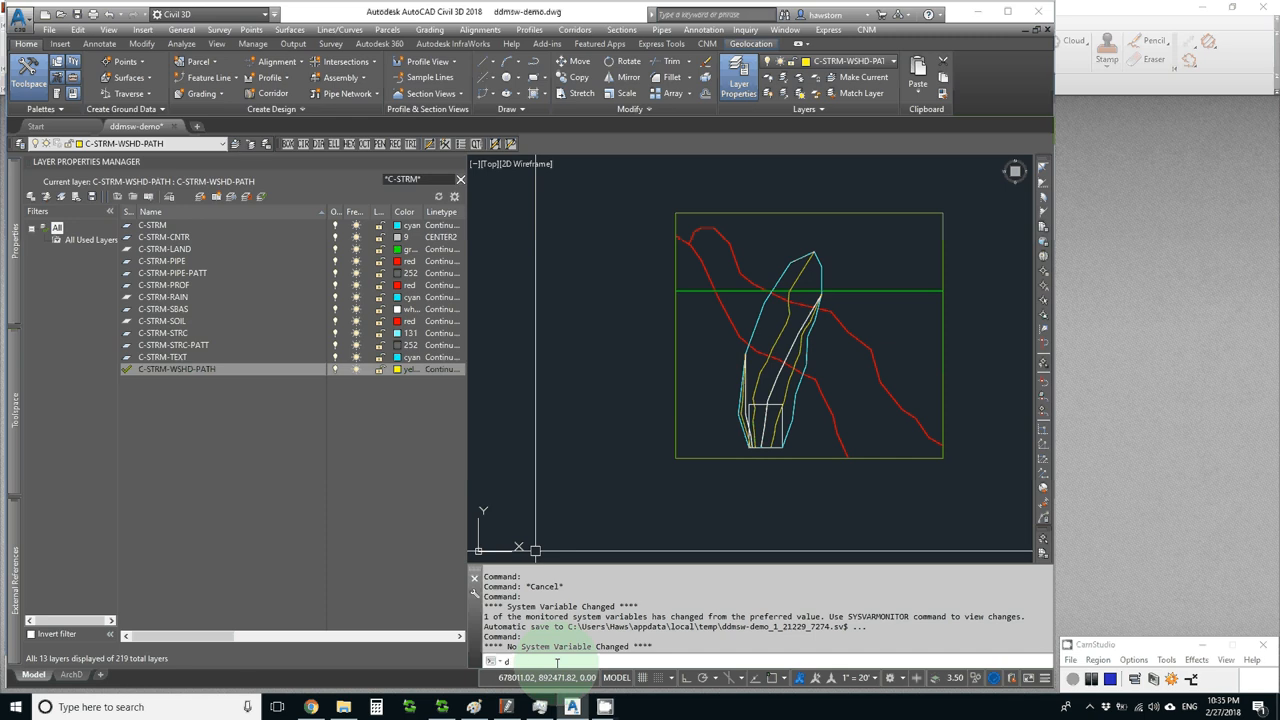
Run the DDMSW command so it defines its object data and asks for a map type
{"action": "type", "text": "ddmsw"}
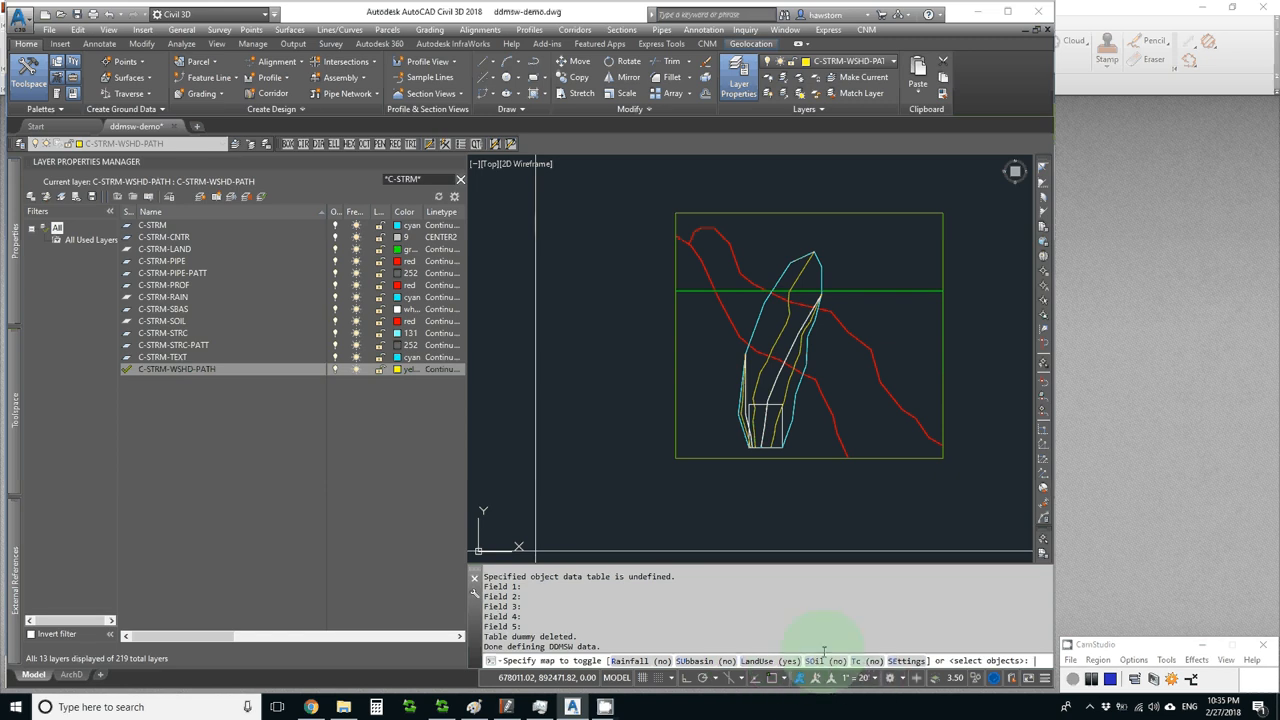
Copy the two land-use polylines onto the DDMSW land-use layer with Landuse data attached
{"action": "left_click", "coordinate": [756, 660]}
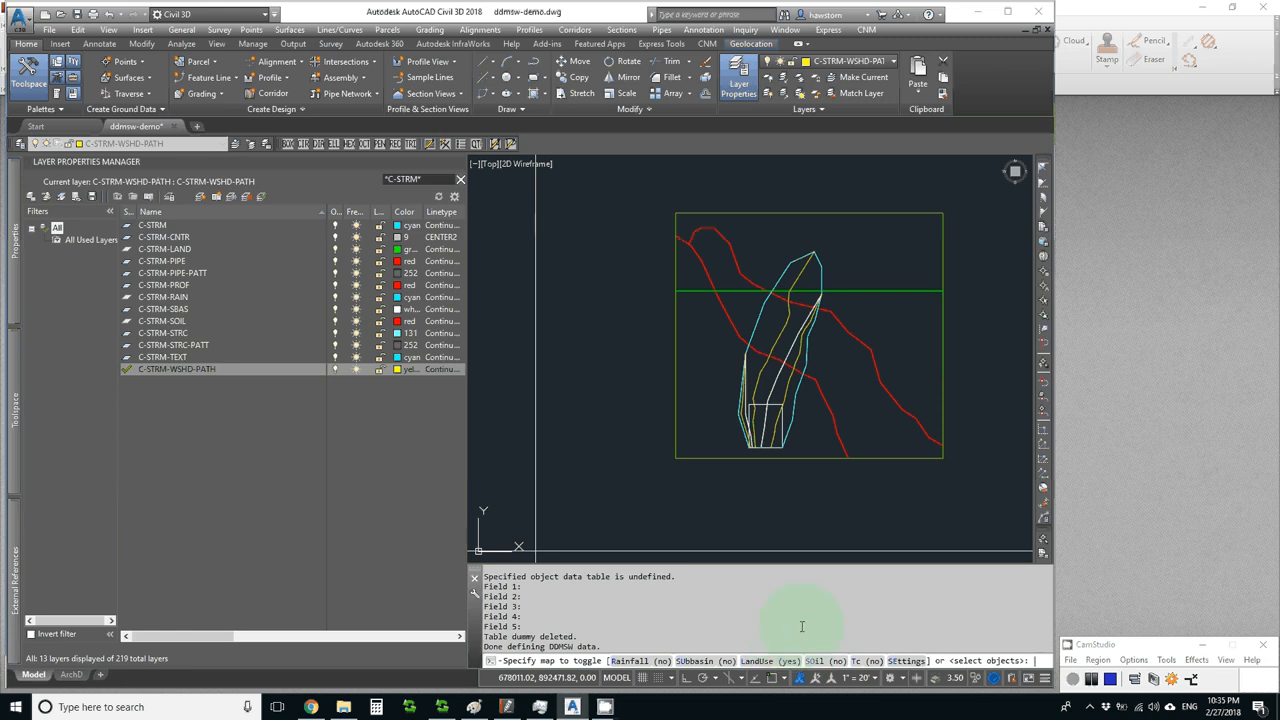
{"action": "mouse_move", "coordinate": [890, 360]}
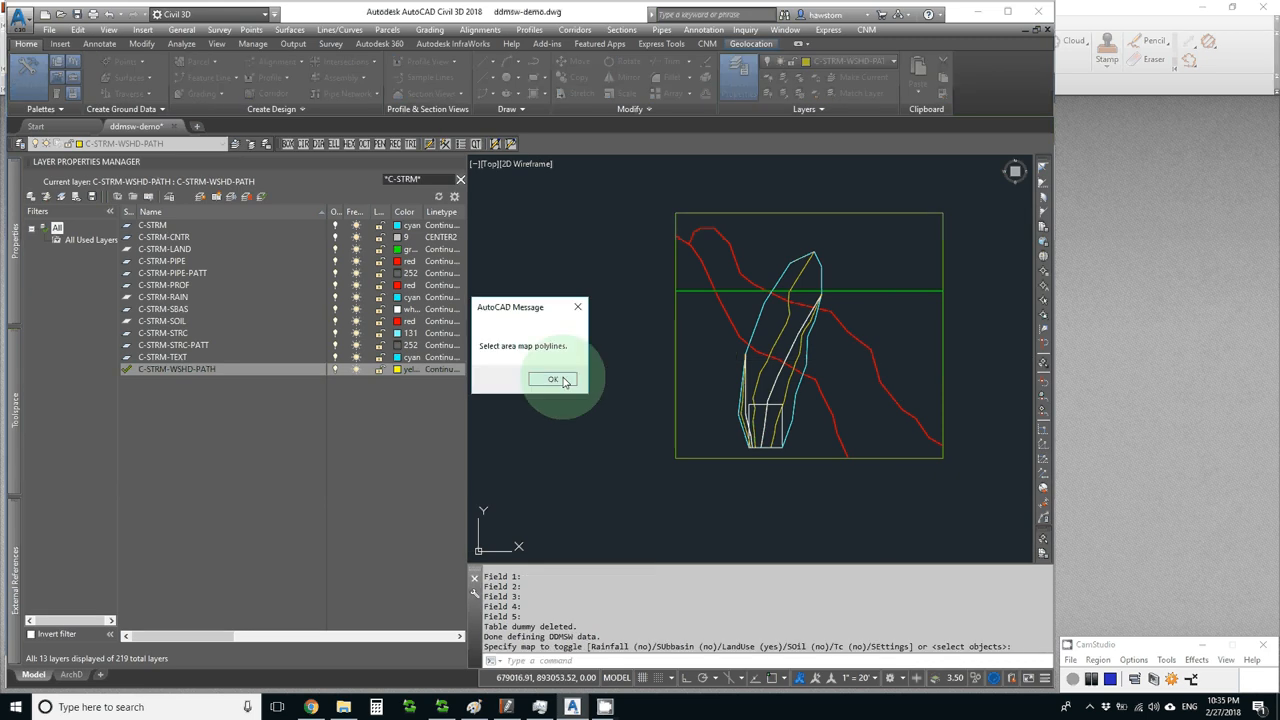
{"action": "left_click", "coordinate": [552, 380]}
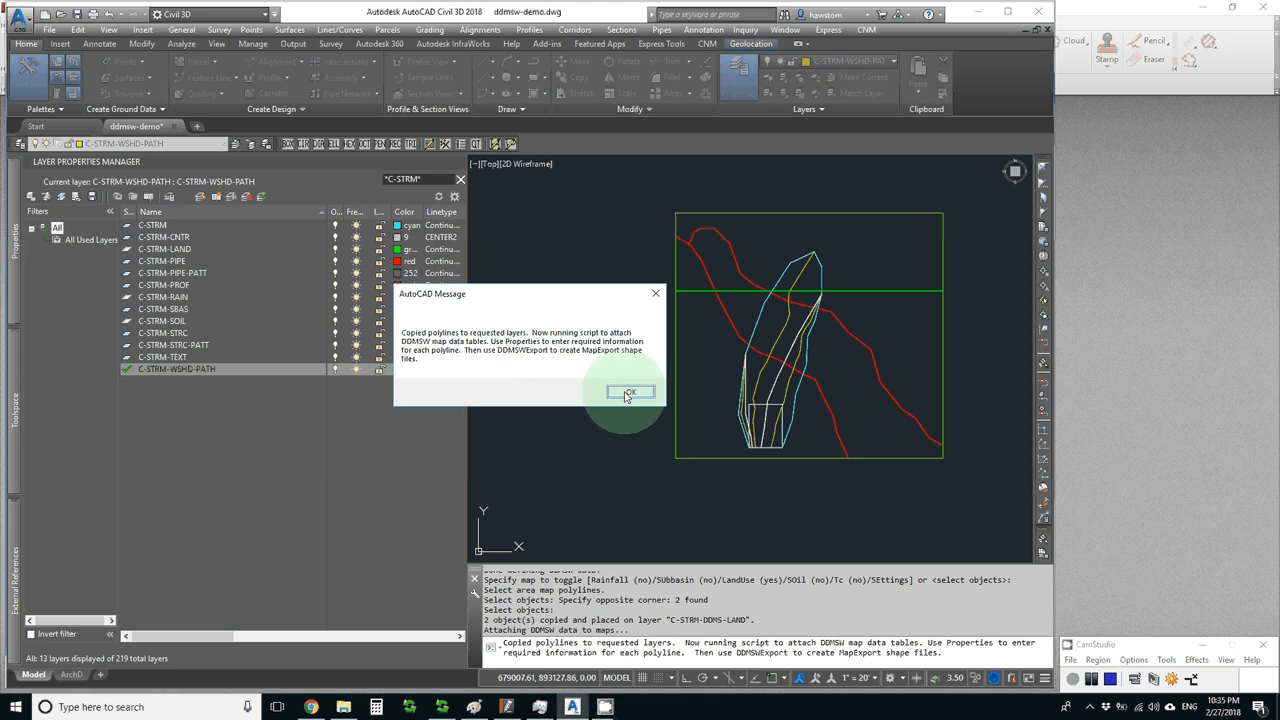
{"action": "left_click", "coordinate": [624, 392]}
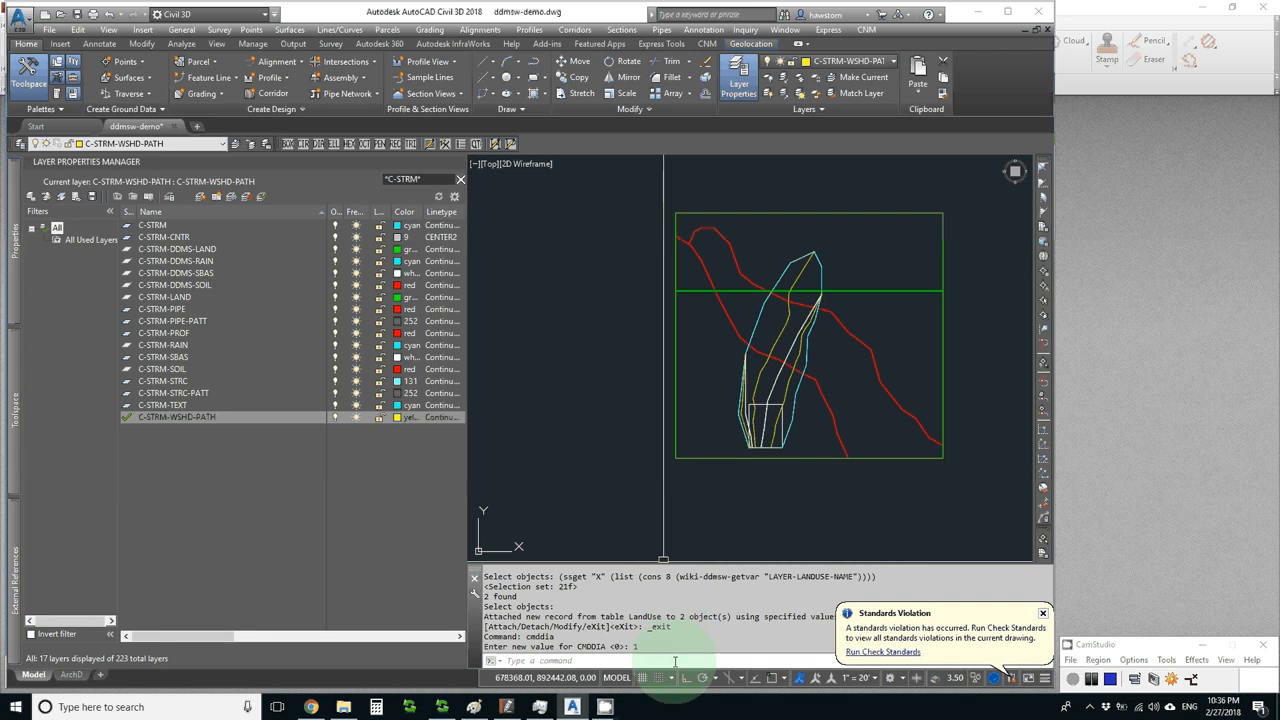
Run DDMSWCOPY with the Subbasin map toggled, then abandon it after the layer-modification error
{"action": "type", "text": "DDMSWCOPY"}
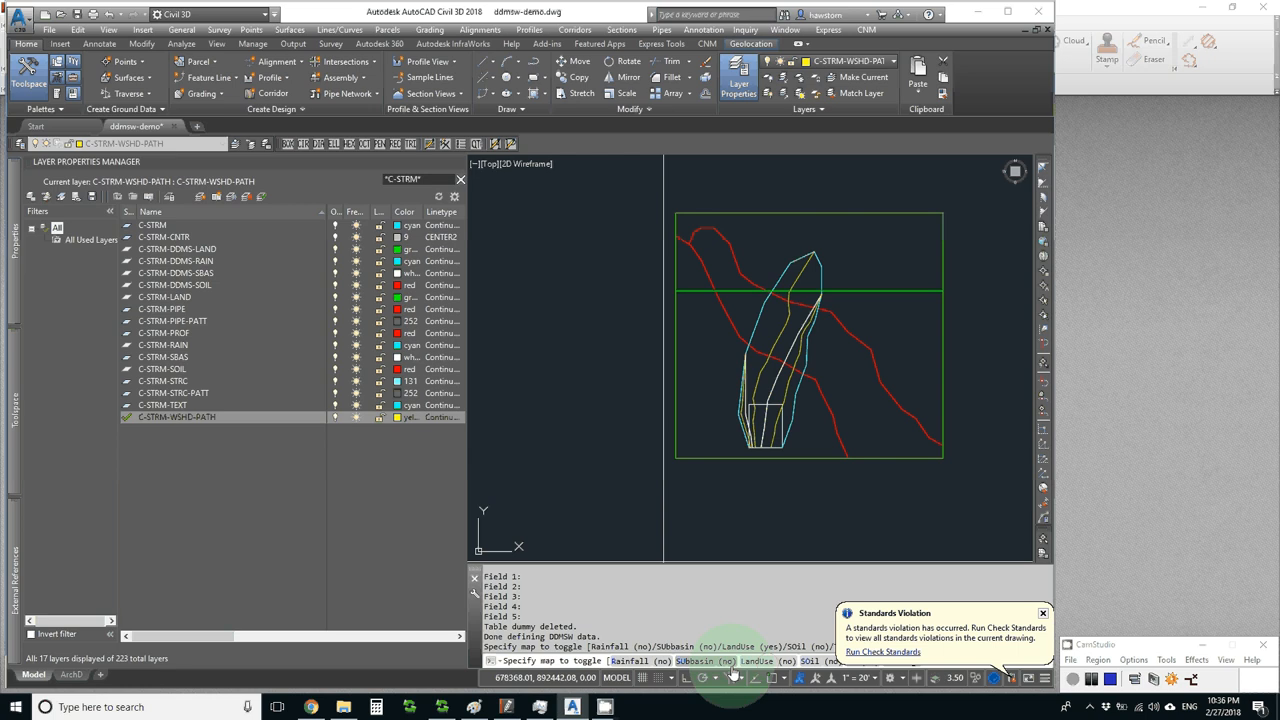
{"action": "left_click", "coordinate": [810, 440]}
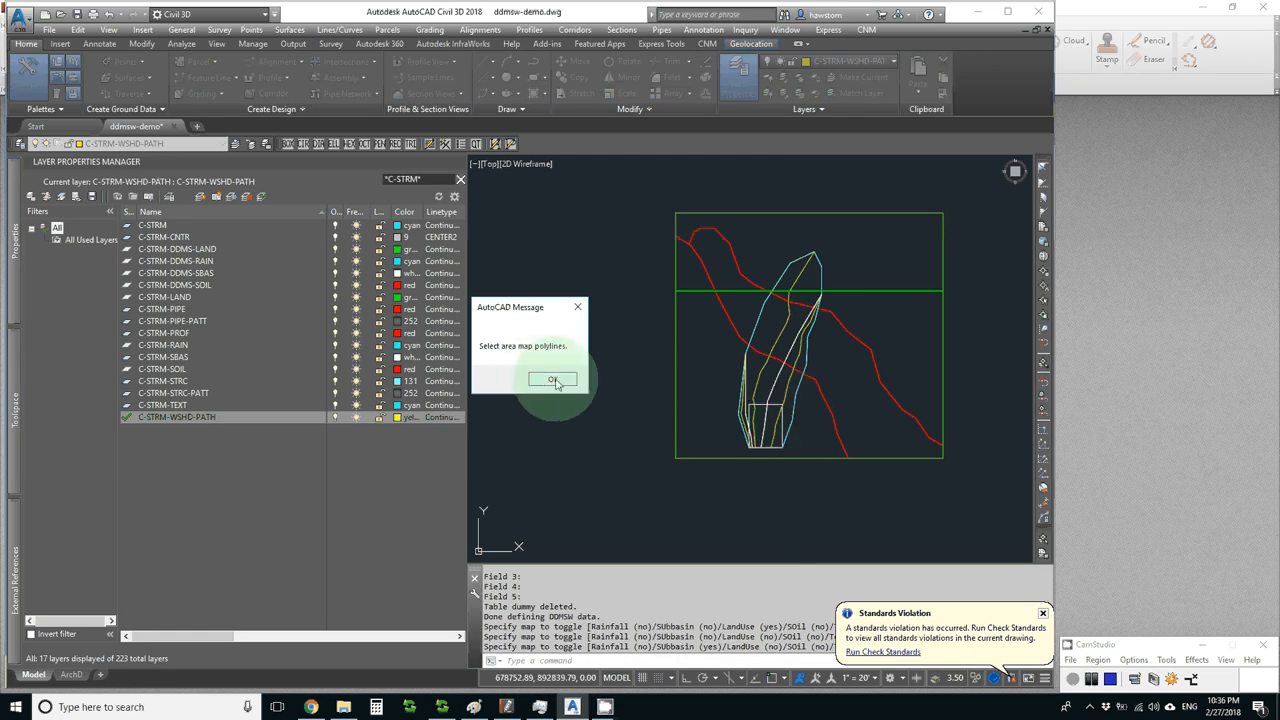
{"action": "left_click", "coordinate": [552, 380]}
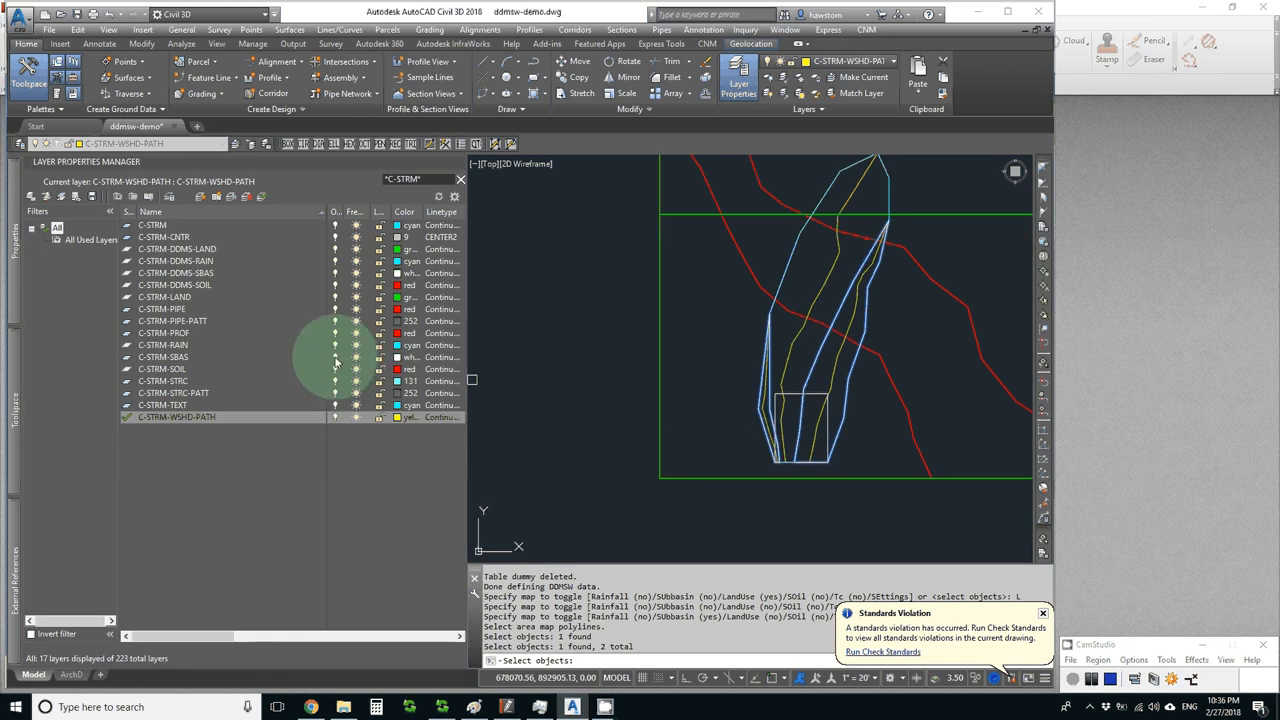
{"action": "left_click", "coordinate": [336, 344]}
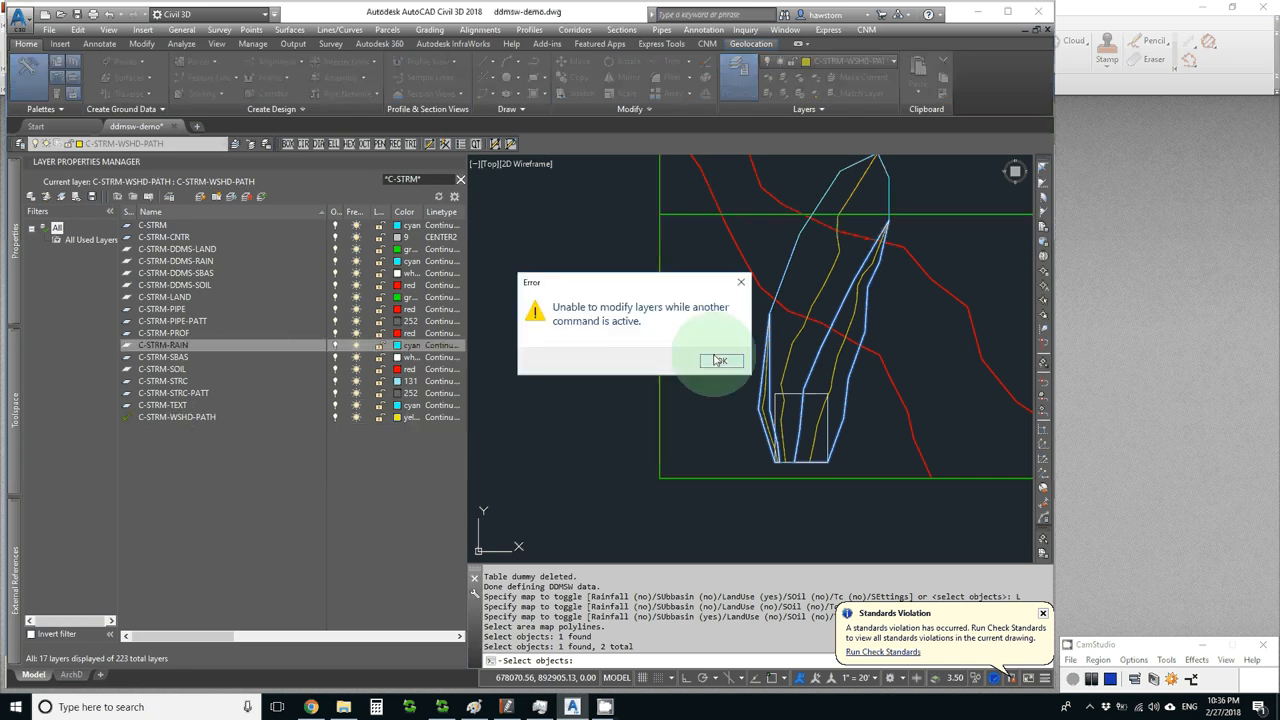
{"action": "left_click", "coordinate": [720, 360]}
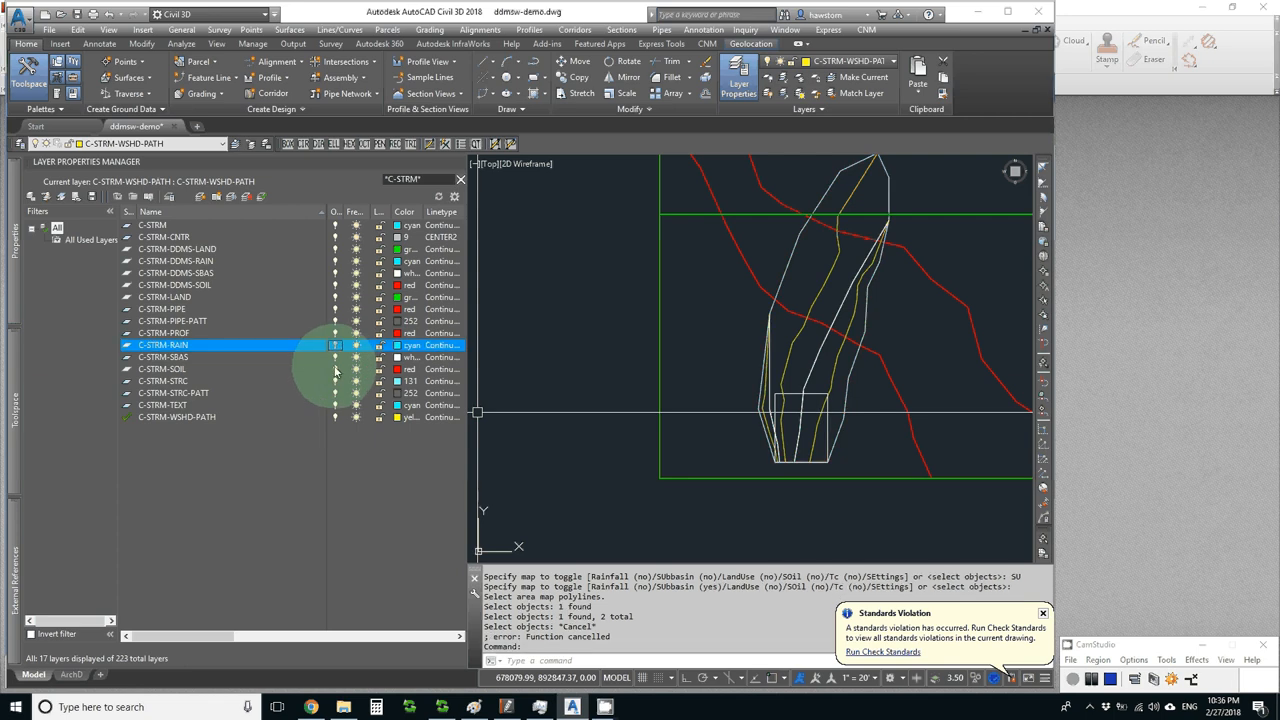
Turn off the C-STRM-RAIN, C-STRM-SOIL and current C-STRM-WSHD-PATH layers
{"action": "left_click", "coordinate": [164, 368]}
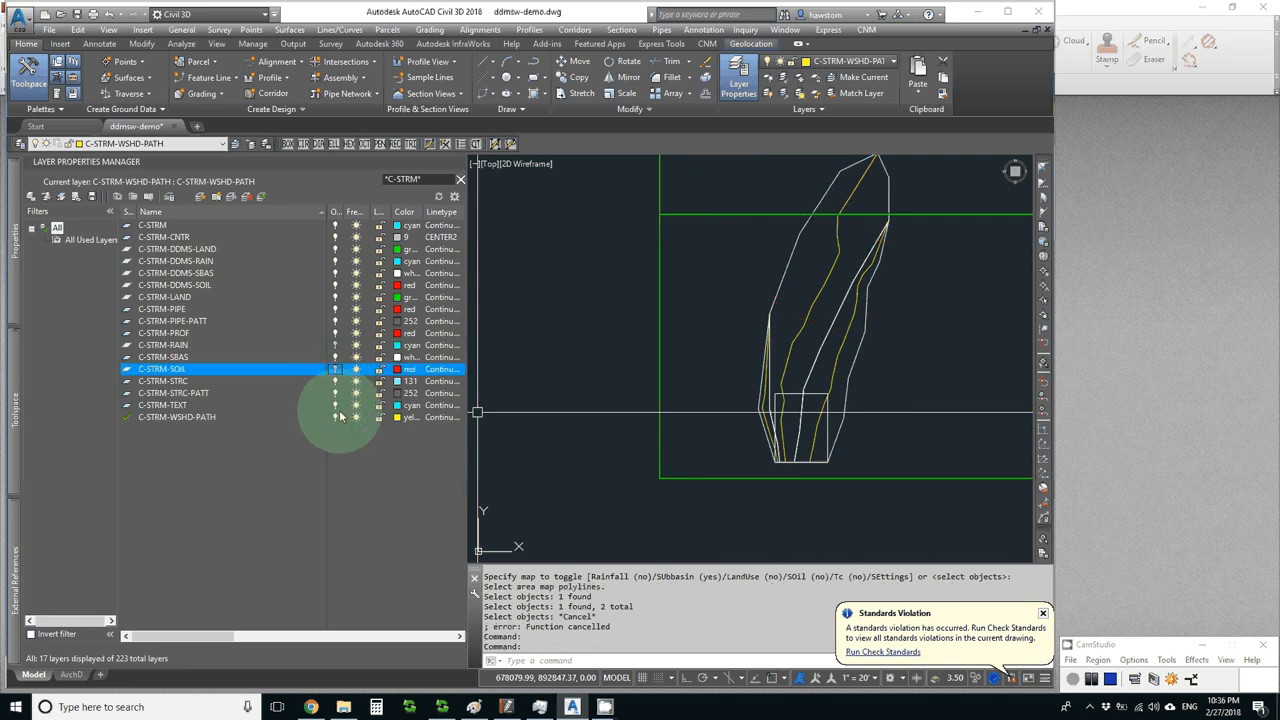
{"action": "left_click", "coordinate": [176, 418]}
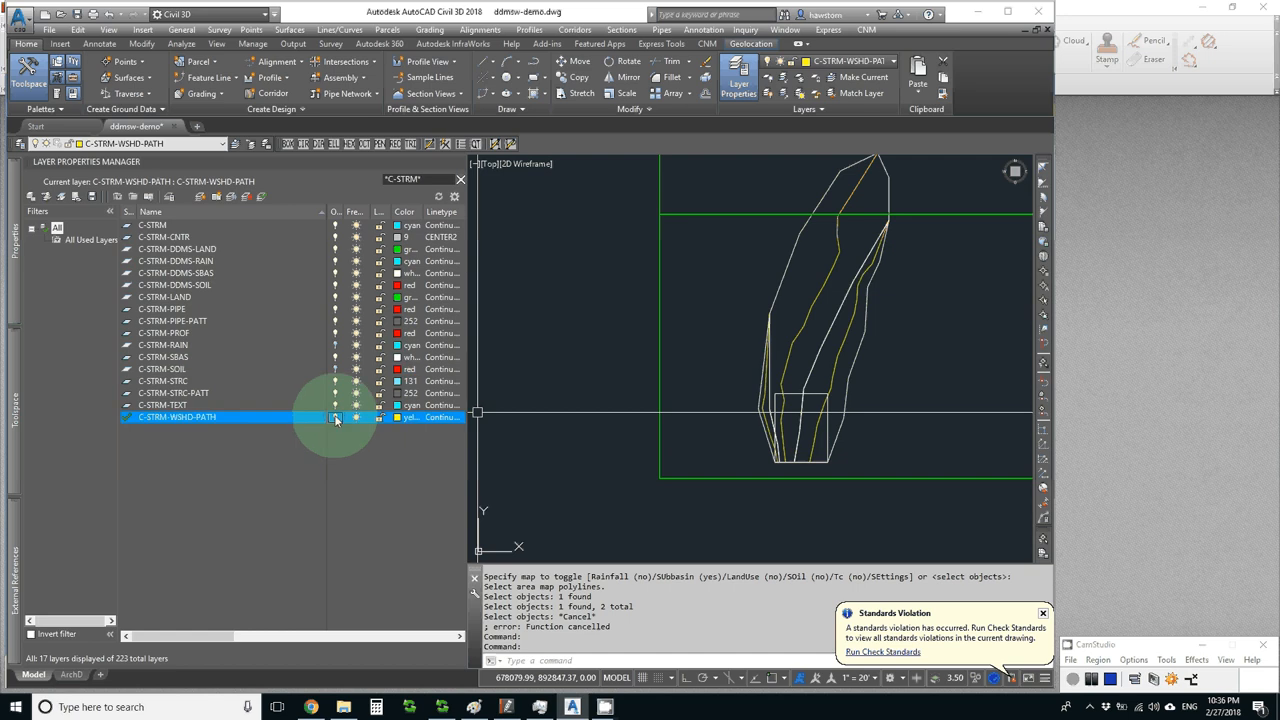
{"action": "left_click", "coordinate": [336, 418]}
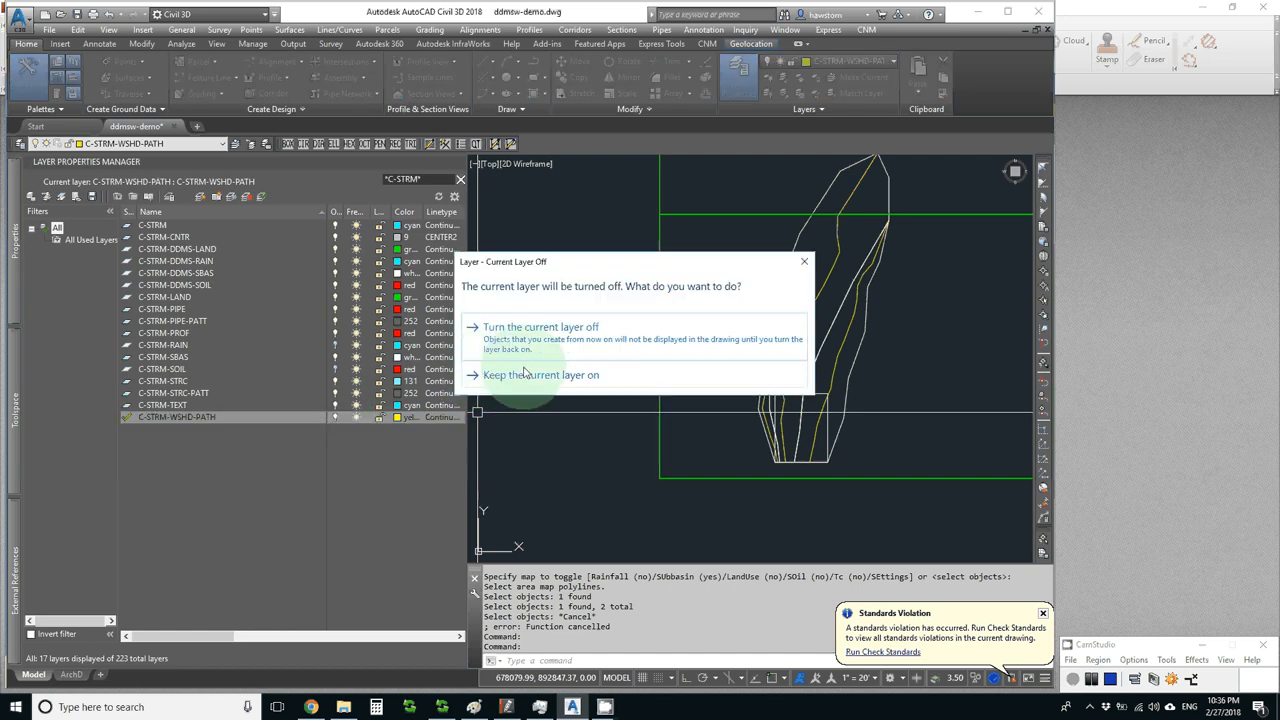
{"action": "left_click", "coordinate": [540, 374]}
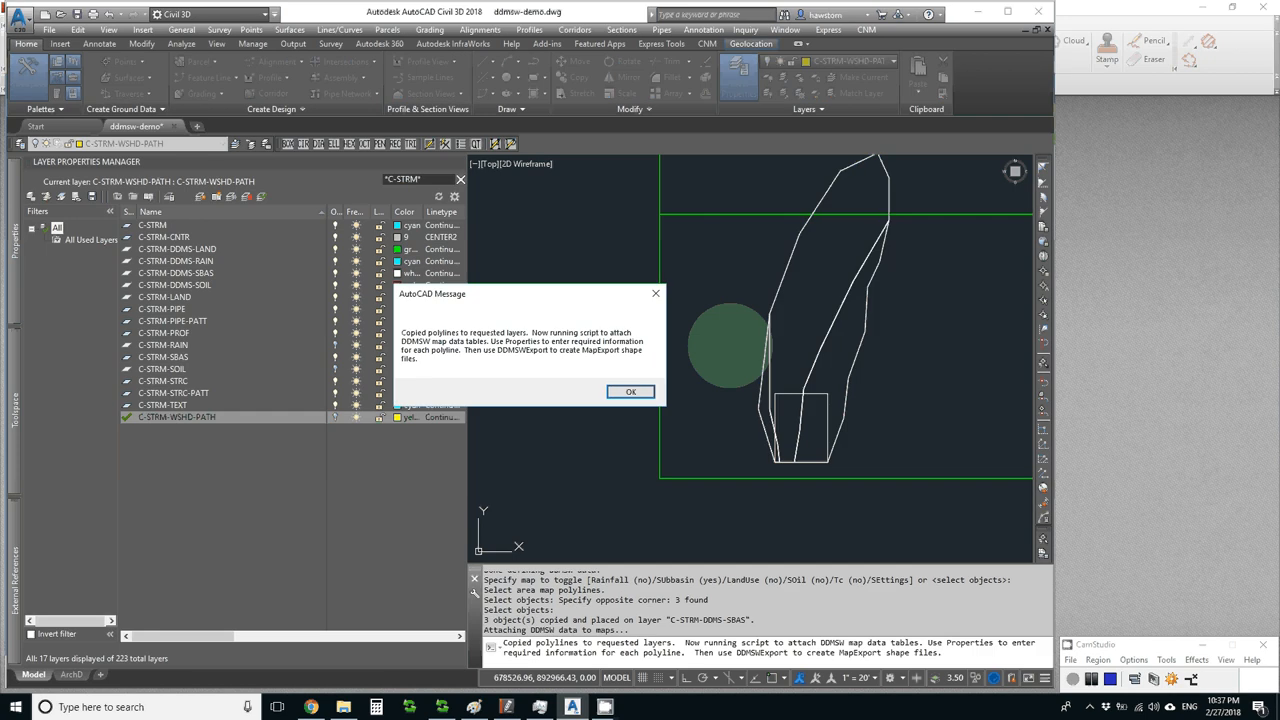
Accept the sub-basin copy-complete message so its data attaches
{"action": "left_click", "coordinate": [630, 390]}
{"action": "type", "text": "R"}
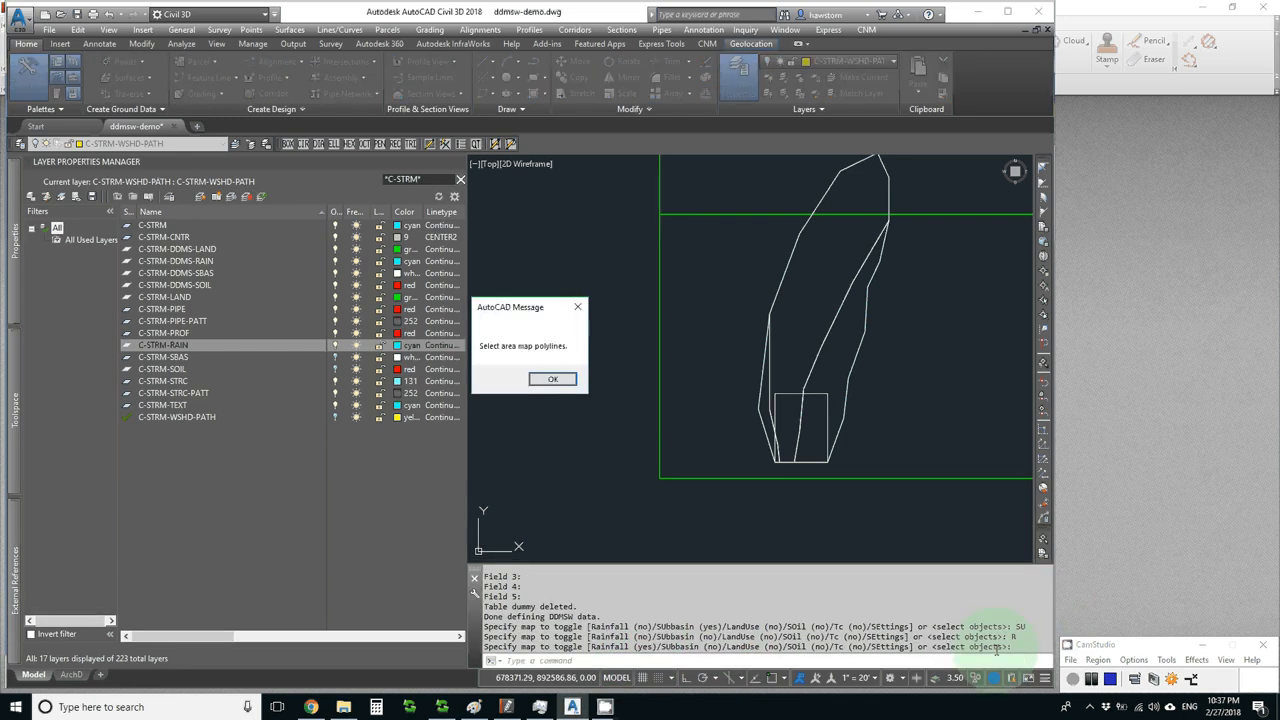
Copy the land-use area polylines onto their DDMSW layer and let the attach script run
{"action": "left_click", "coordinate": [552, 378]}
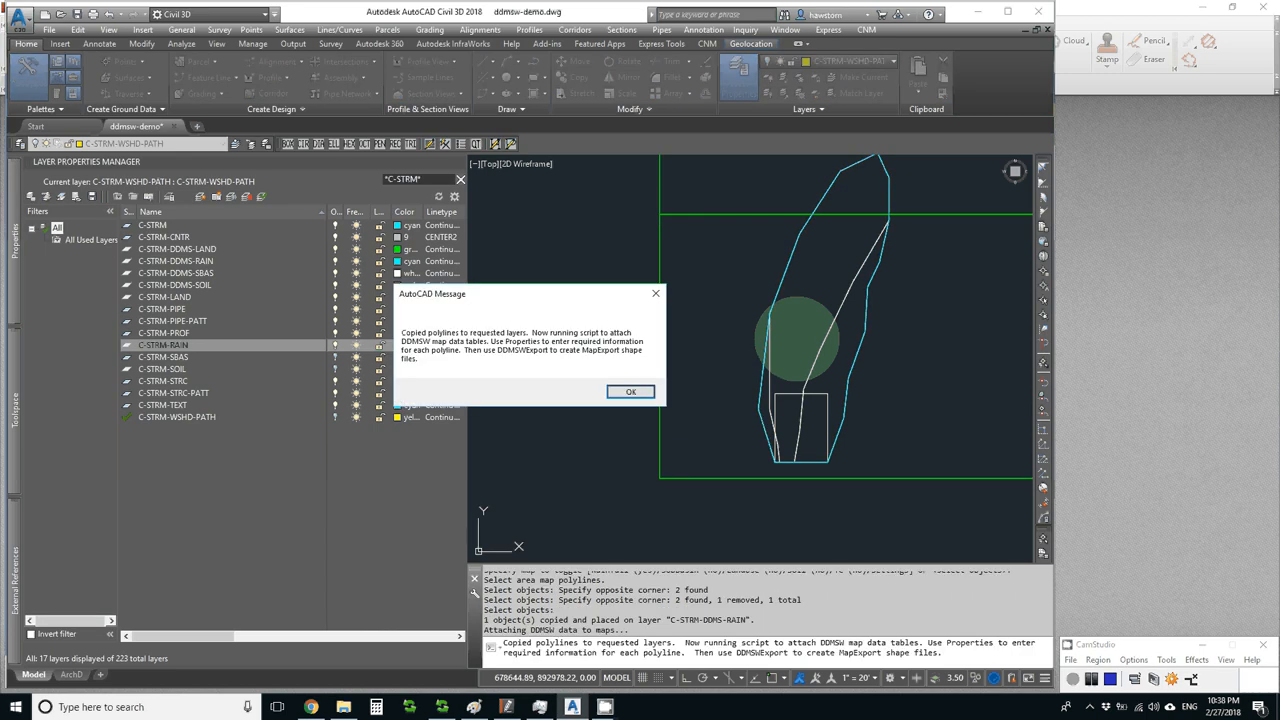
{"action": "left_click", "coordinate": [630, 390]}
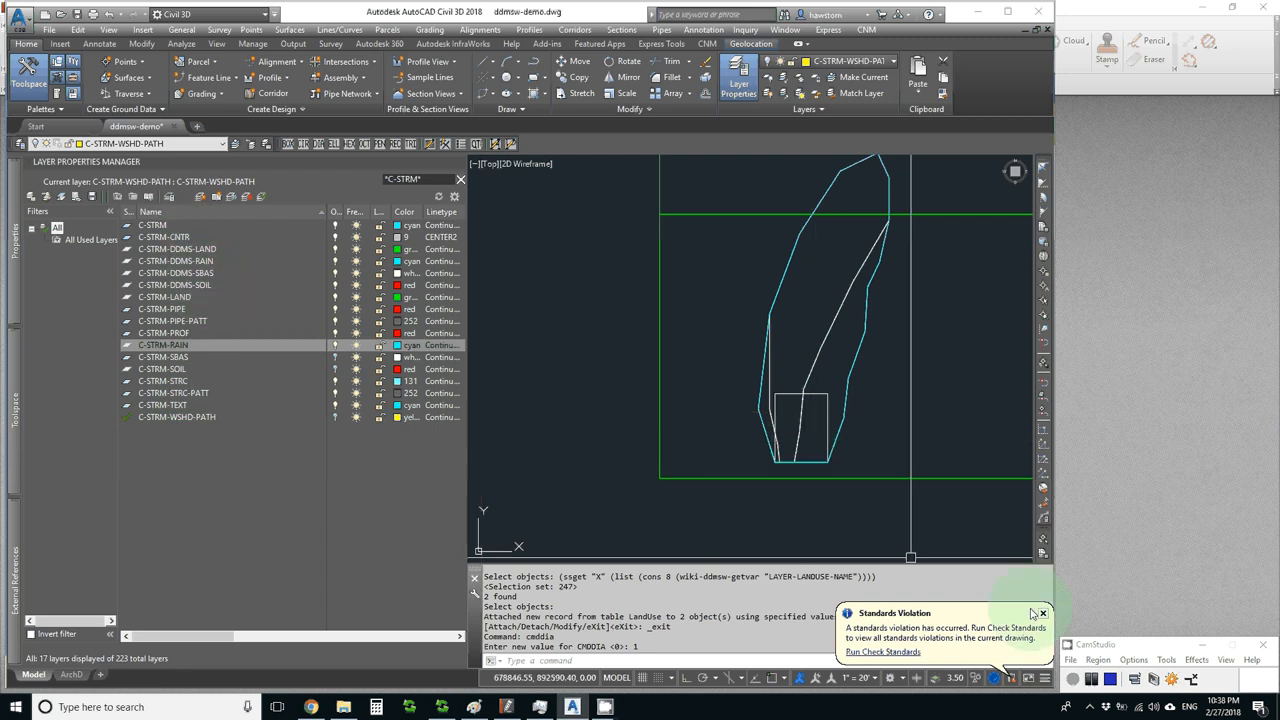
Start the soil map copy, then turn the soil boundary linework back on
{"action": "left_click", "coordinate": [1044, 612]}
{"action": "type", "text": "SO"}
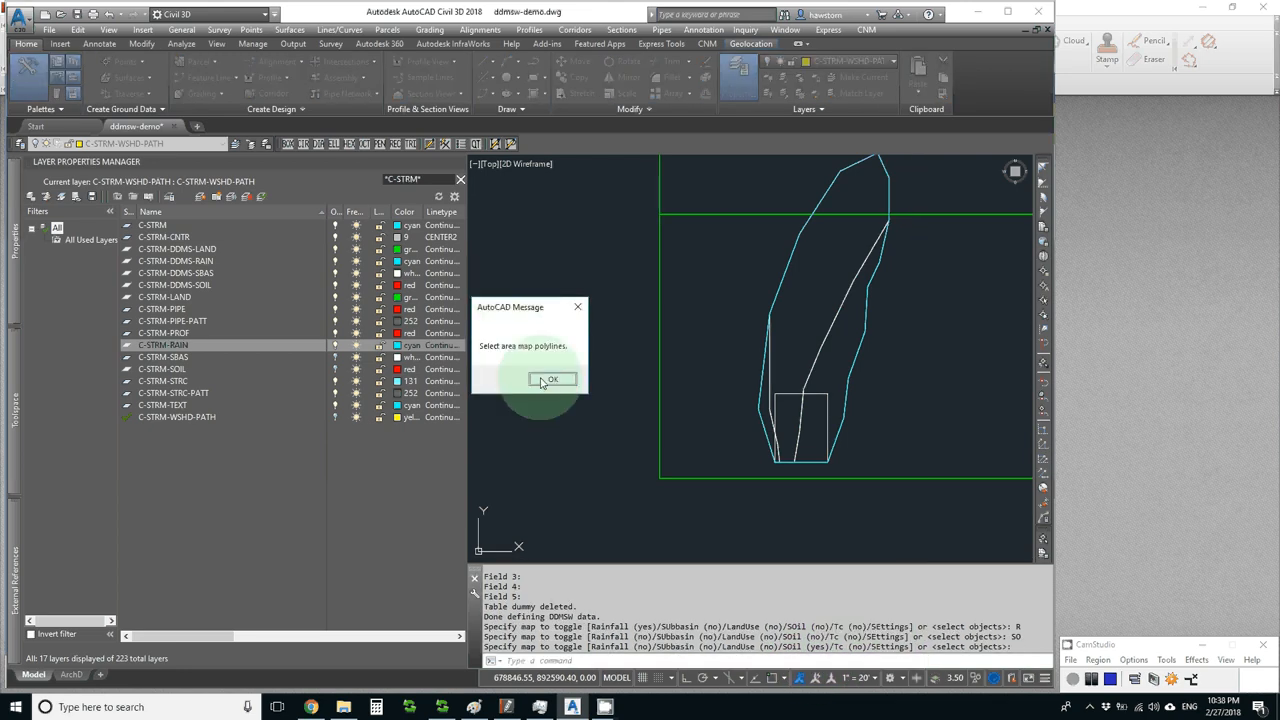
{"action": "left_click", "coordinate": [552, 380]}
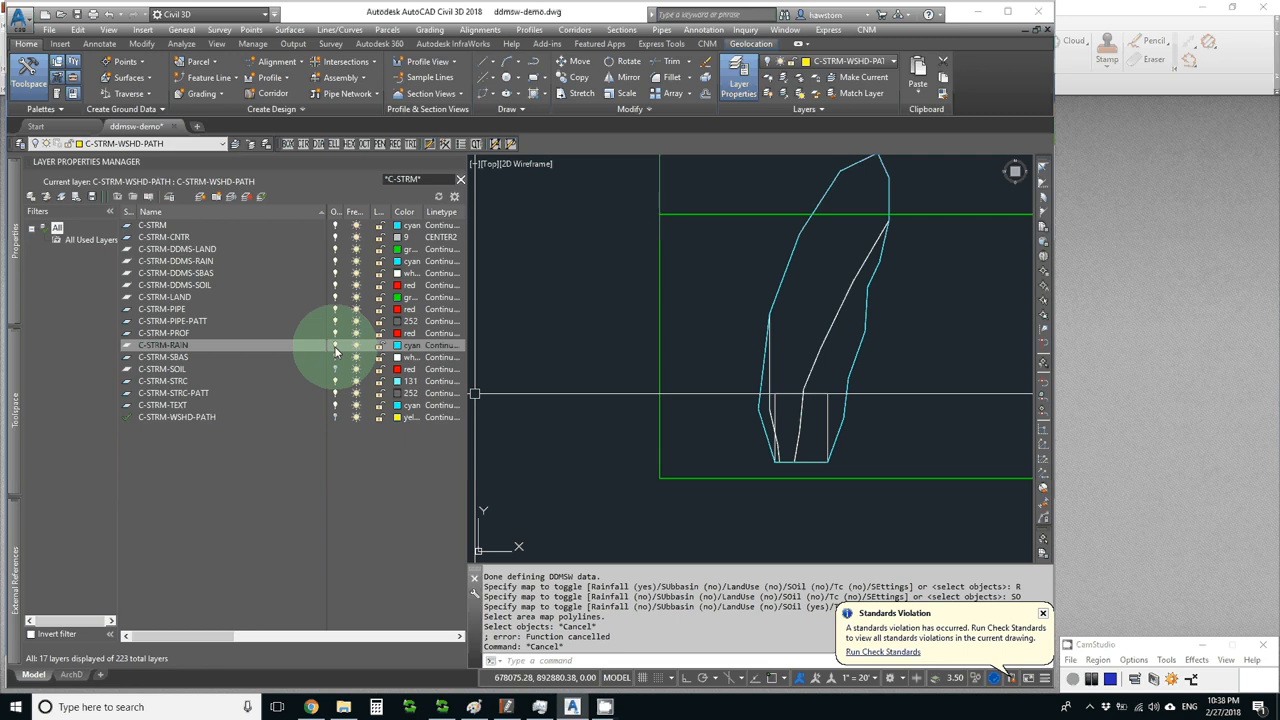
{"action": "left_click", "coordinate": [164, 344]}
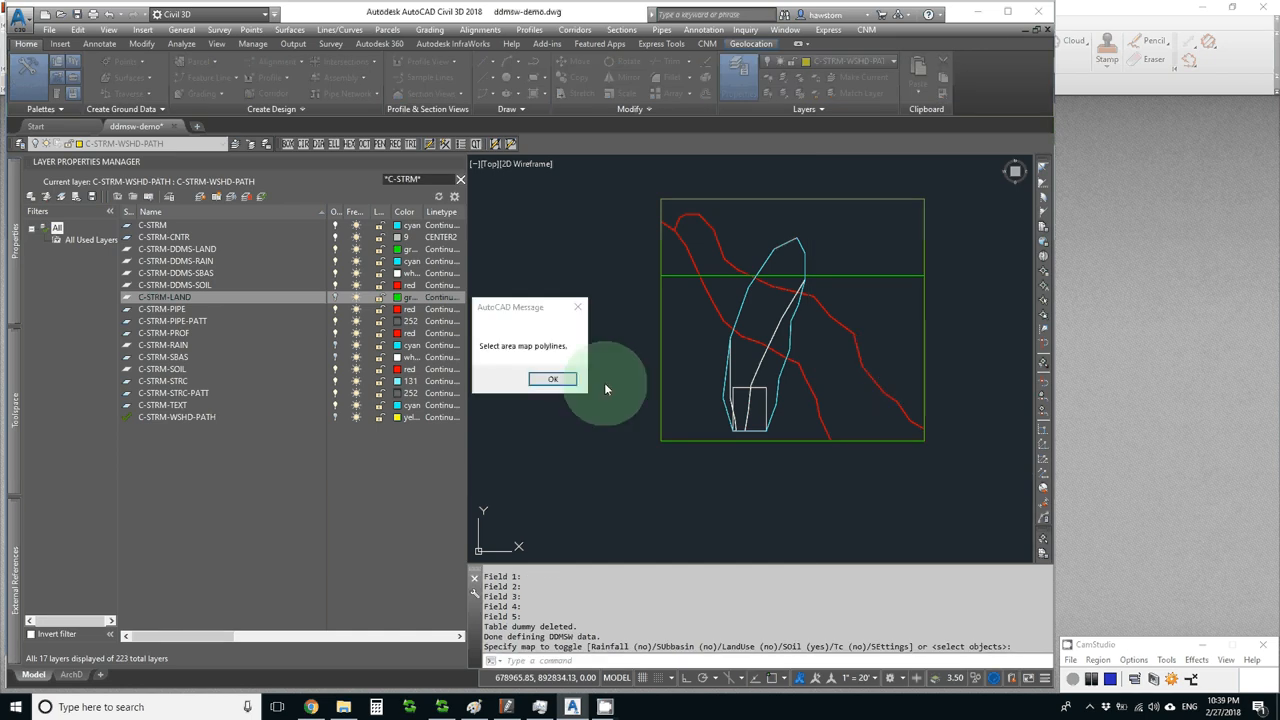
Copy the soil boundary polylines onto the DDMSW soil layer with soil data attached
{"action": "left_click", "coordinate": [552, 380]}
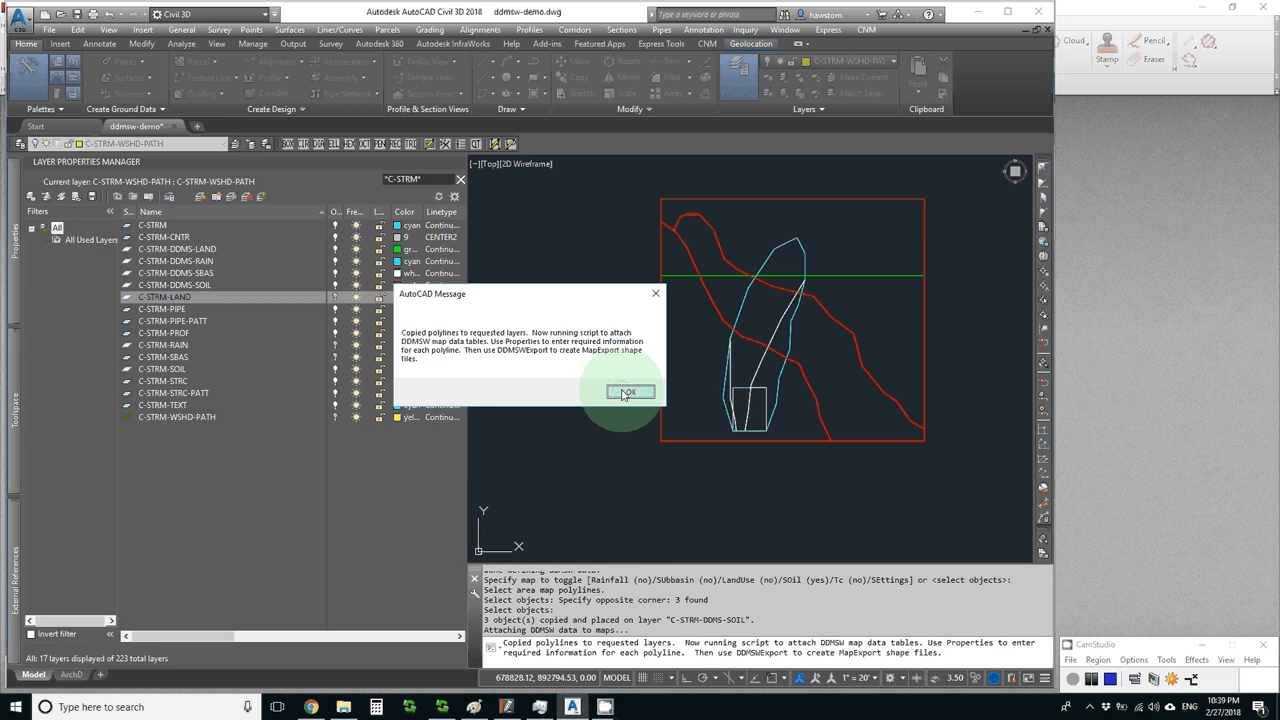
{"action": "left_click", "coordinate": [628, 390]}
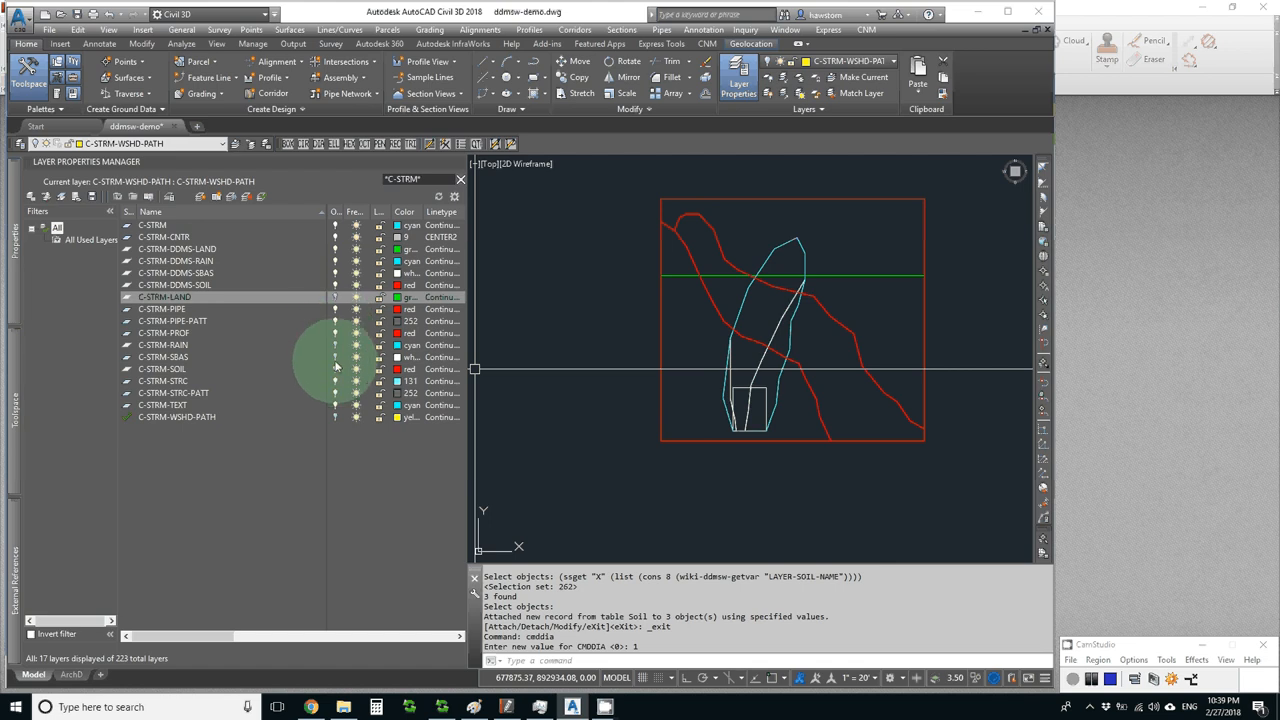
Turn off the finished soil and DDMS sub-basin layers so the flow paths stand out
{"action": "left_click", "coordinate": [164, 368]}
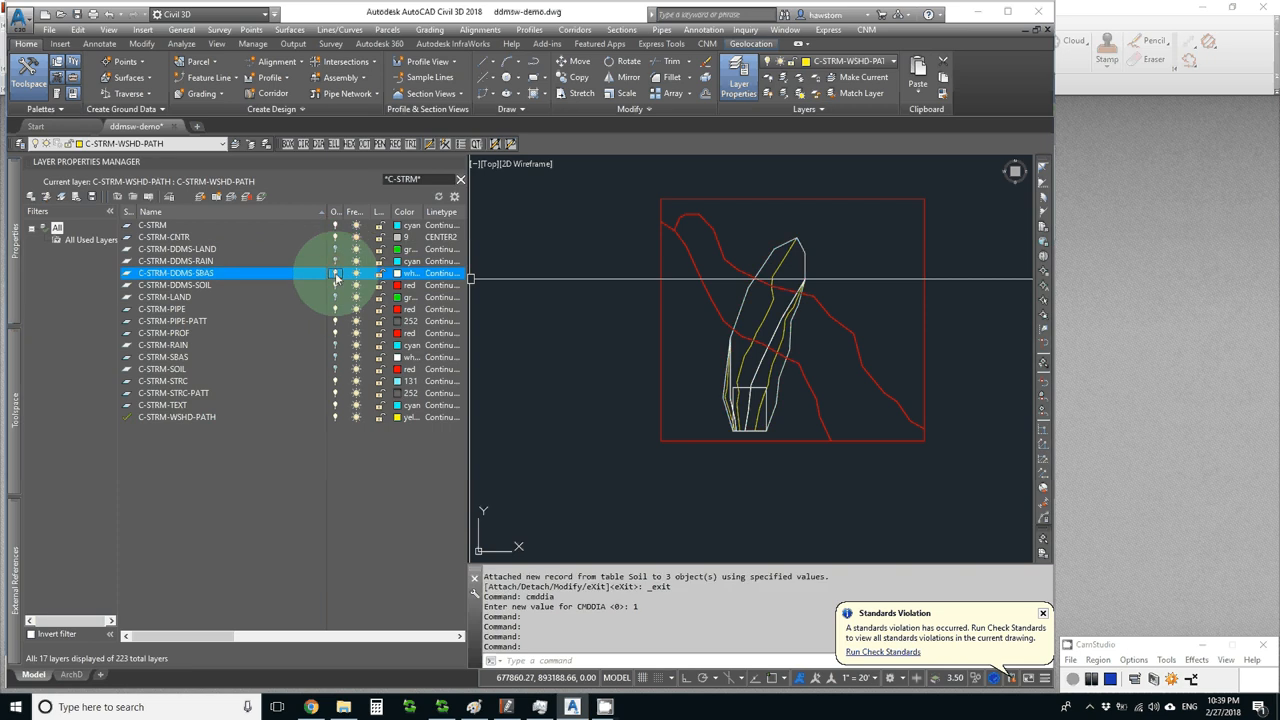
{"action": "left_click", "coordinate": [176, 284]}
{"action": "type", "text": "SO"}
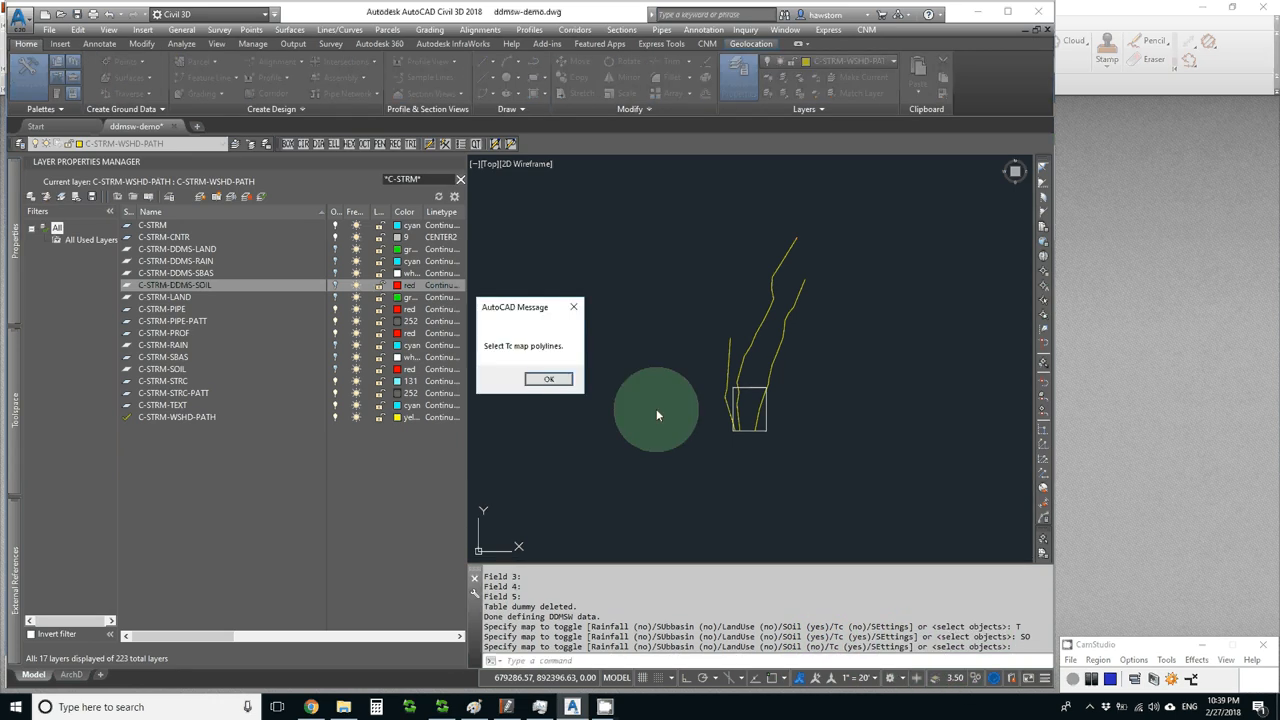
Confirm picking the flow path polylines and acknowledge their copy onto the DDMS Tc layer
{"action": "left_click", "coordinate": [548, 378]}
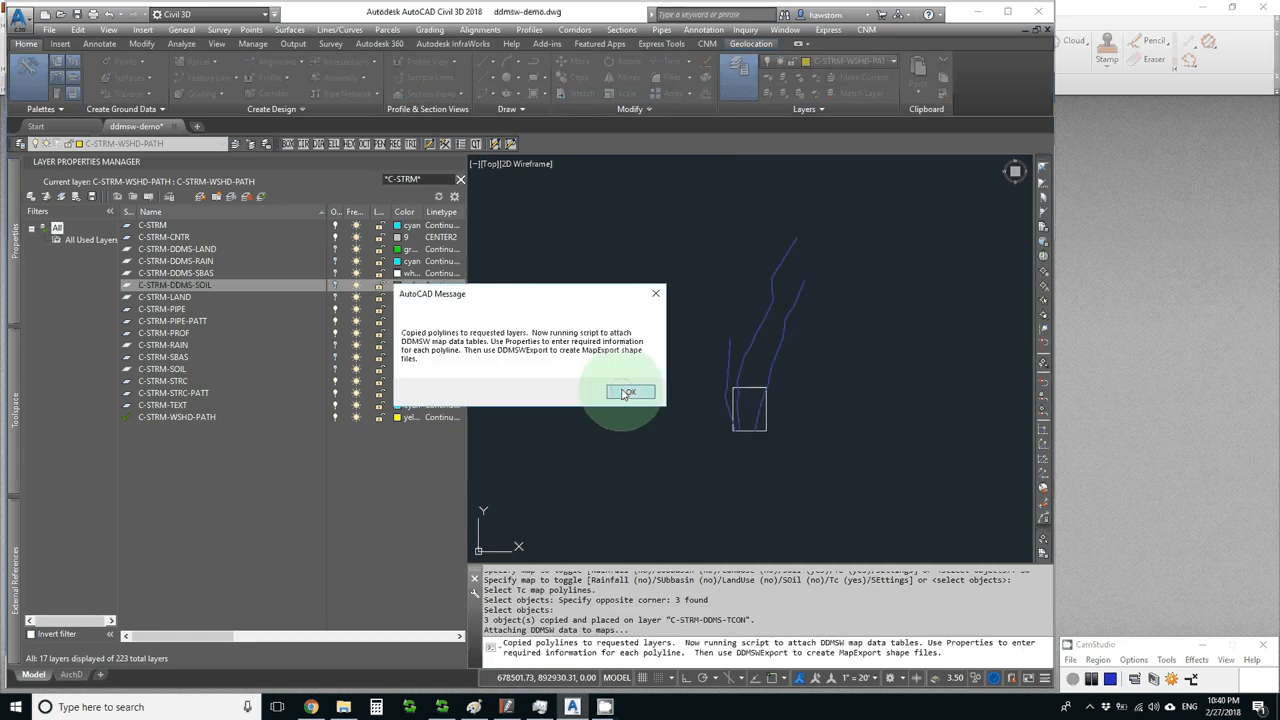
{"action": "left_click", "coordinate": [628, 392]}
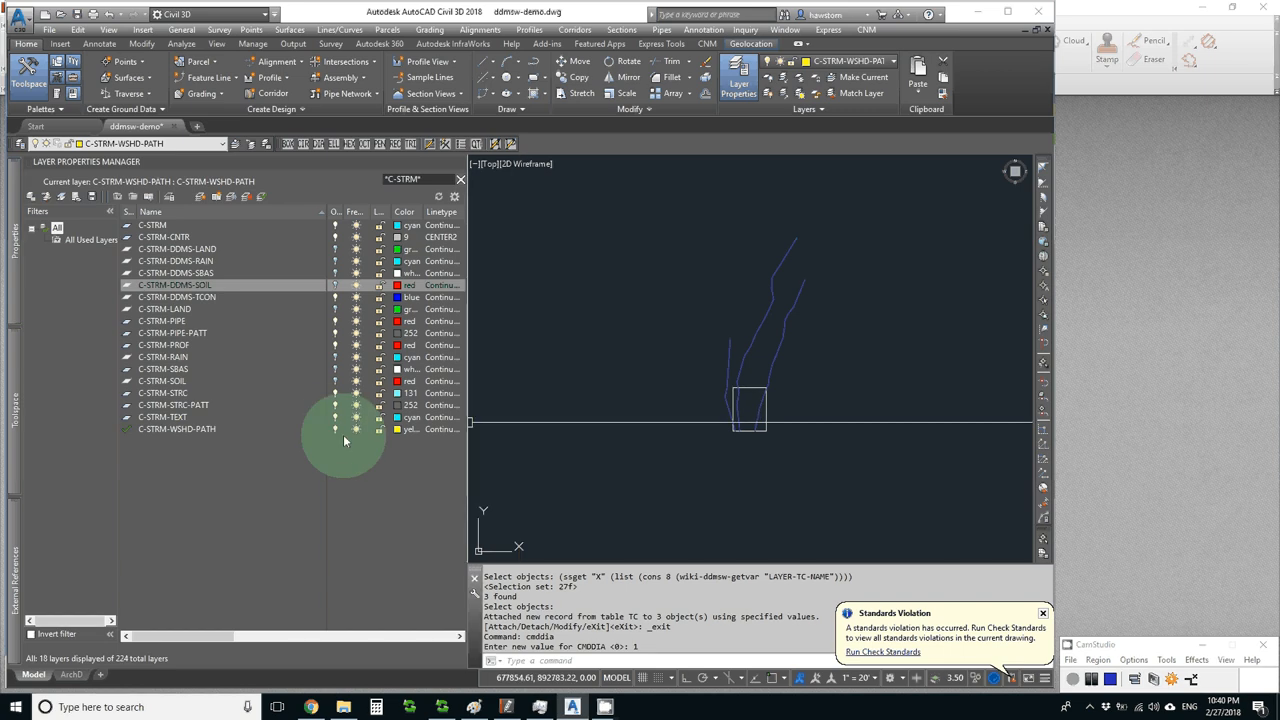
{"action": "mouse_move", "coordinate": [340, 438]}
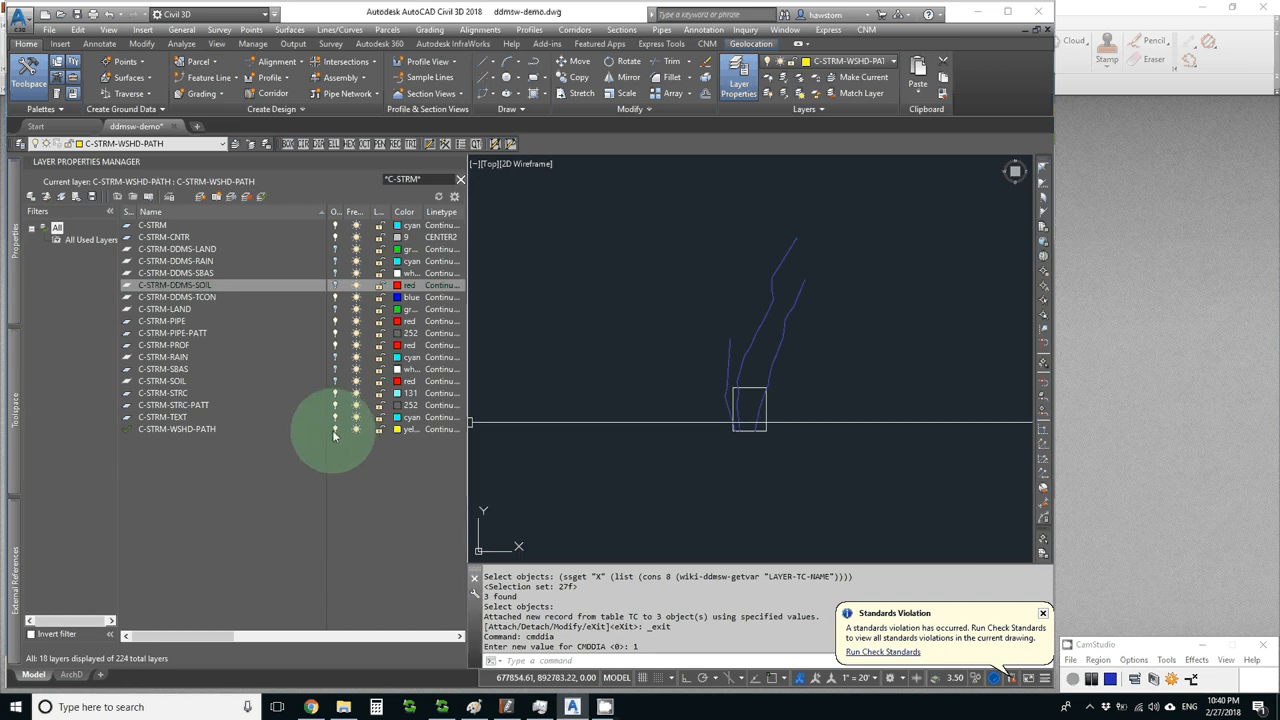
Switch off the C-STRM-WSHD-PATH layer, leaving only the copied Tc polylines visible
{"action": "left_click", "coordinate": [336, 428]}
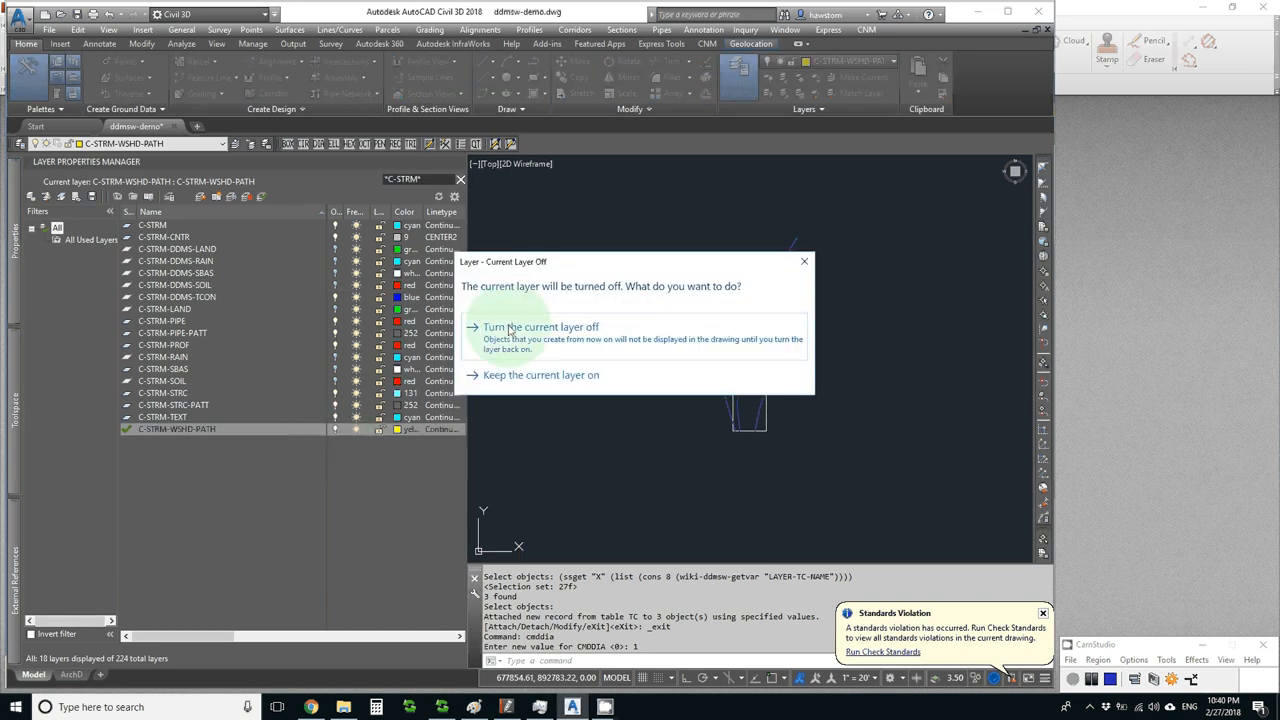
{"action": "left_click", "coordinate": [540, 328]}
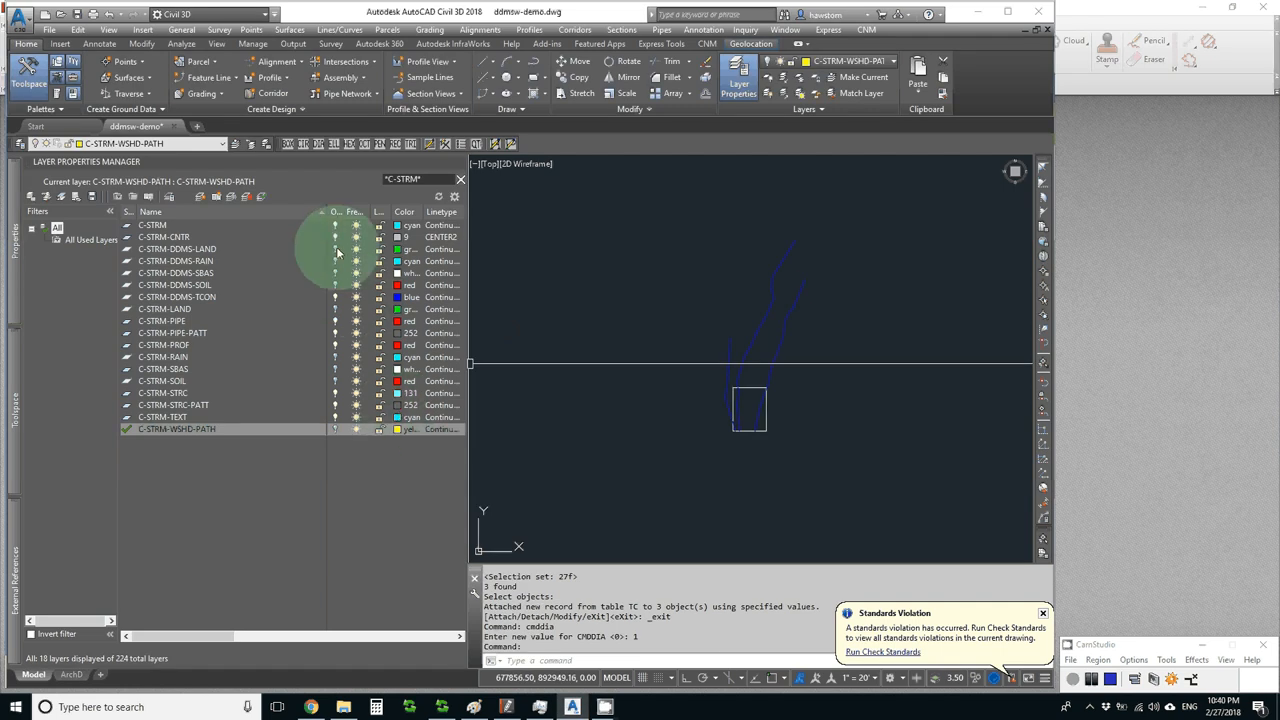
{"action": "mouse_move", "coordinate": [320, 264]}
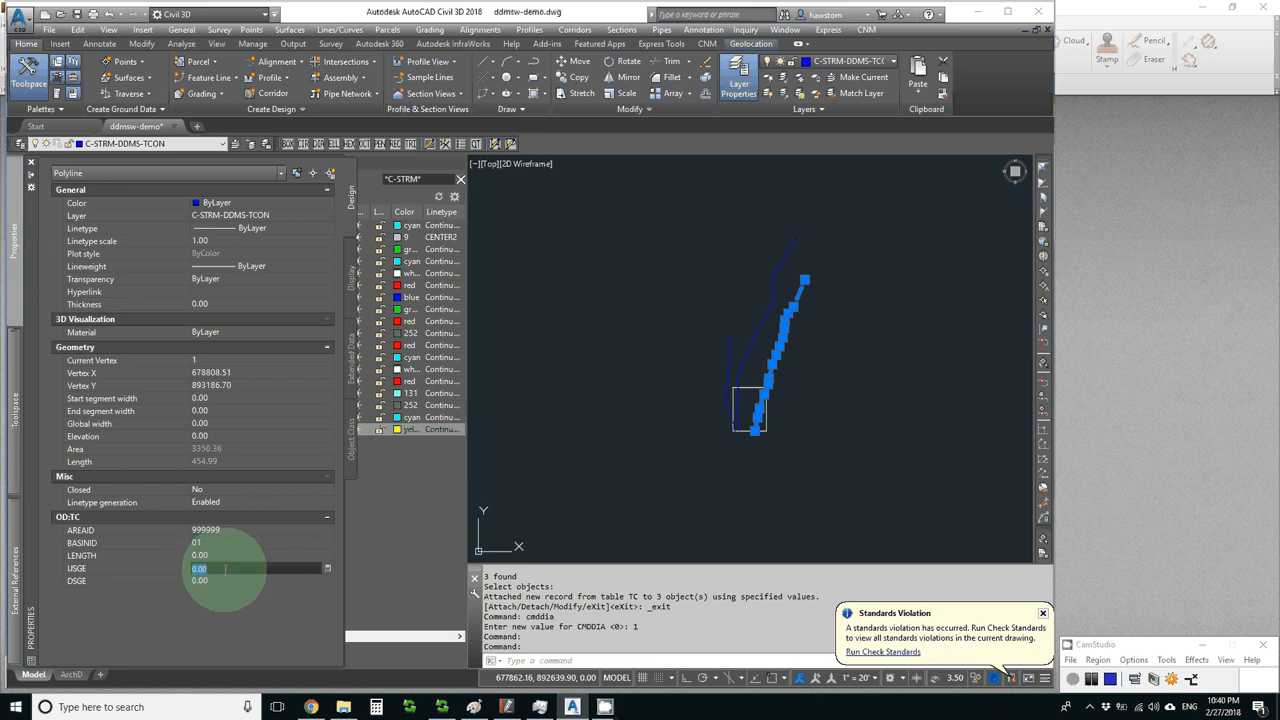
Fill in the OD:TC USGE and DSGE elevations (125, 2, 1125, 12) on the Tc polylines
{"action": "type", "text": "1253"}
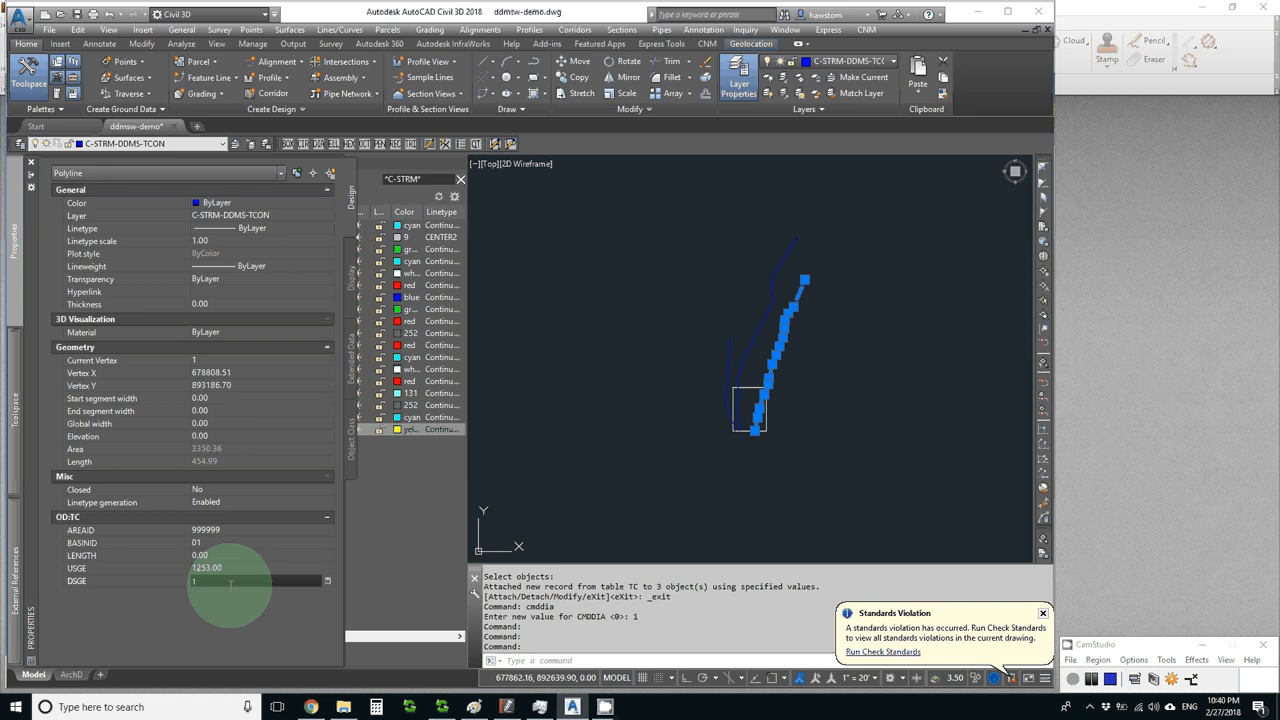
{"action": "type", "text": "246.00"}
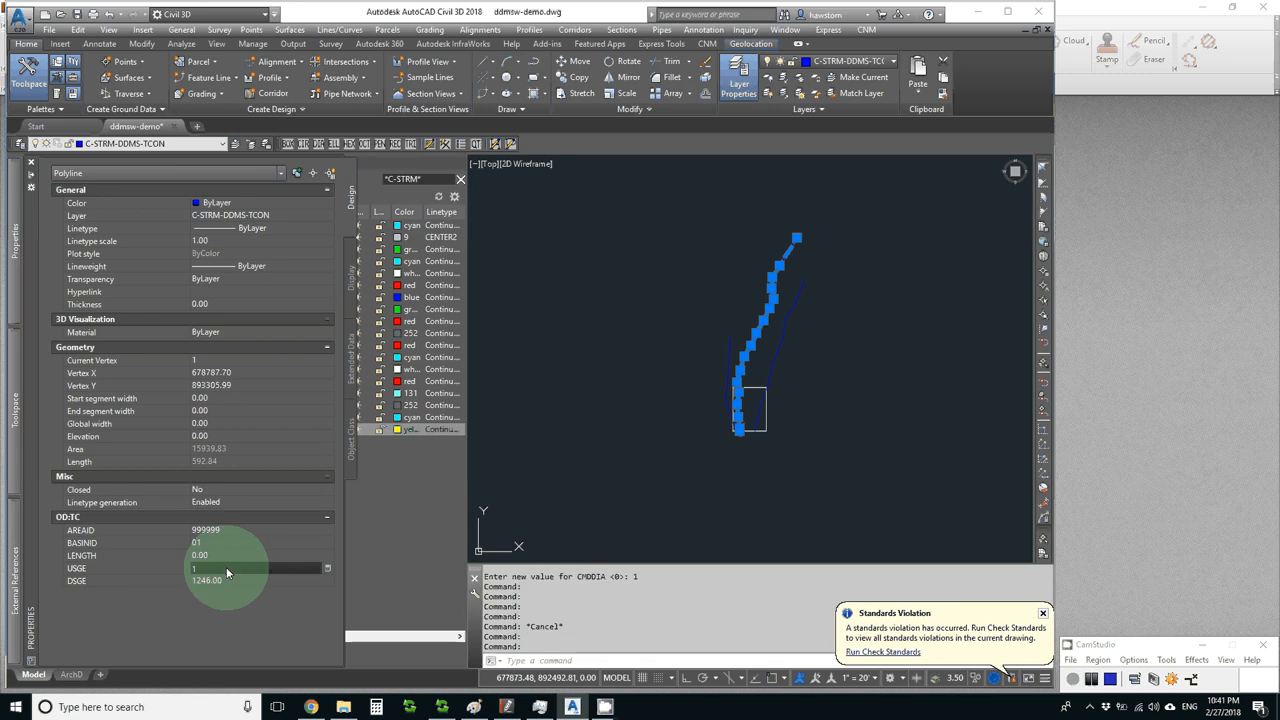
{"action": "type", "text": "1125"}
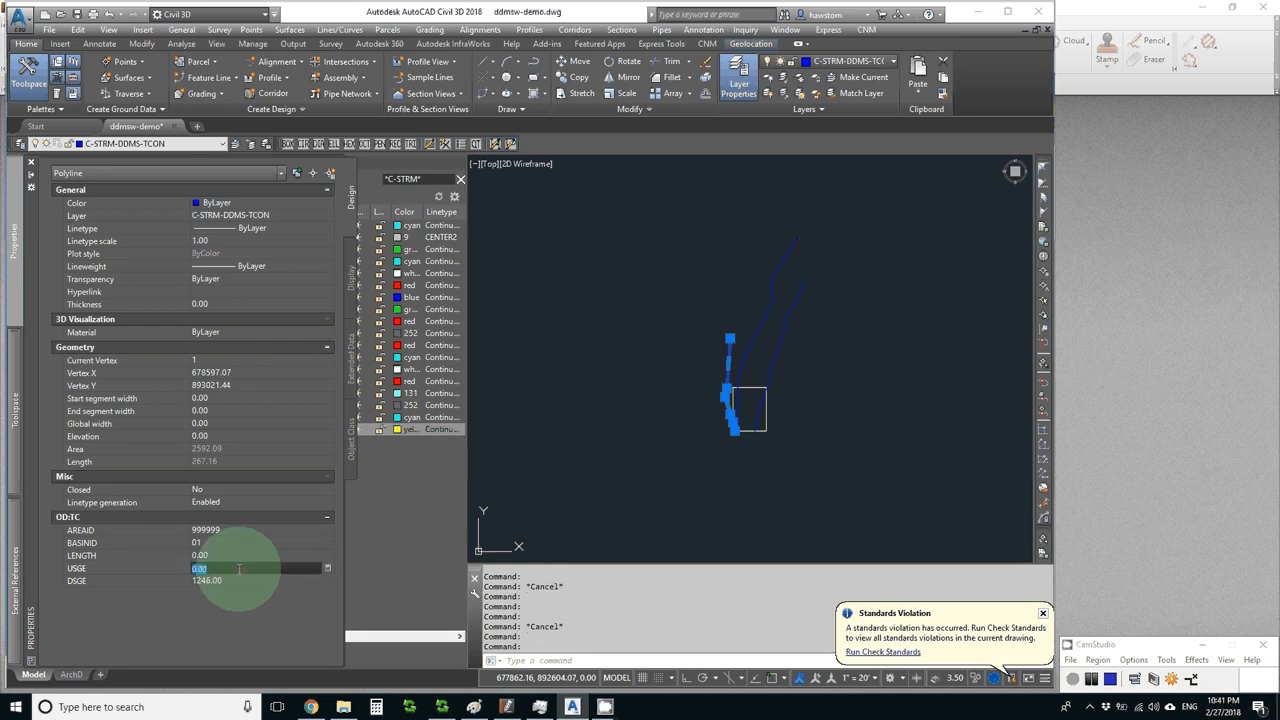
{"action": "type", "text": "12"}
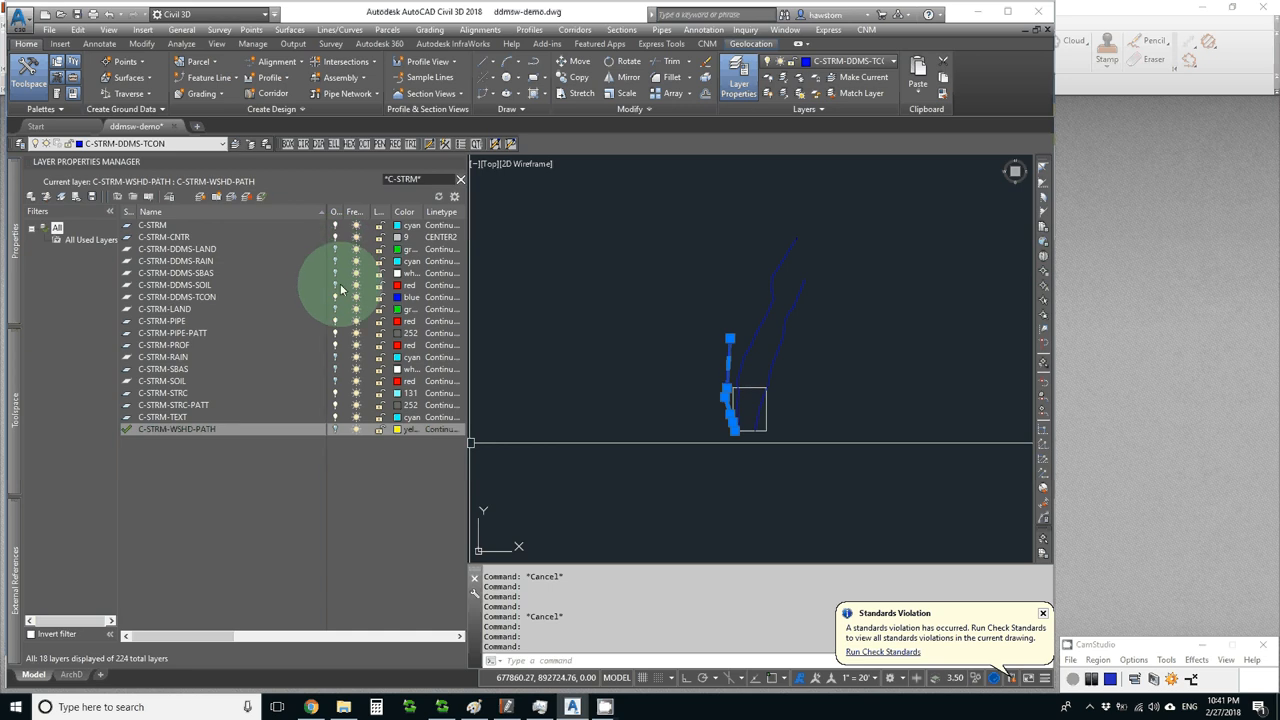
Turn the hidden layers back on in Layer Properties Manager
{"action": "left_click", "coordinate": [176, 296]}
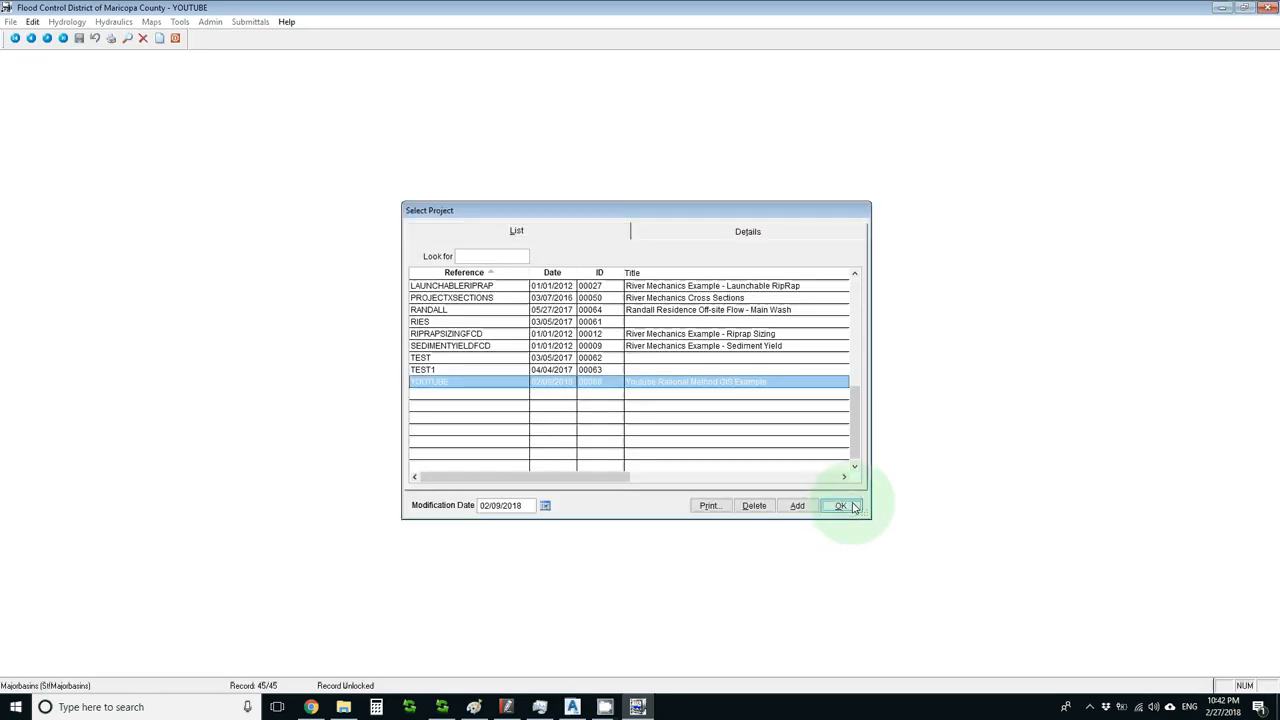
Open the chosen project, browse Hydrology and Hydraulics menus, then reopen File > Projects
{"action": "left_click", "coordinate": [838, 504]}
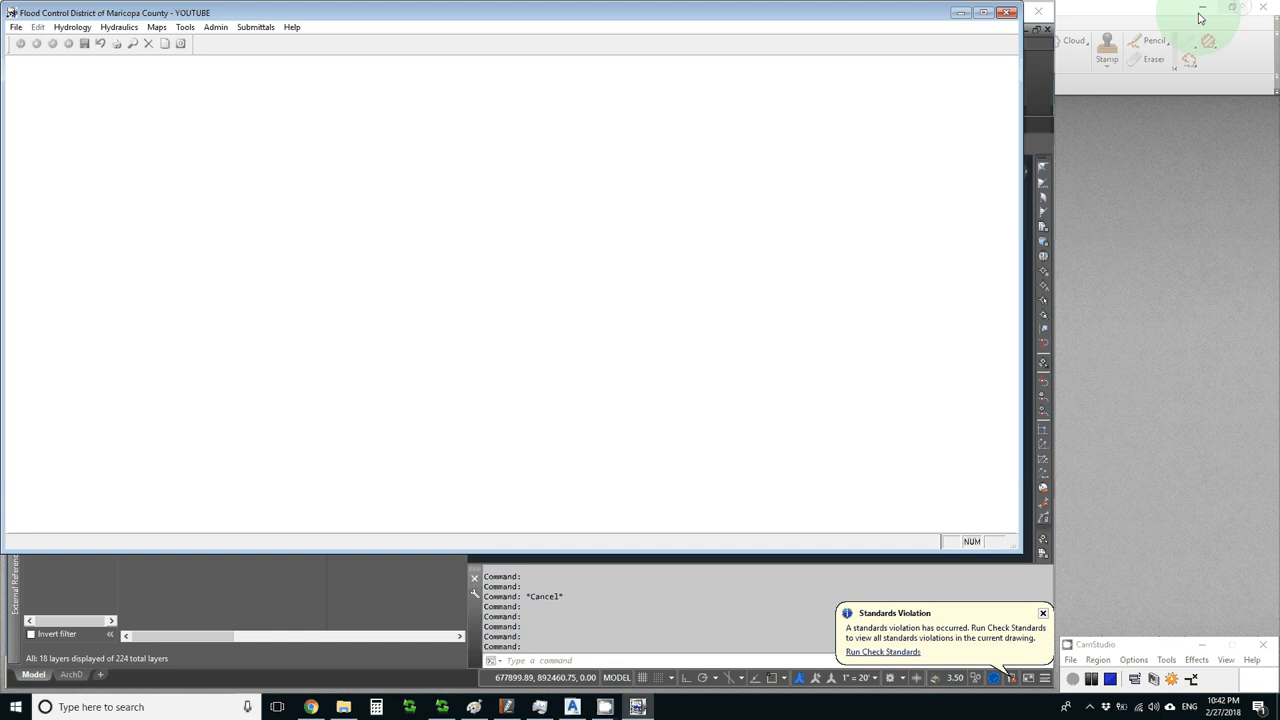
{"action": "left_click", "coordinate": [72, 28]}
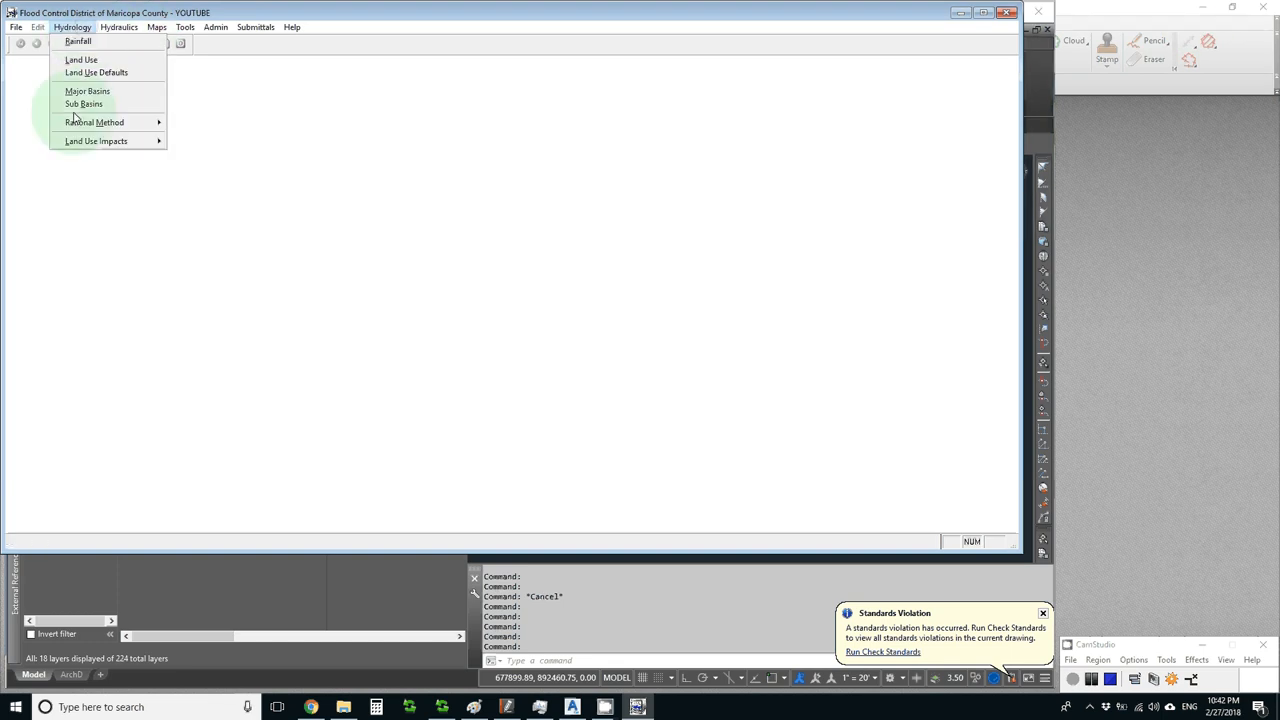
{"action": "mouse_move", "coordinate": [84, 104]}
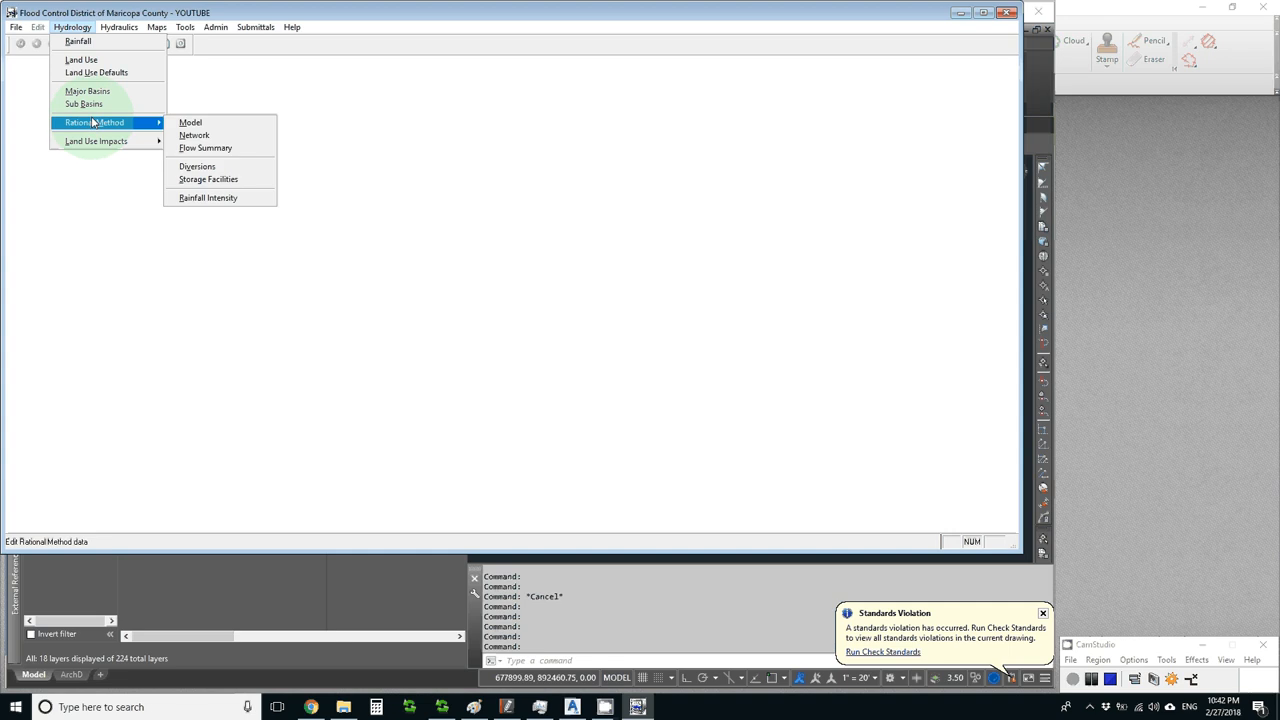
{"action": "mouse_move", "coordinate": [88, 92]}
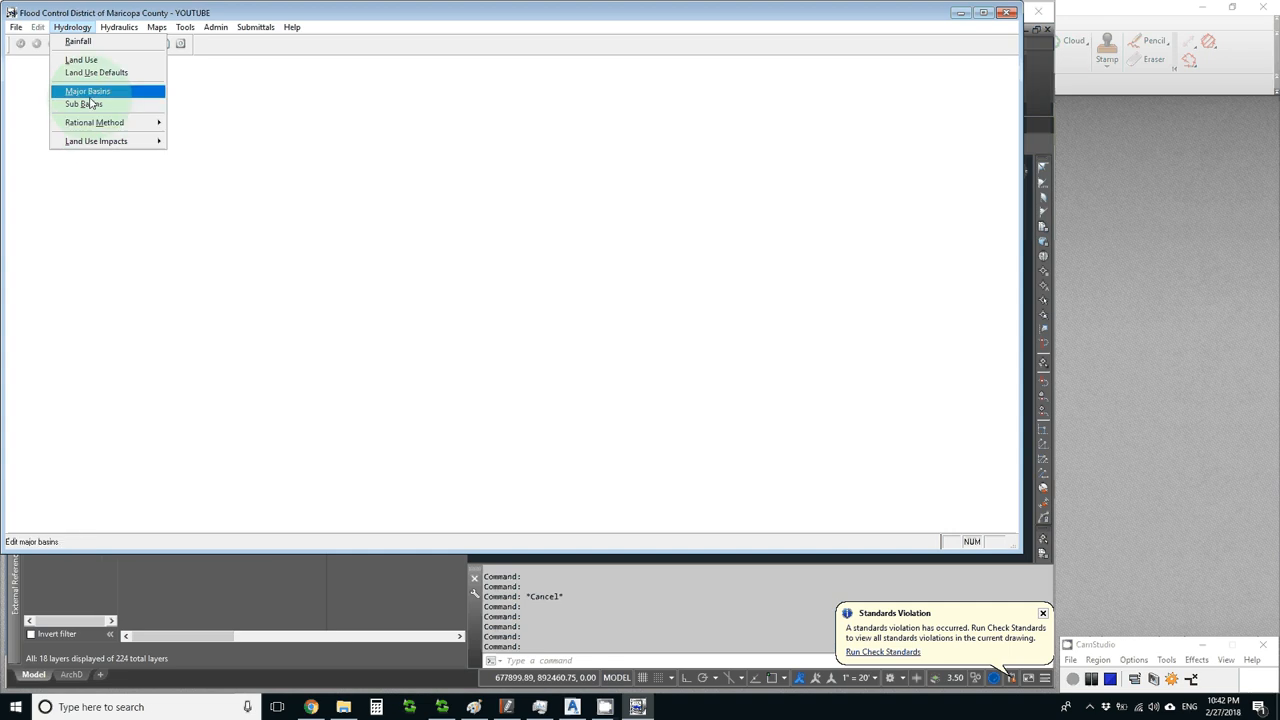
{"action": "mouse_move", "coordinate": [78, 44]}
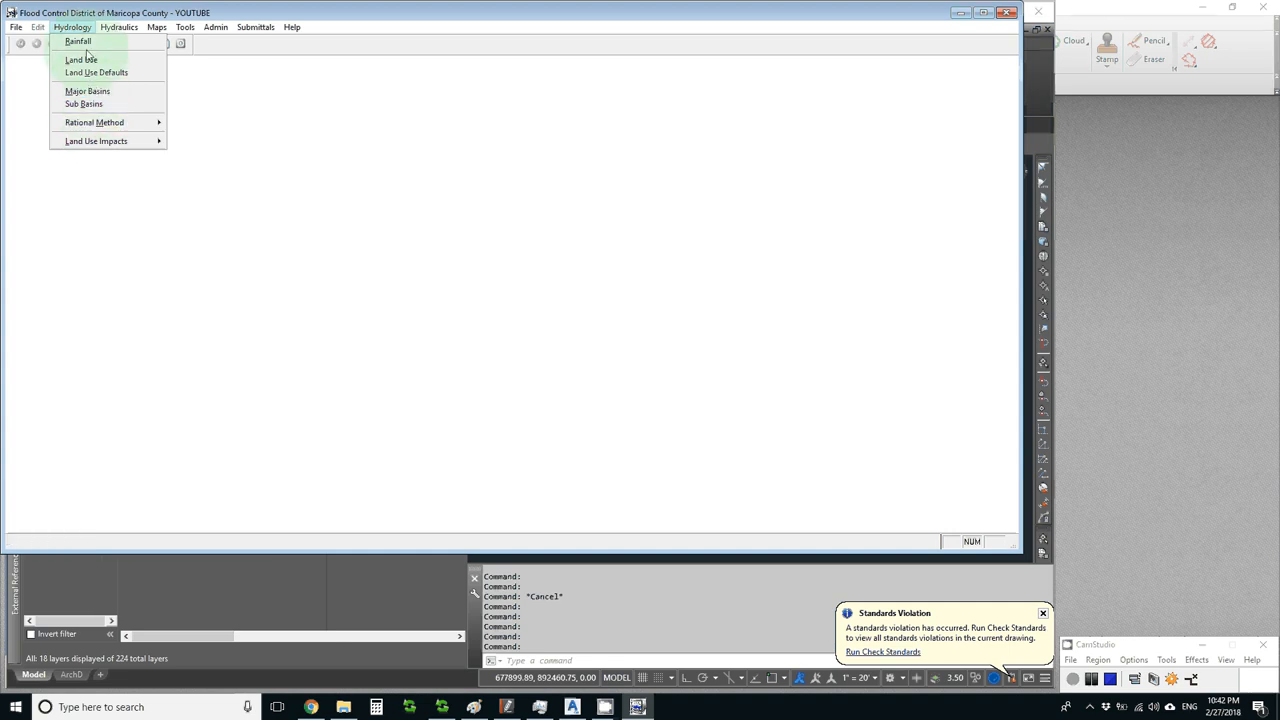
{"action": "mouse_move", "coordinate": [94, 122]}
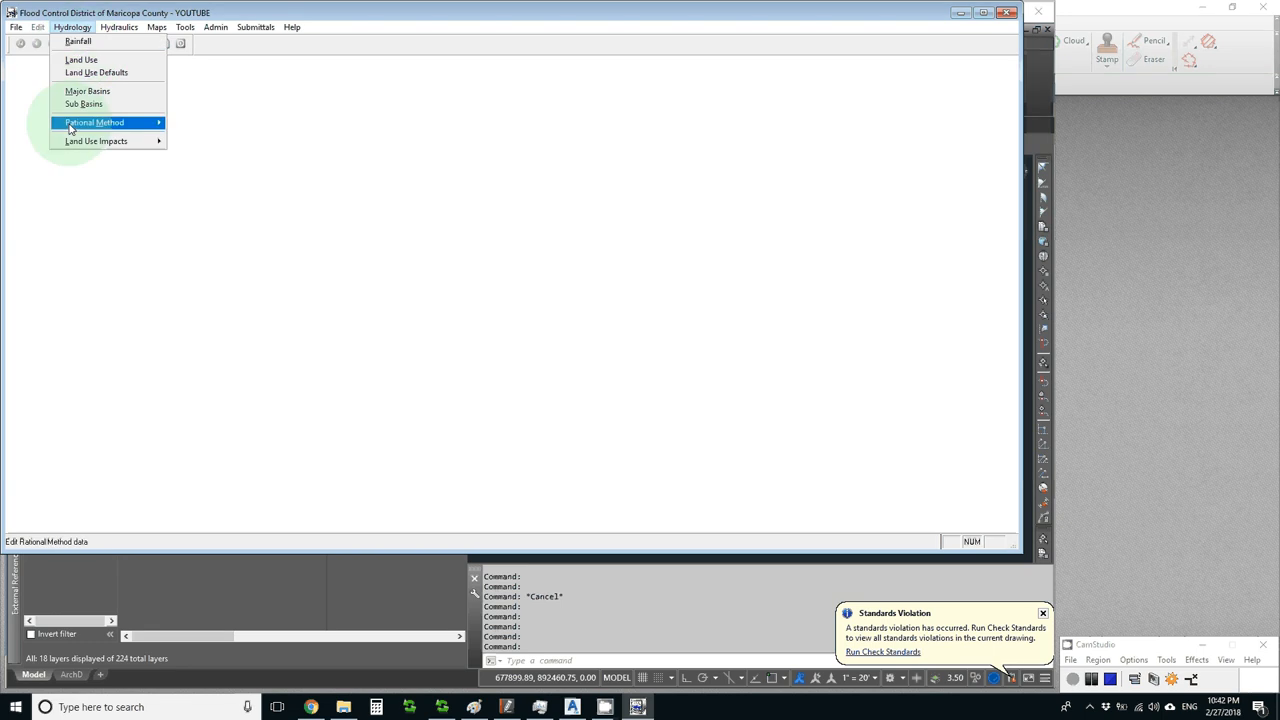
{"action": "left_click", "coordinate": [120, 28]}
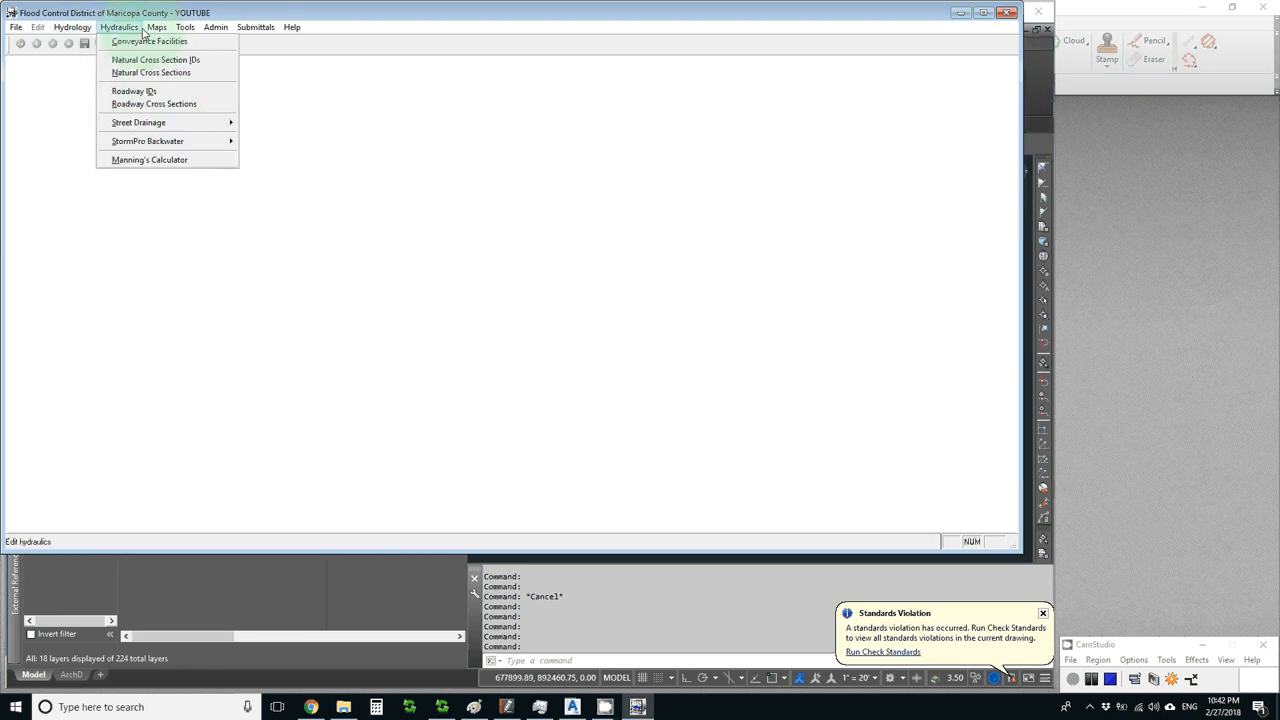
{"action": "left_click", "coordinate": [148, 40]}
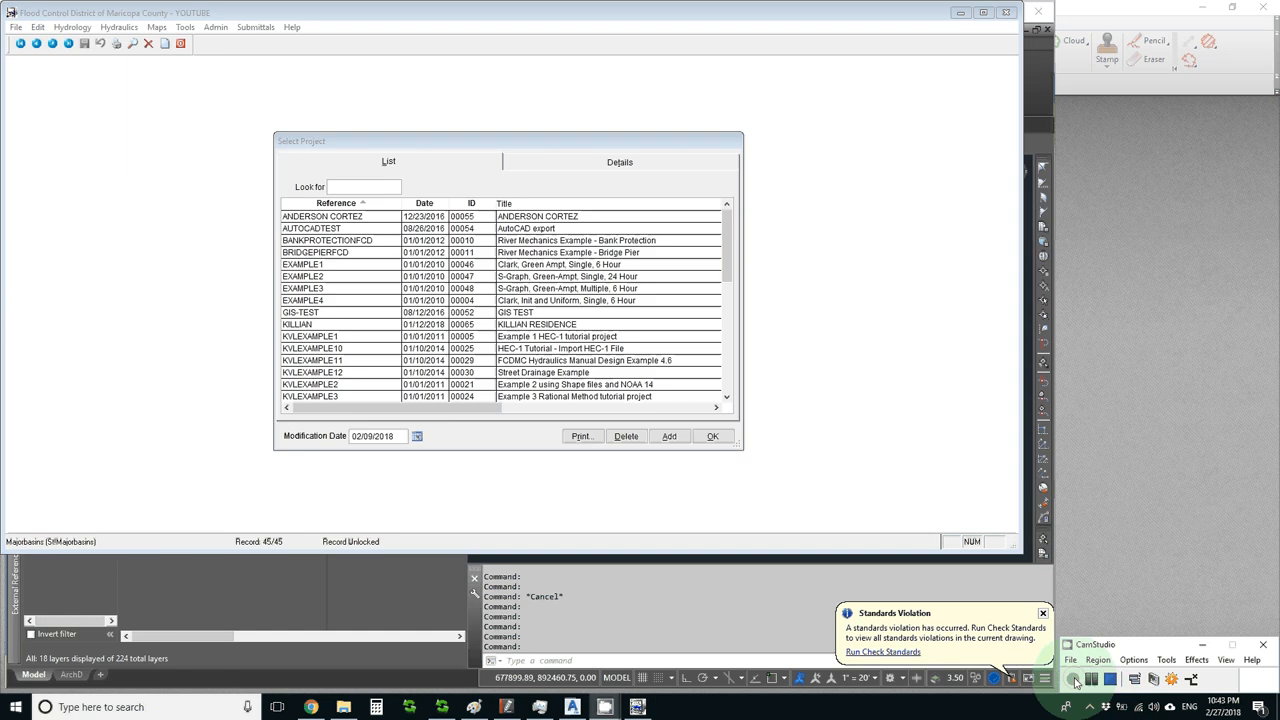
Add a new project with Hydrology and Hydraulics modelling enabled
{"action": "left_click", "coordinate": [668, 436]}
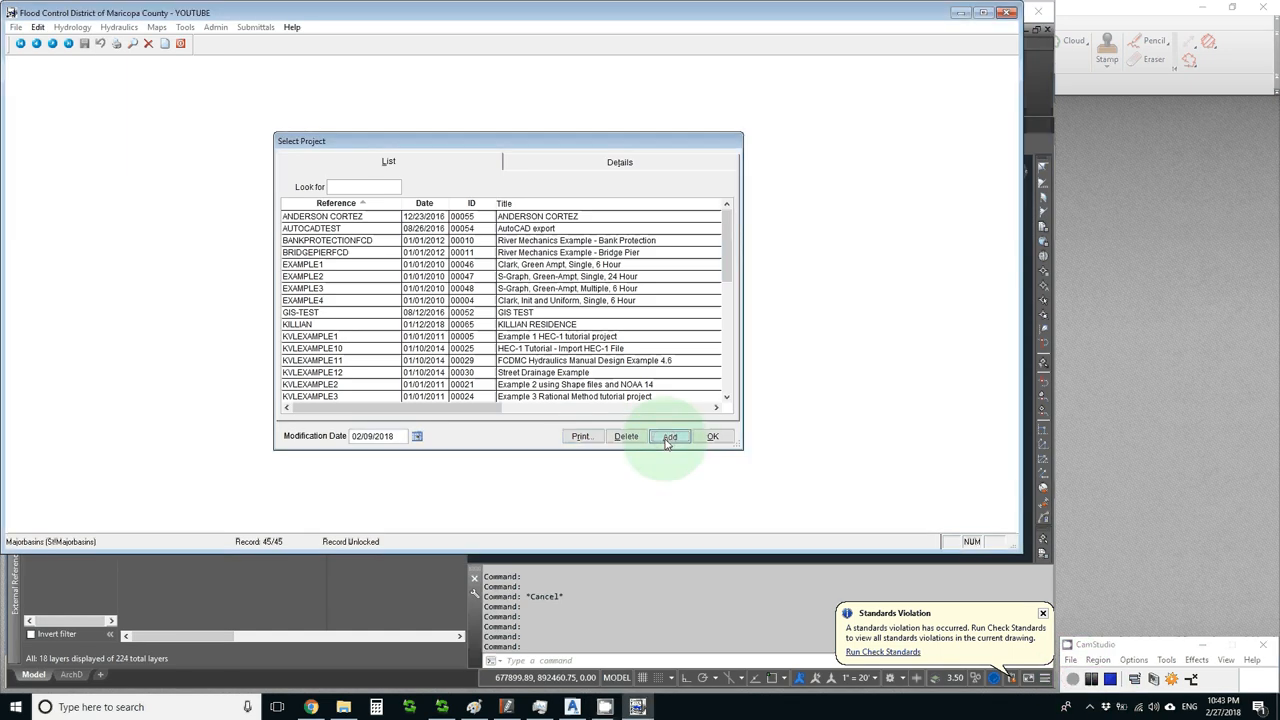
{"action": "left_click", "coordinate": [668, 436]}
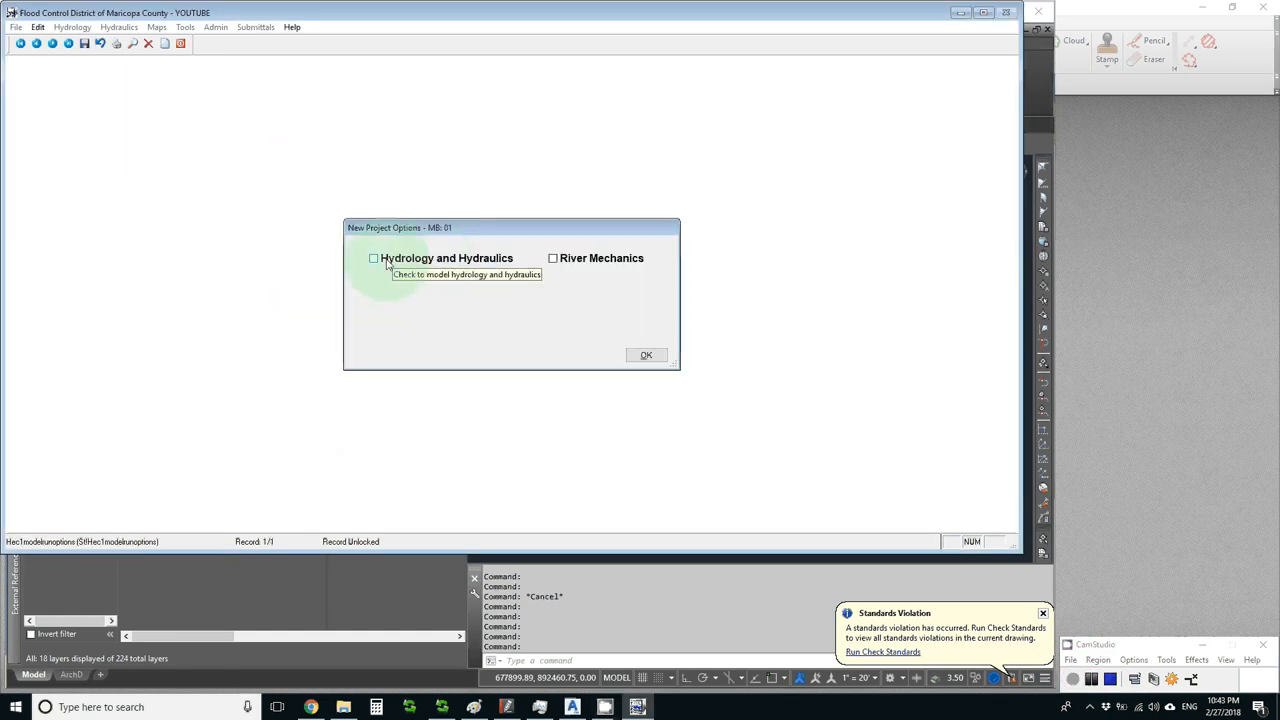
{"action": "left_click", "coordinate": [374, 258]}
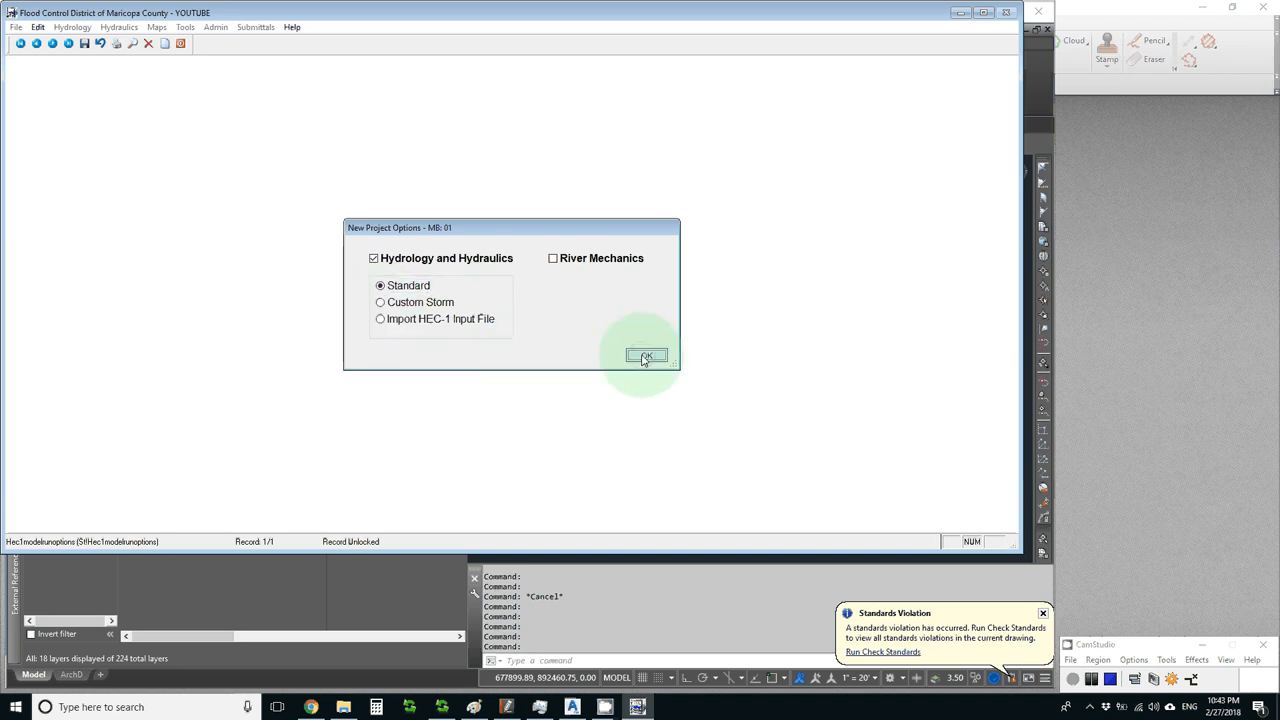
{"action": "left_click", "coordinate": [644, 356]}
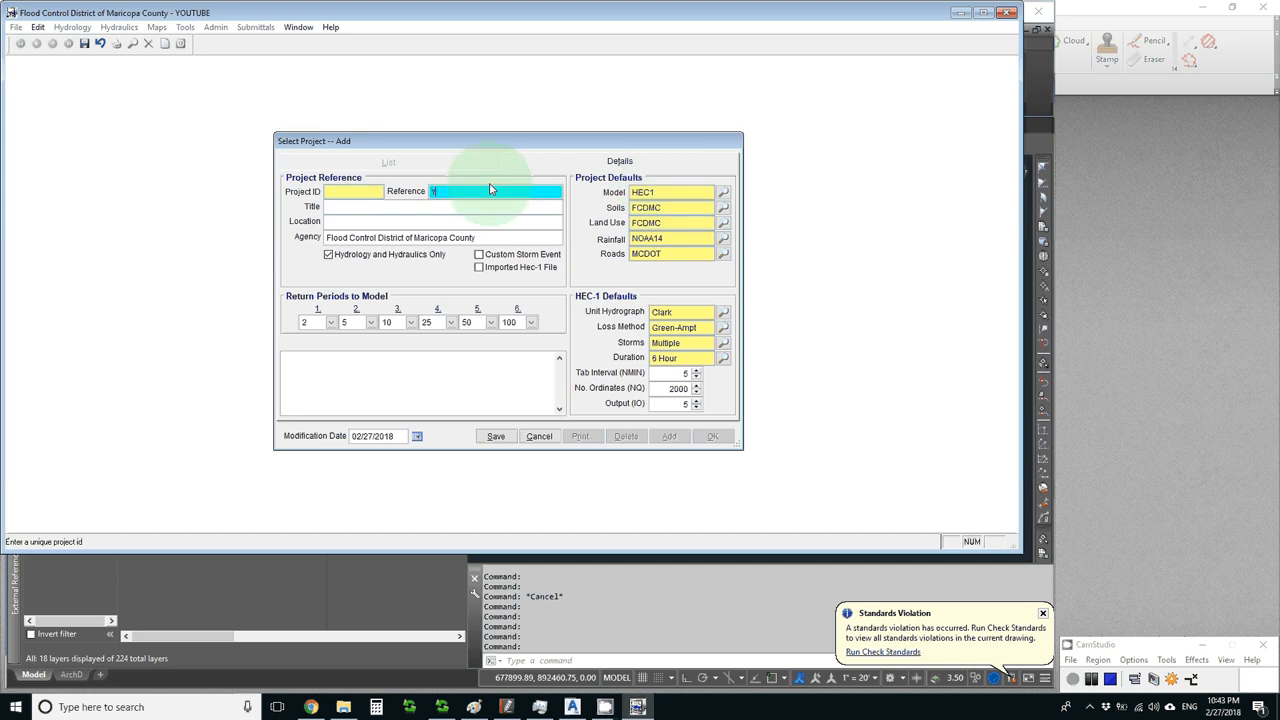
Save the project as reference YOUTUBE titled 'Youtube complex example' and dismiss the defaults note
{"action": "type", "text": "YOUTUBE2"}
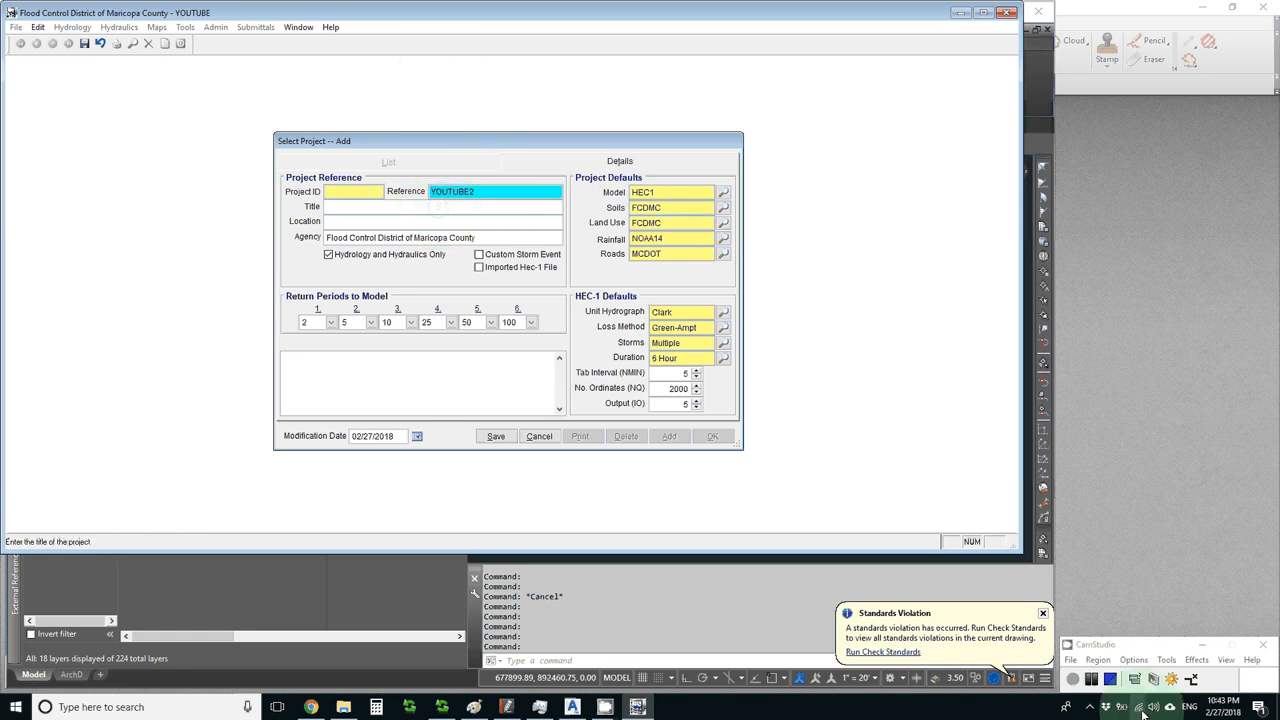
{"action": "type", "text": "Youtube complex example"}
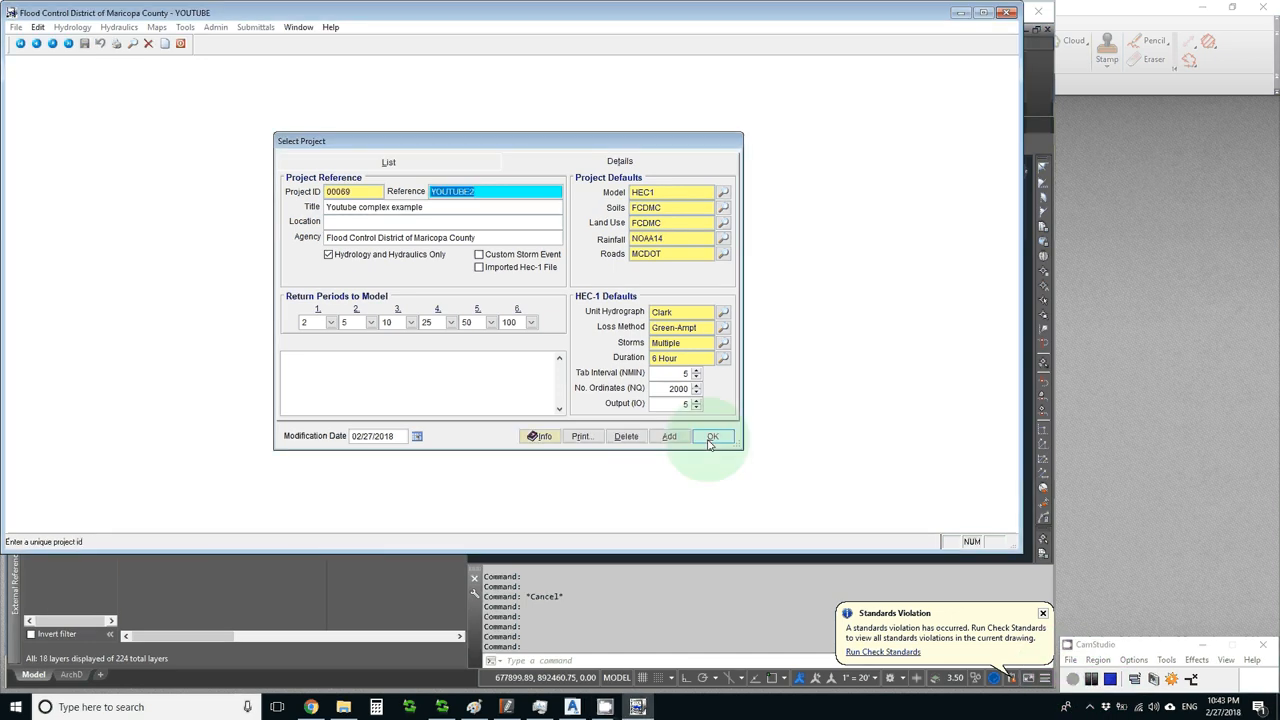
{"action": "left_click", "coordinate": [712, 436]}
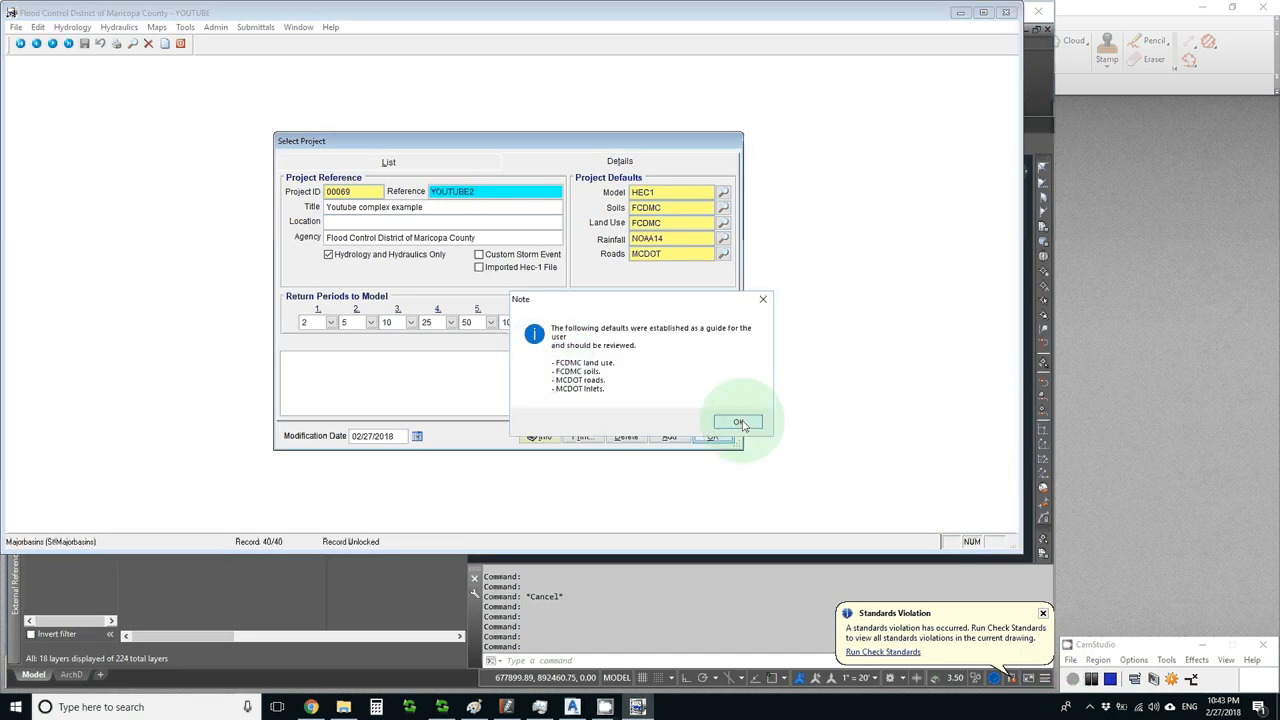
{"action": "left_click", "coordinate": [738, 420]}
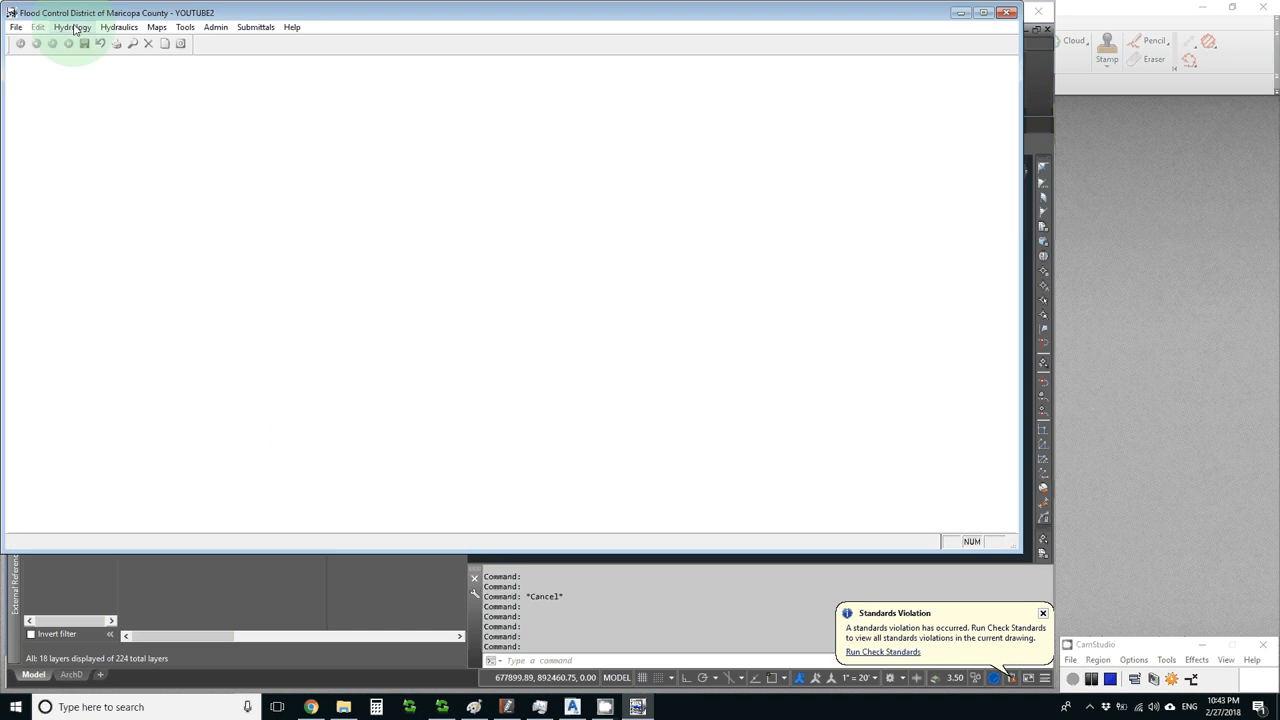
Bring up Hydrology > Soil Defaults showing soil IDs and properties
{"action": "left_click", "coordinate": [72, 28]}
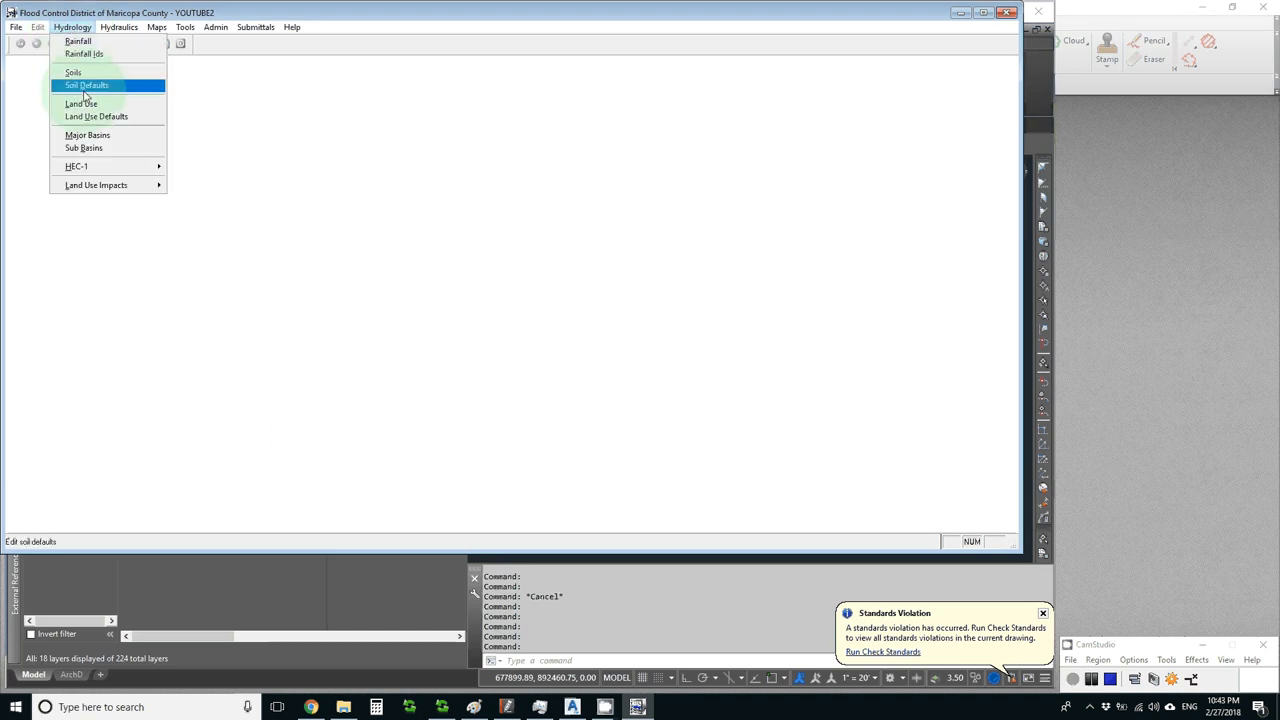
{"action": "left_click", "coordinate": [86, 84]}
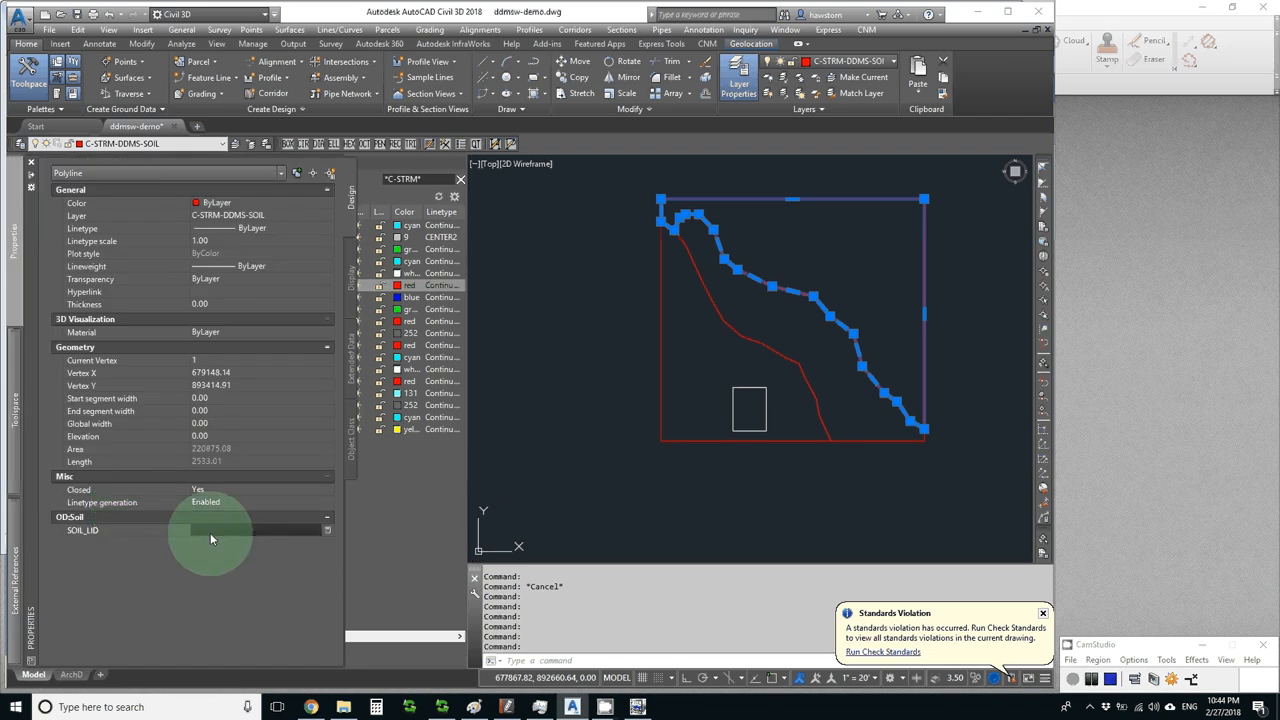
Set SOIL_UID to 6453 on one soil polyline and 6533 on the other
{"action": "type", "text": "6453"}
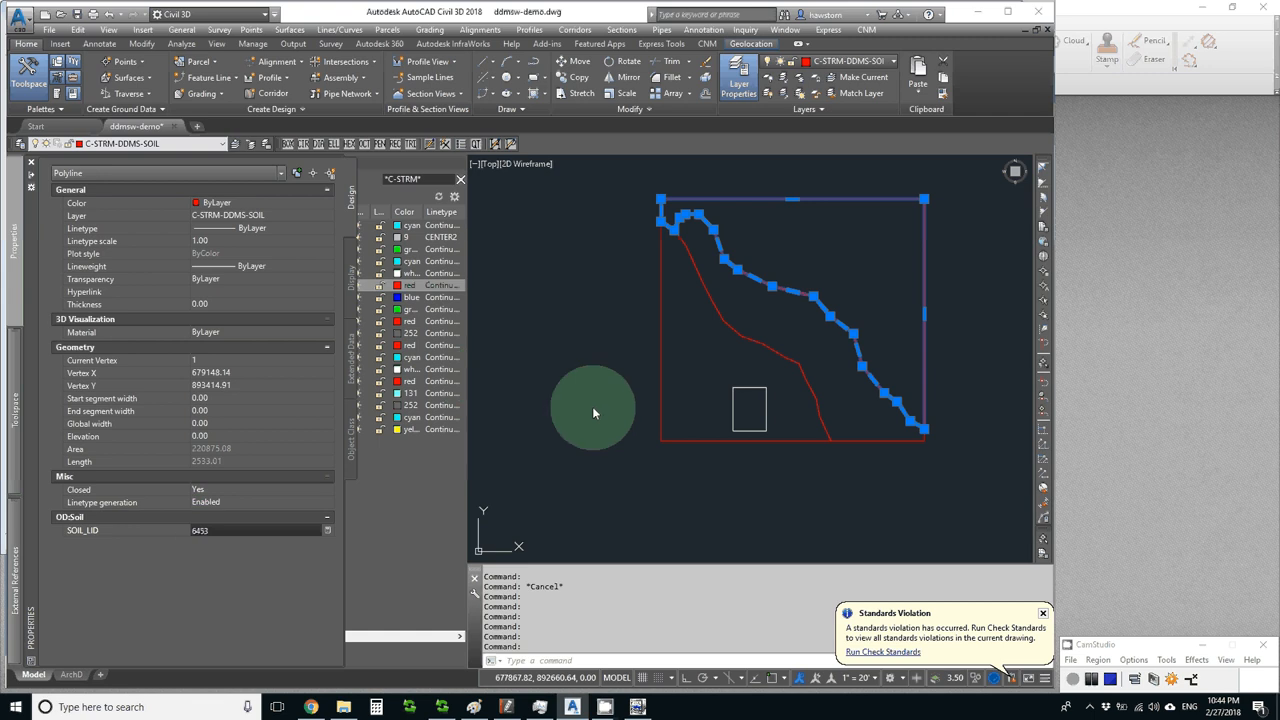
{"action": "mouse_move", "coordinate": [756, 348]}
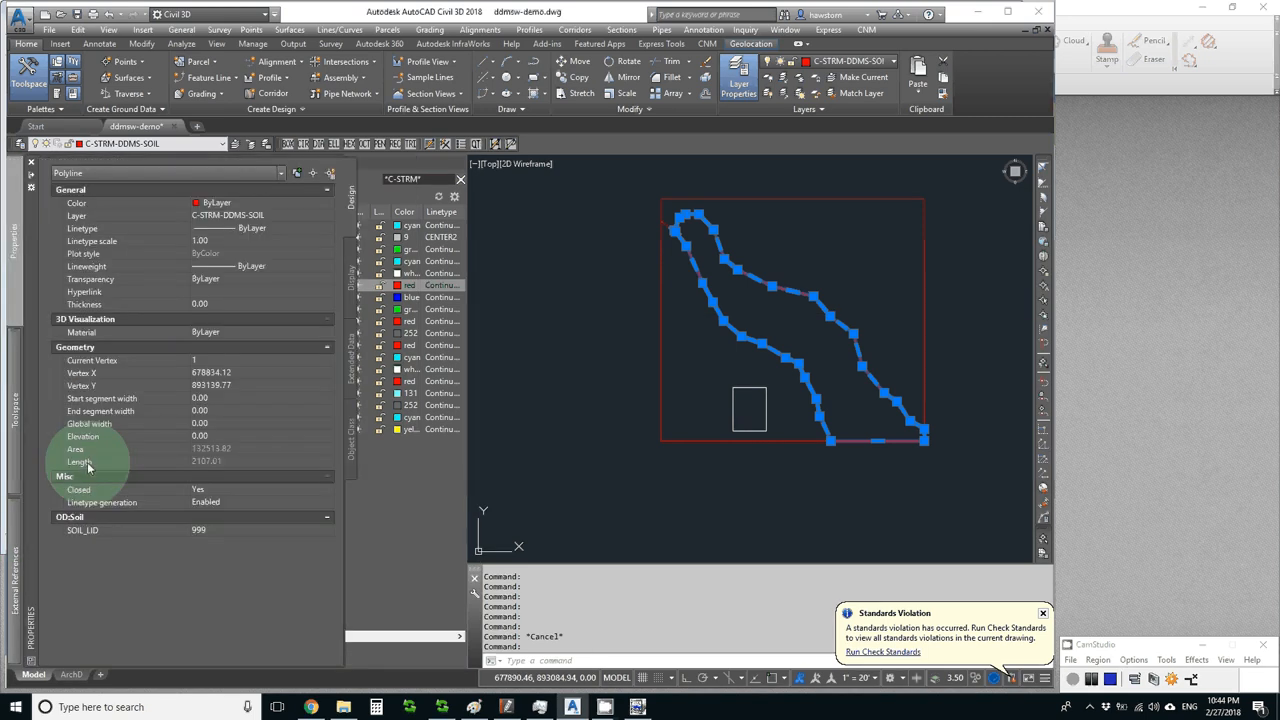
{"action": "left_click", "coordinate": [250, 530]}
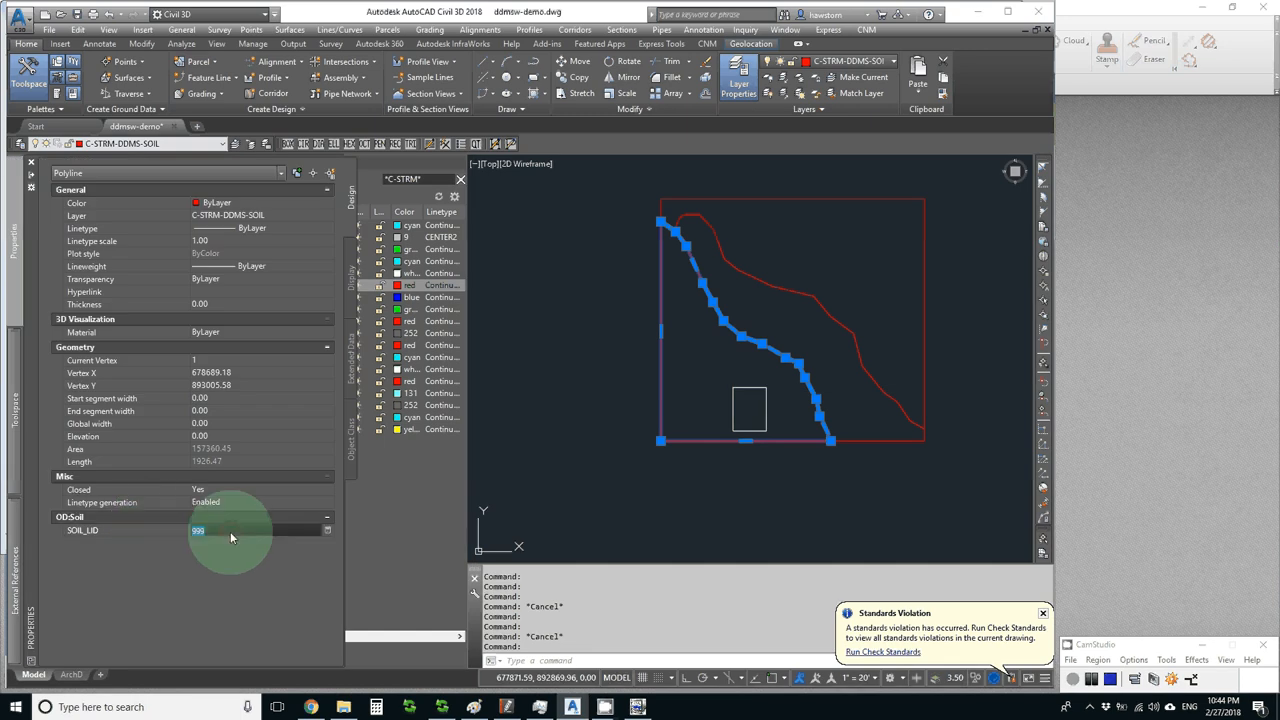
{"action": "type", "text": "6533"}
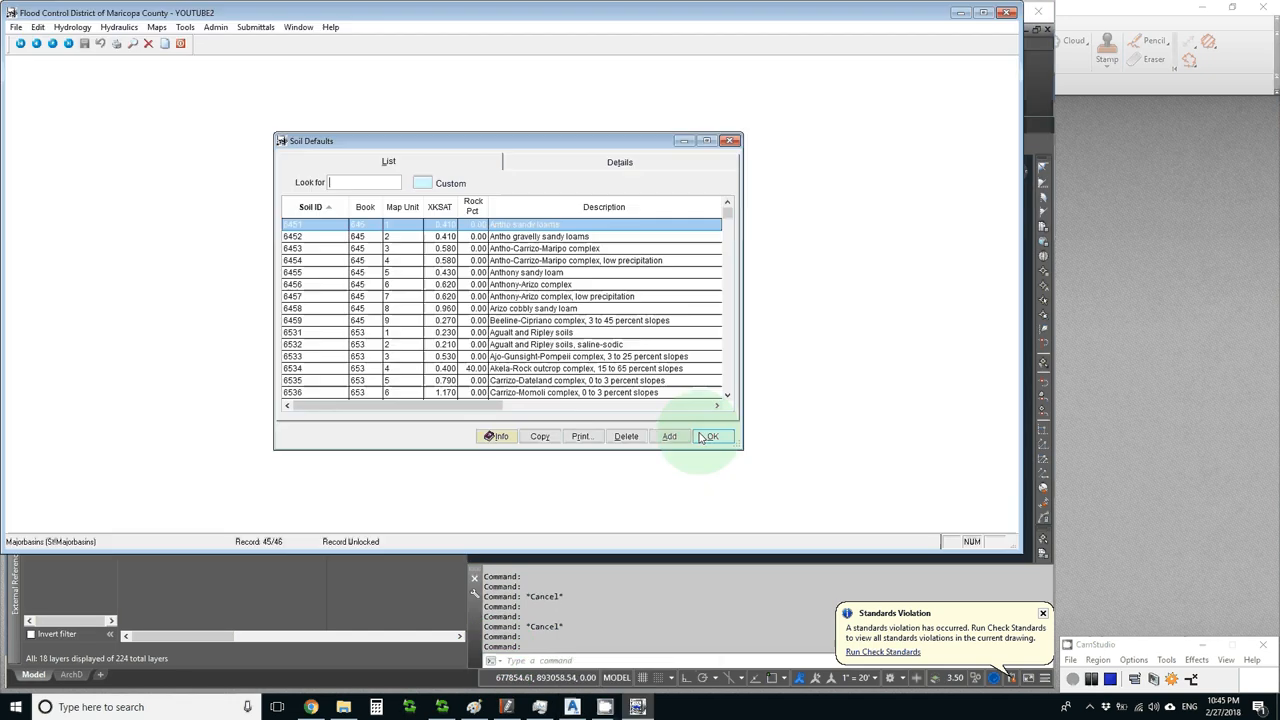
Close Soil Defaults and bring up Hydrology > Land Use Defaults
{"action": "left_click", "coordinate": [710, 436]}
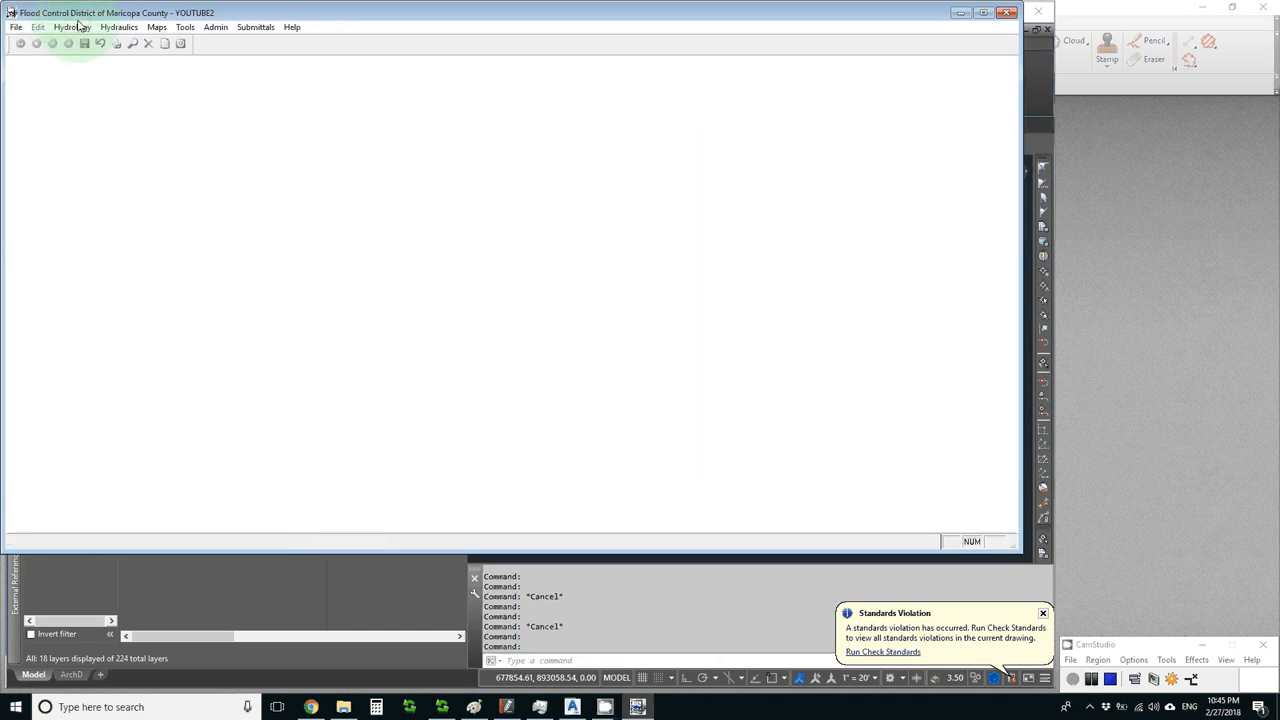
{"action": "left_click", "coordinate": [72, 28]}
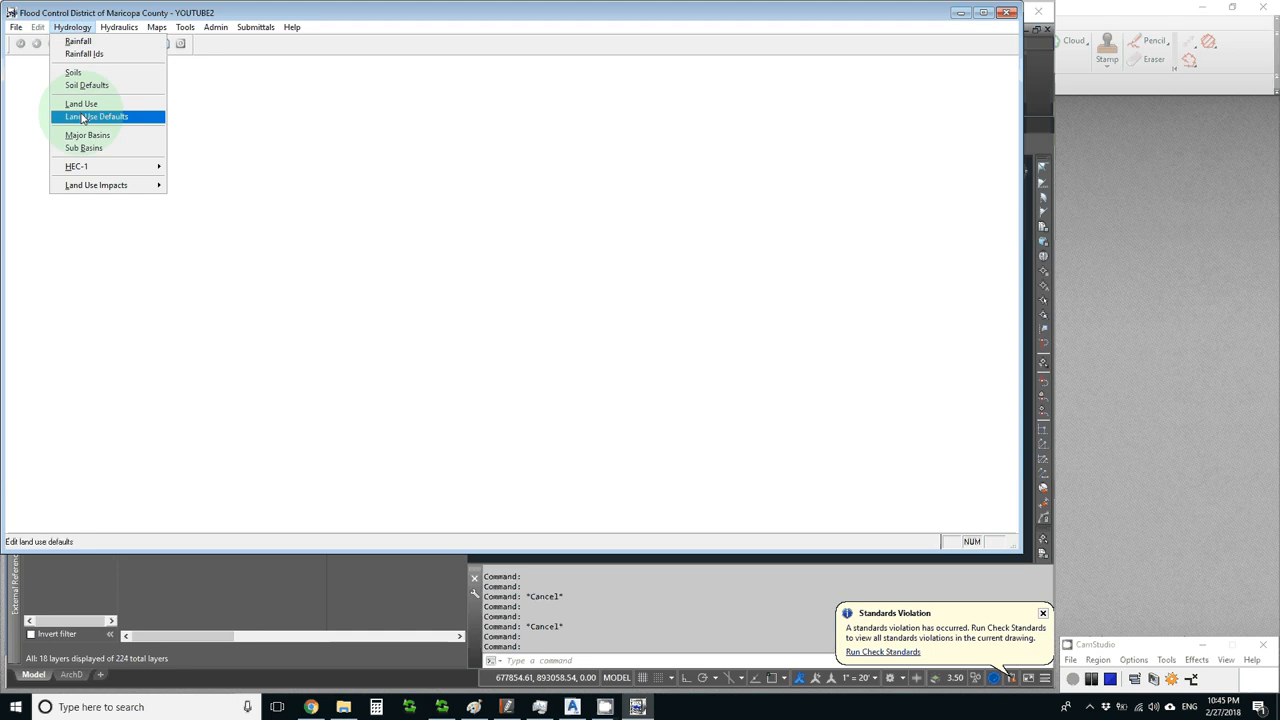
{"action": "left_click", "coordinate": [96, 116]}
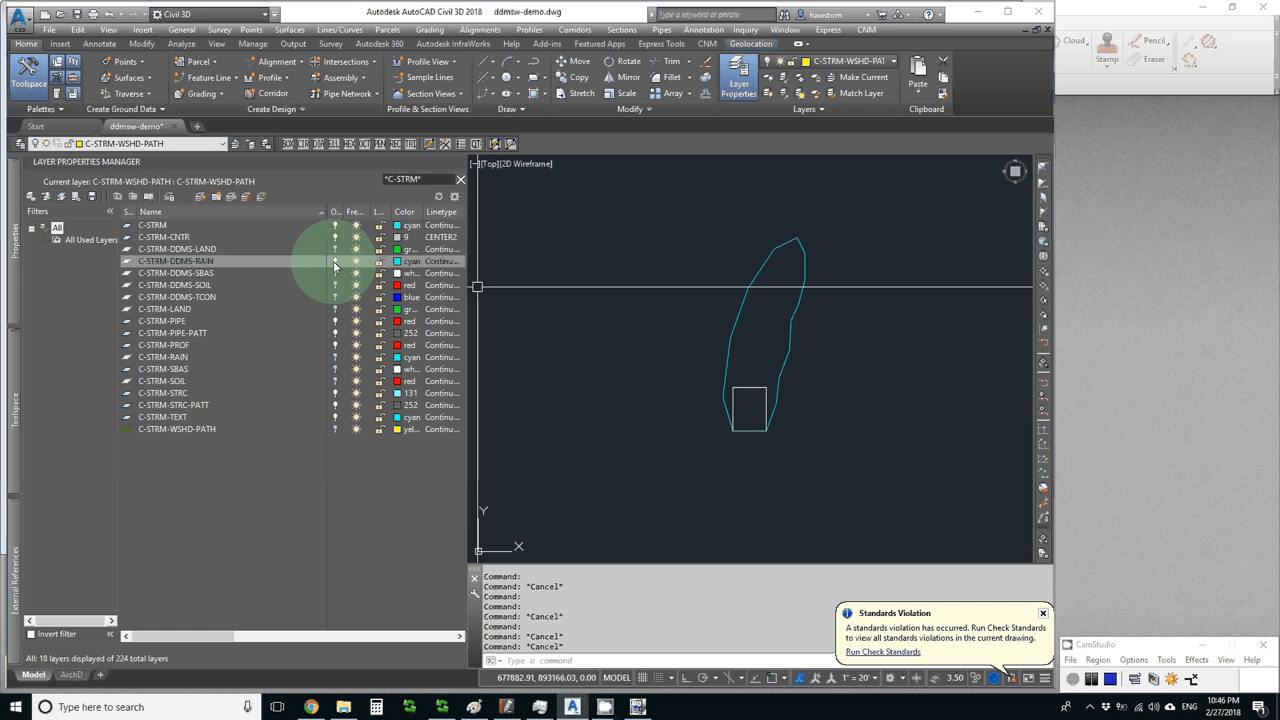
Hide the RAIN layer, show SBAS, and enter AREAID values (W) on the sub-basin polylines
{"action": "left_click", "coordinate": [336, 260]}
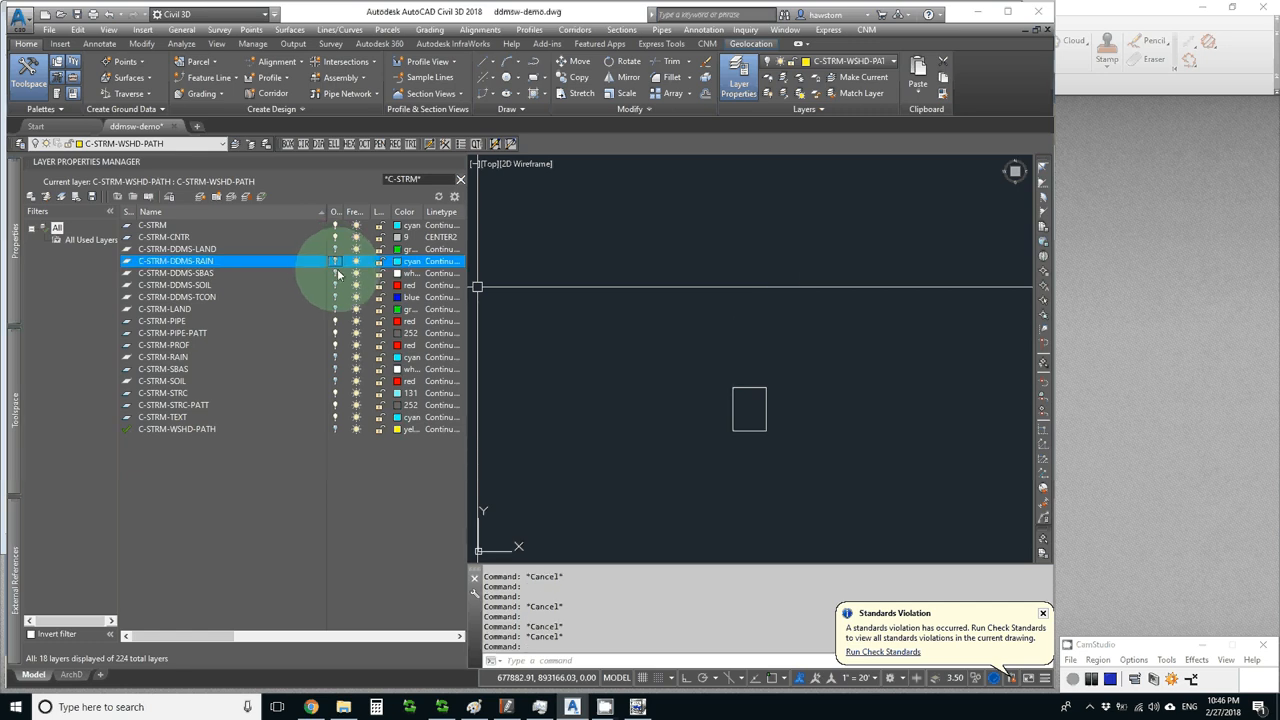
{"action": "left_click", "coordinate": [176, 272]}
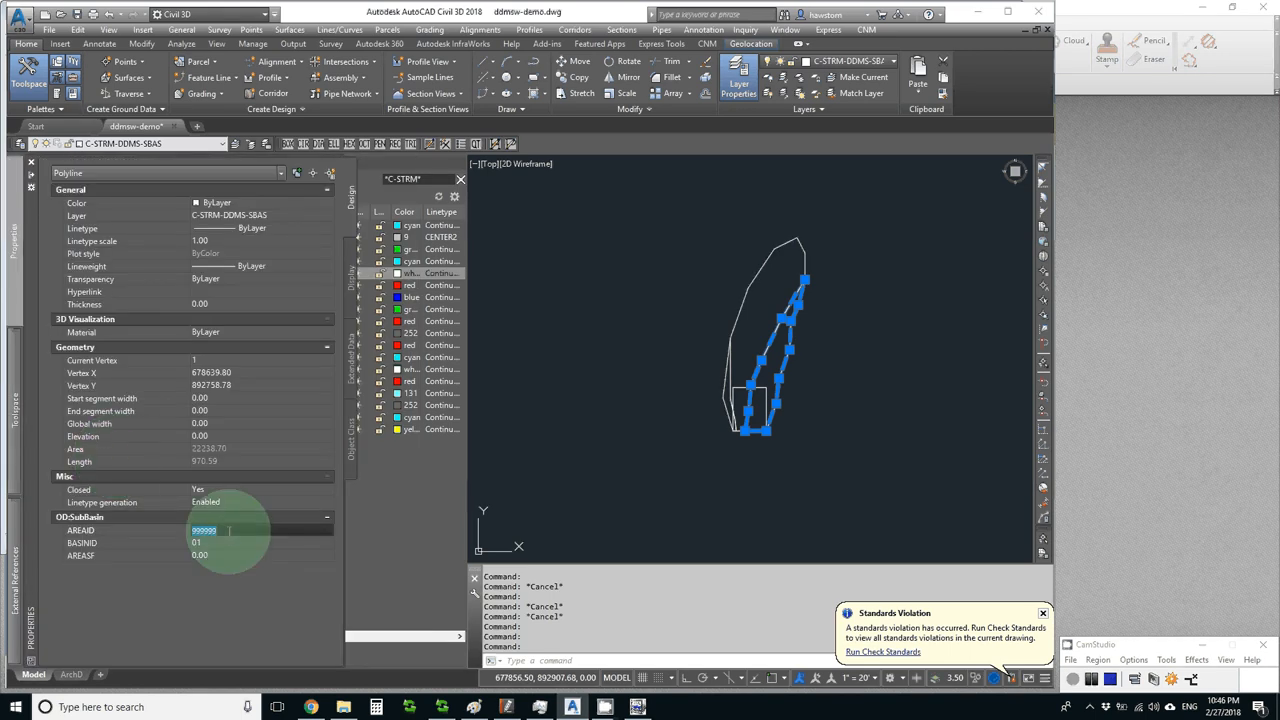
{"action": "type", "text": "W"}
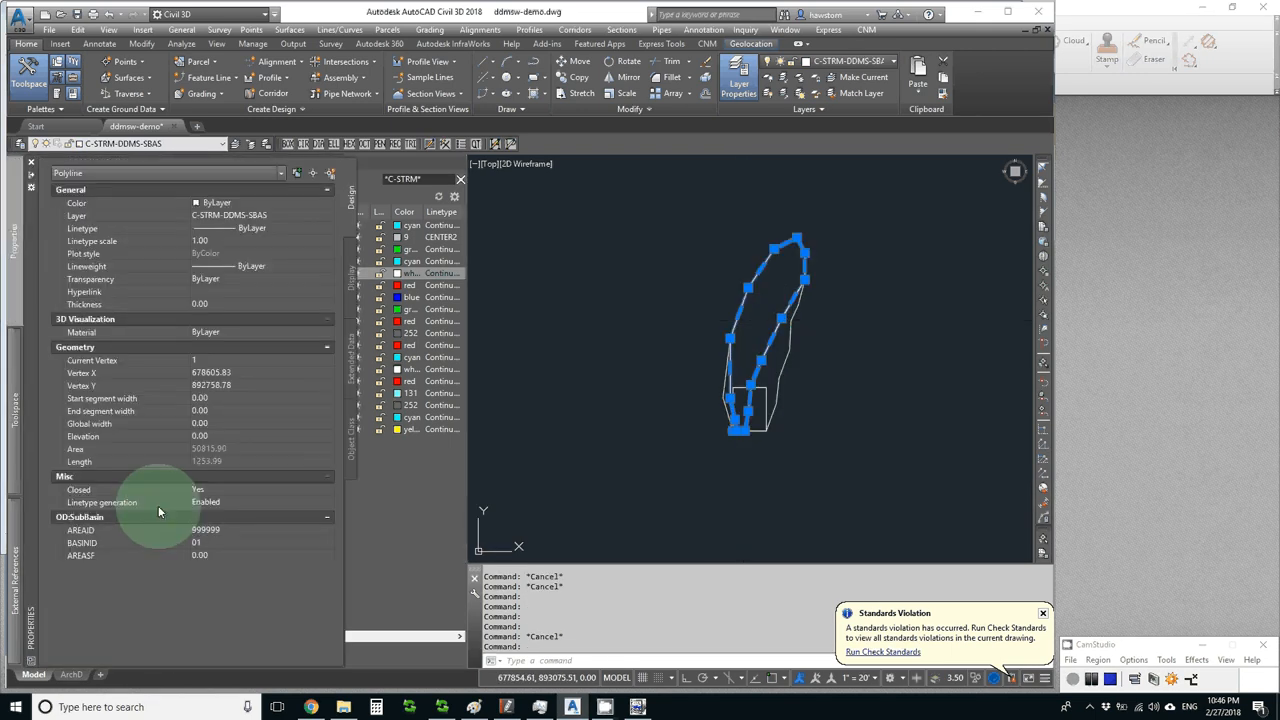
{"action": "double_click", "coordinate": [204, 530]}
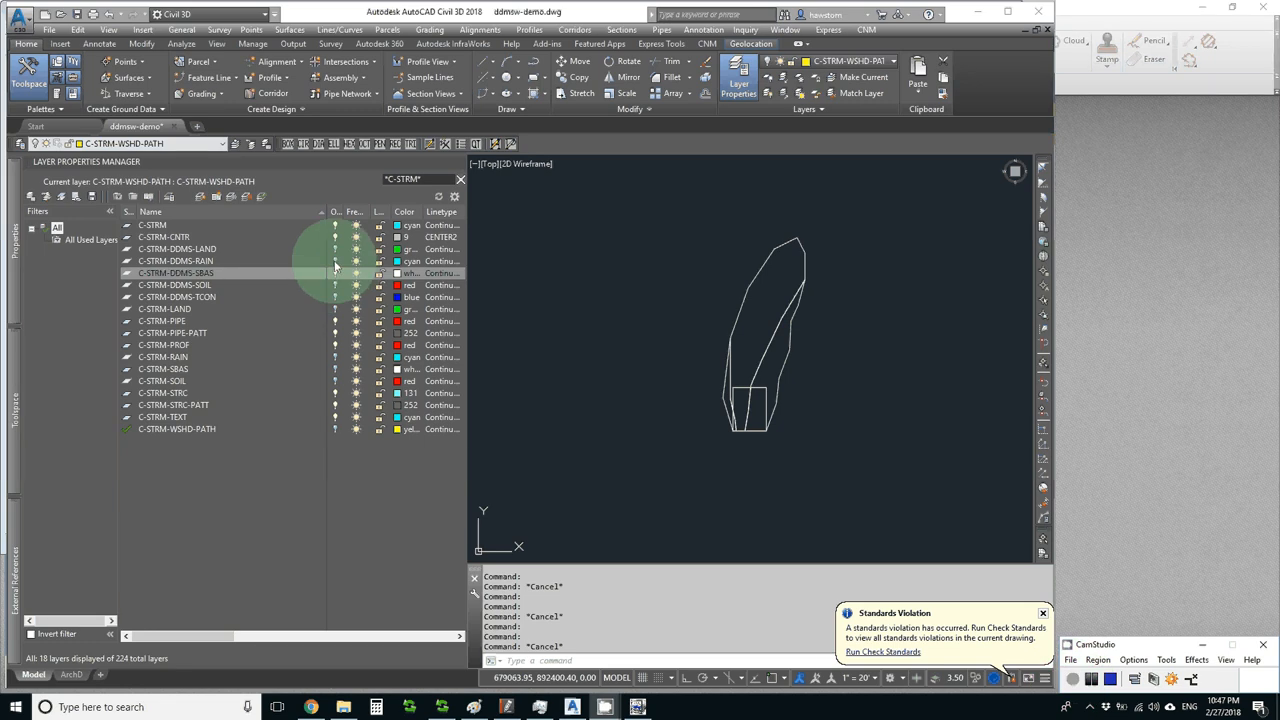
Turn on the LAND, SOIL and TCON layers in Layer Properties
{"action": "left_click", "coordinate": [176, 248]}
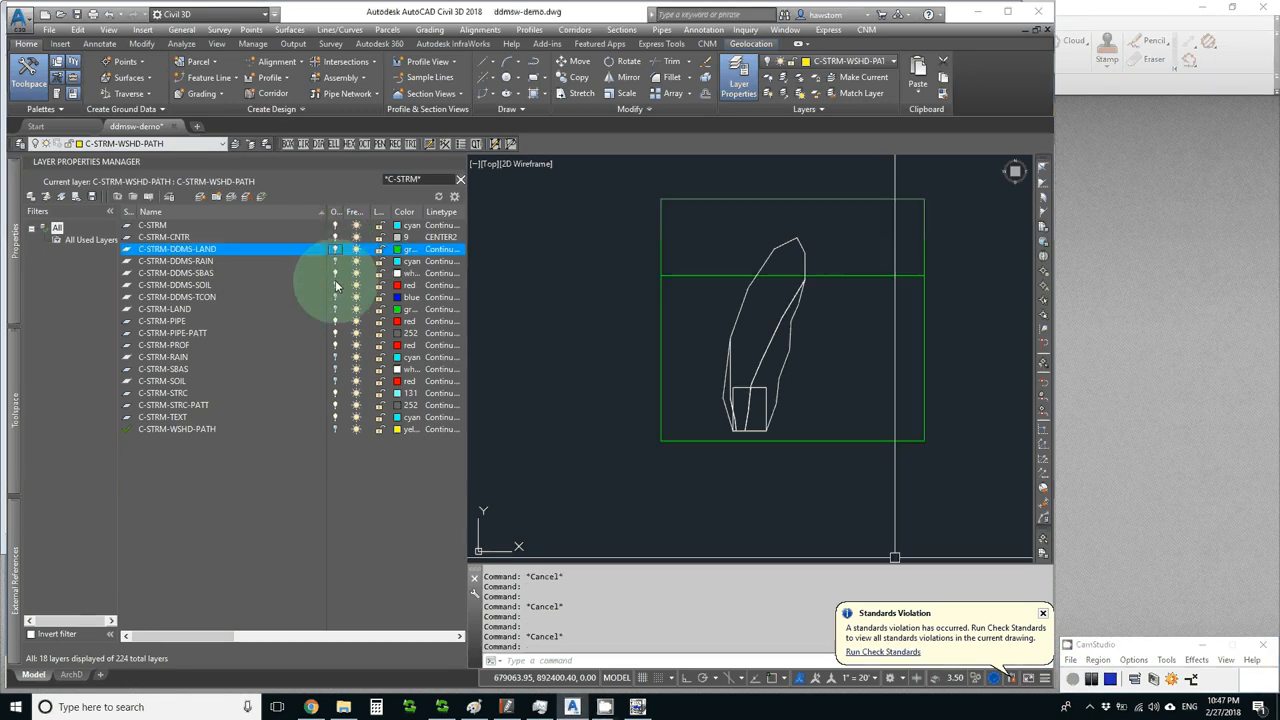
{"action": "left_click", "coordinate": [176, 284]}
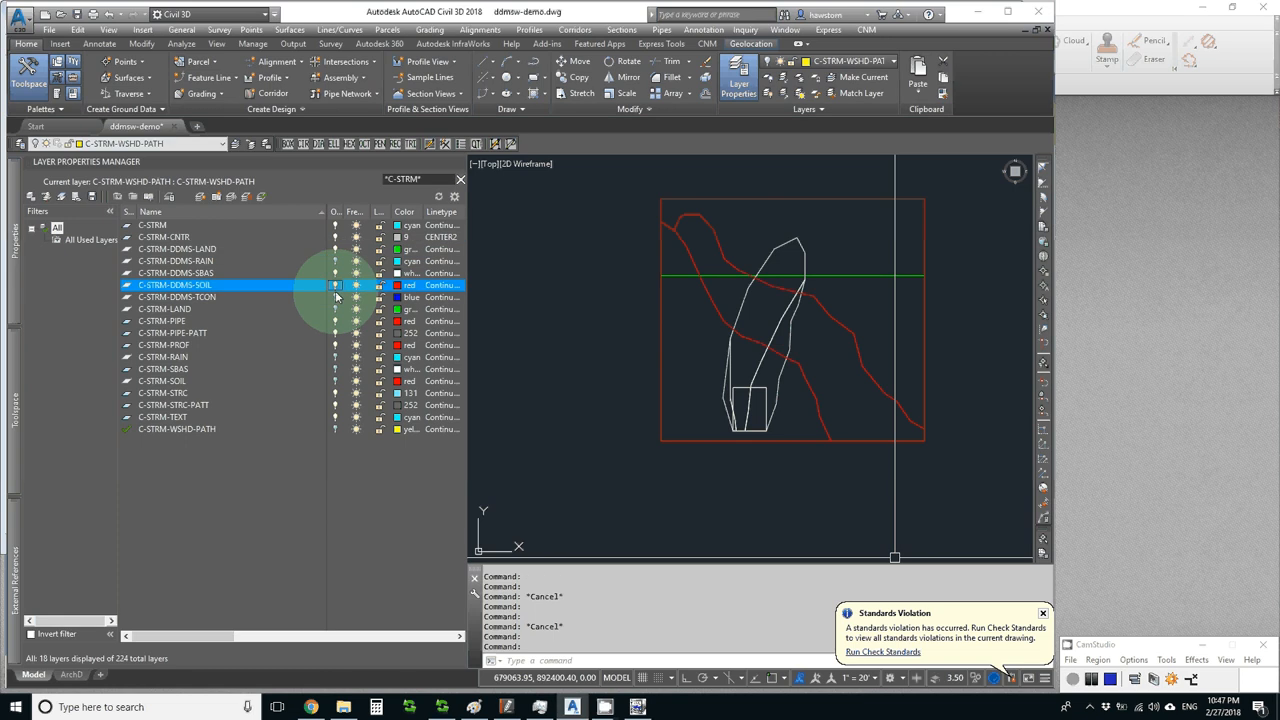
{"action": "left_click", "coordinate": [176, 296]}
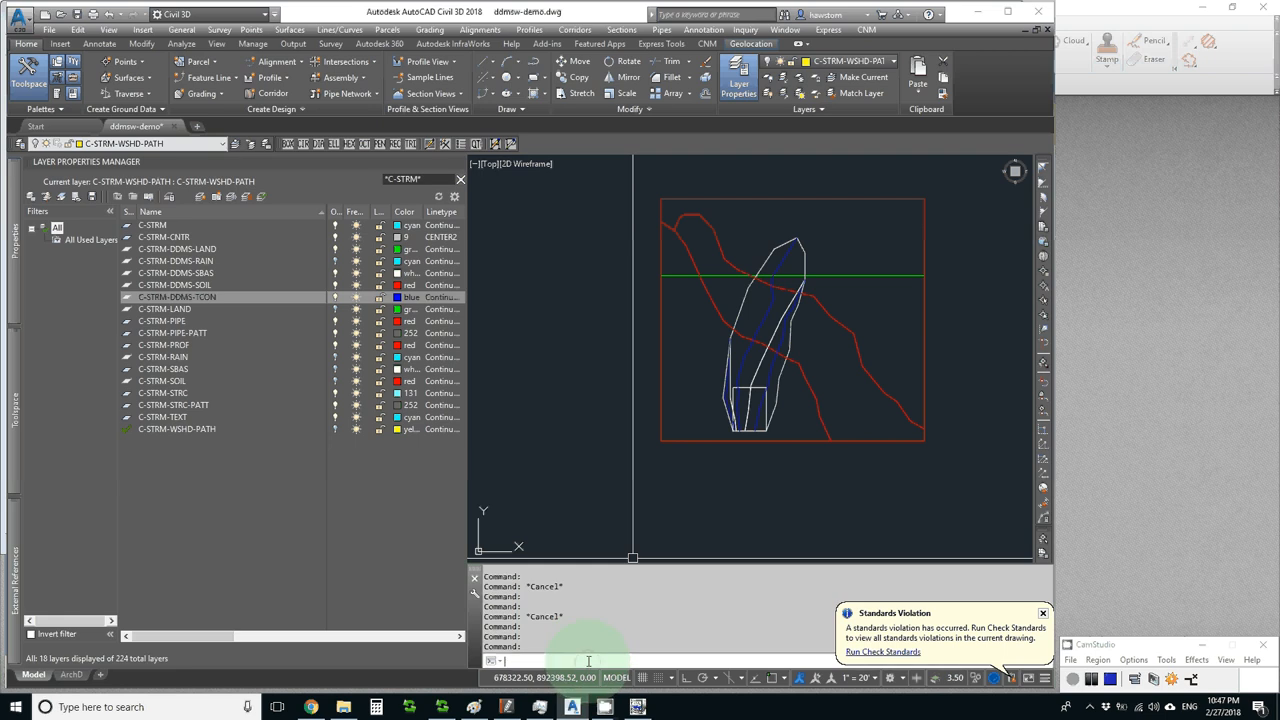
Run the DDMSWEXPORT command so it asks for a directory and filename
{"action": "type", "text": "ddmswex"}
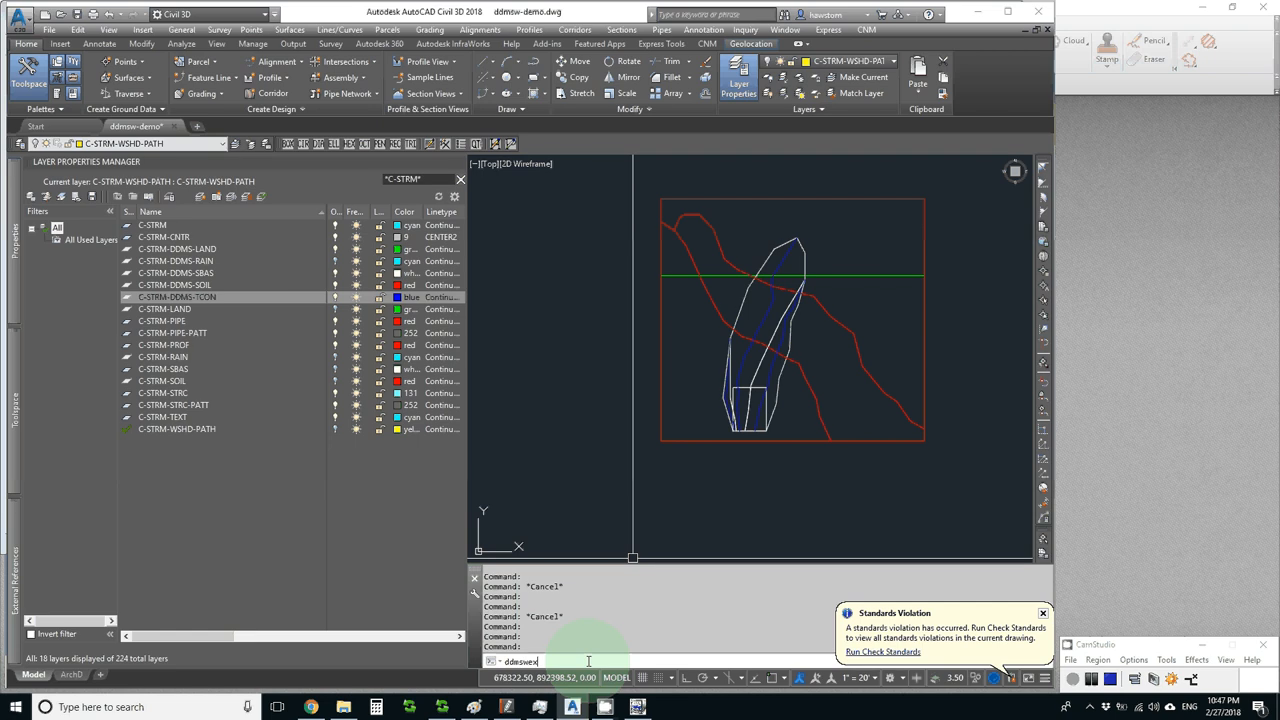
{"action": "type", "text": "p"}
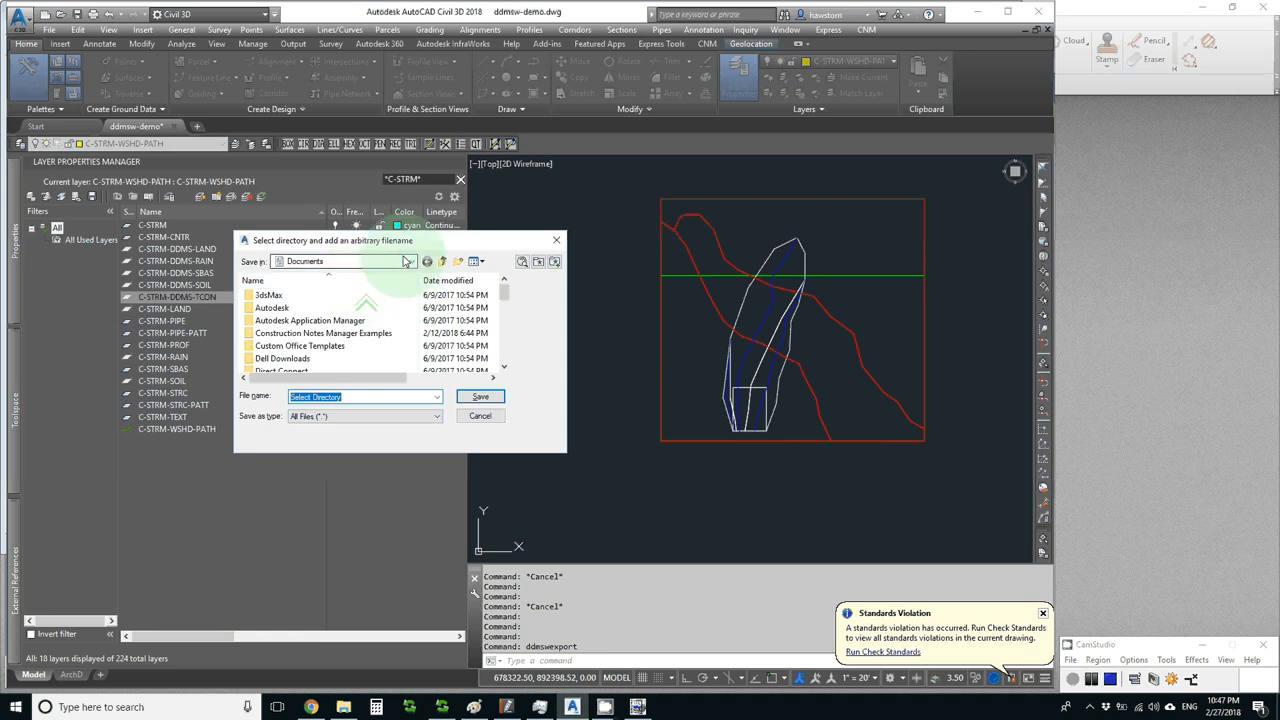
Choose Desktop > ddmsw as the destination and save to run the map export profiles
{"action": "left_click", "coordinate": [412, 260]}
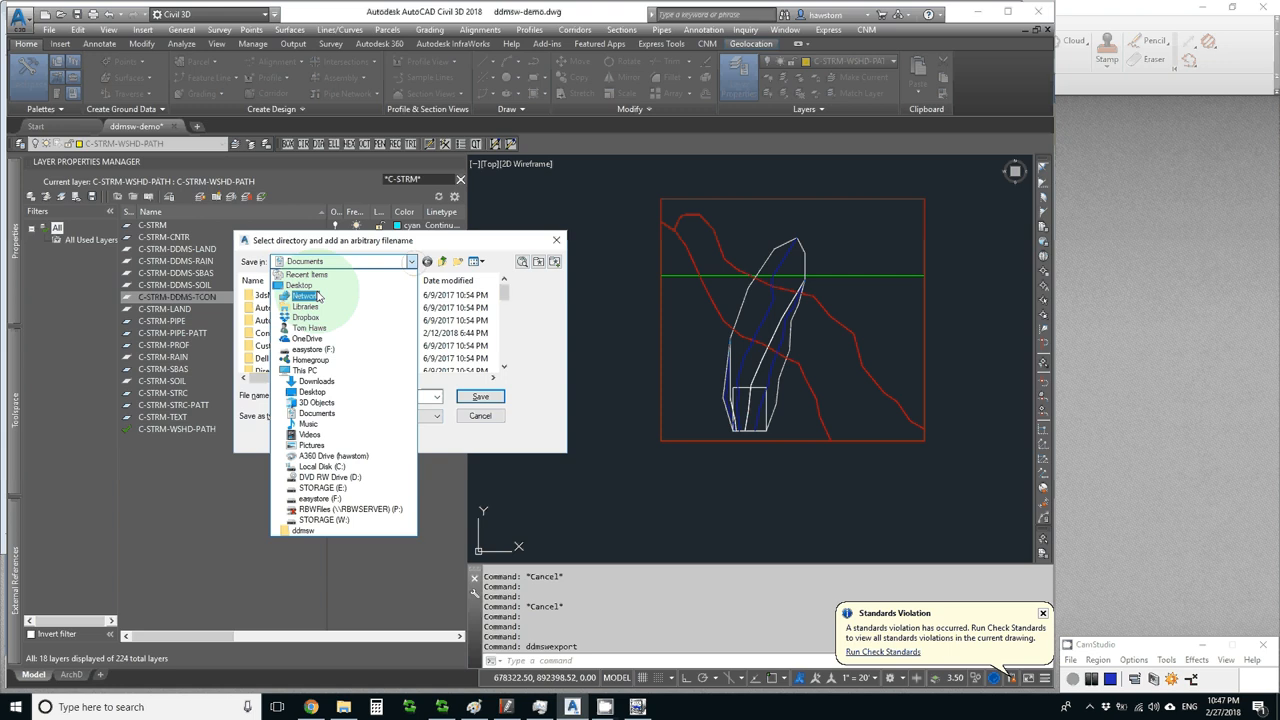
{"action": "left_click", "coordinate": [300, 284]}
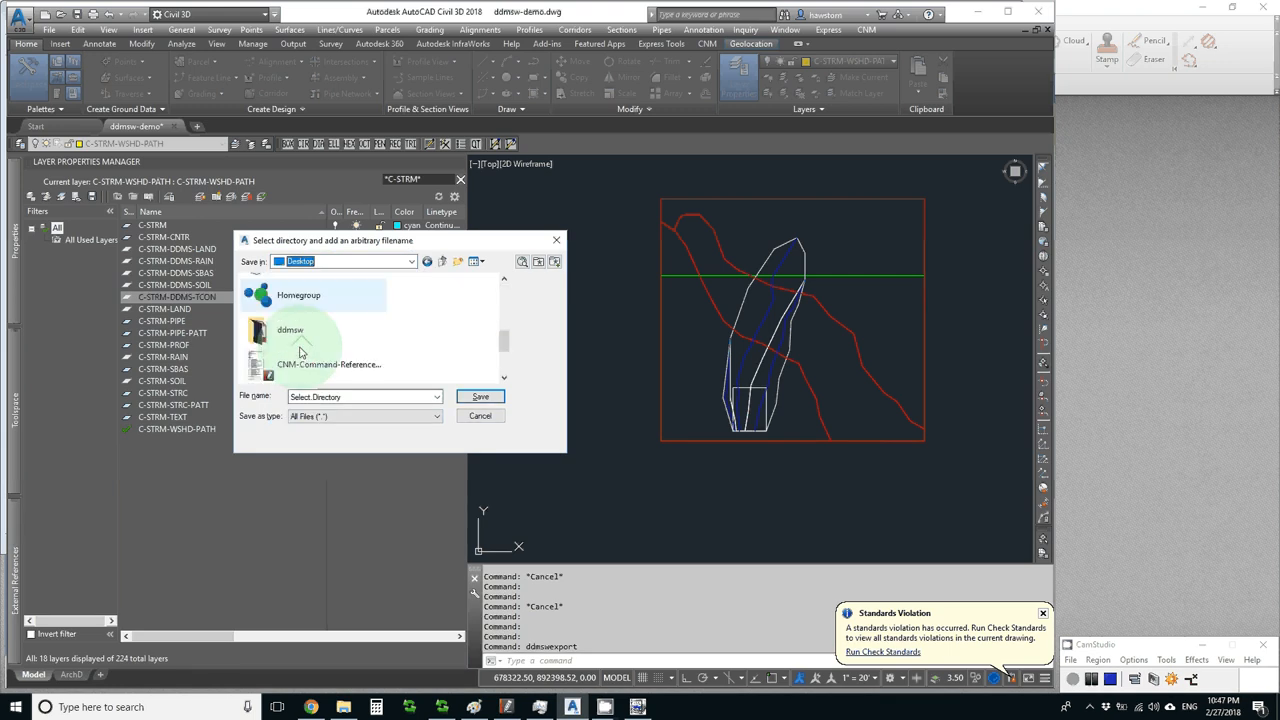
{"action": "double_click", "coordinate": [290, 336]}
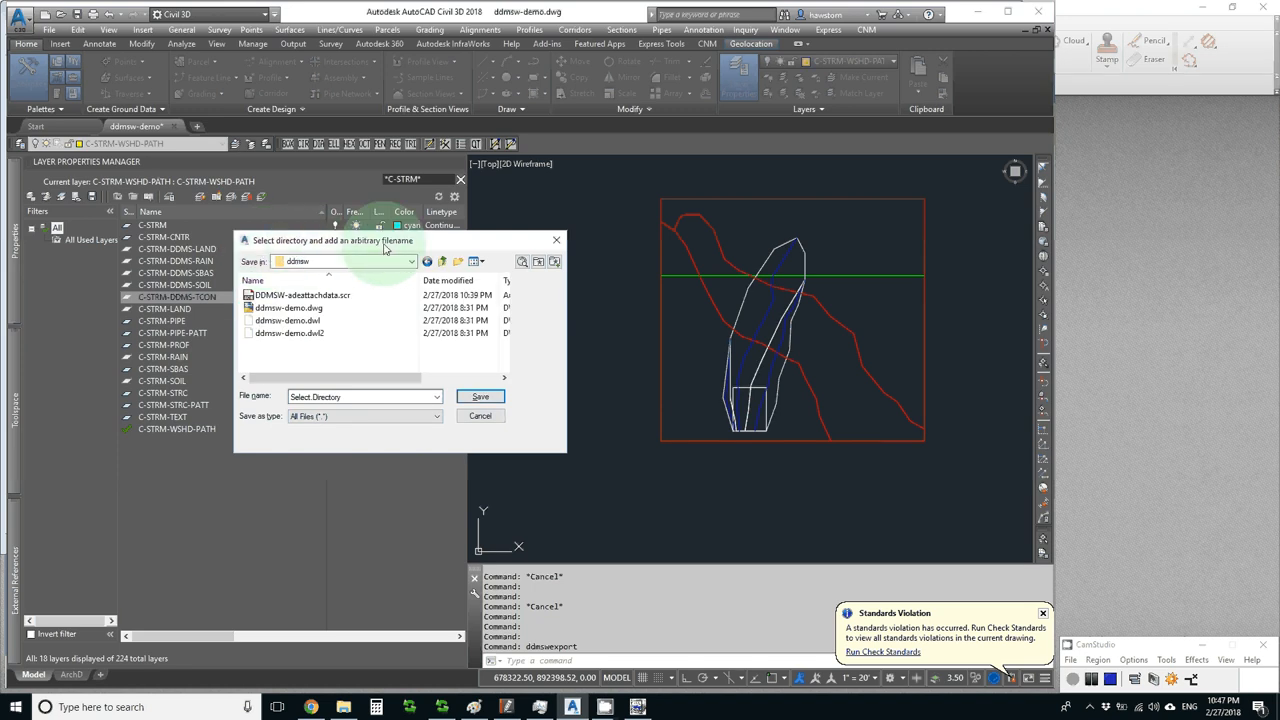
{"action": "mouse_move", "coordinate": [408, 248]}
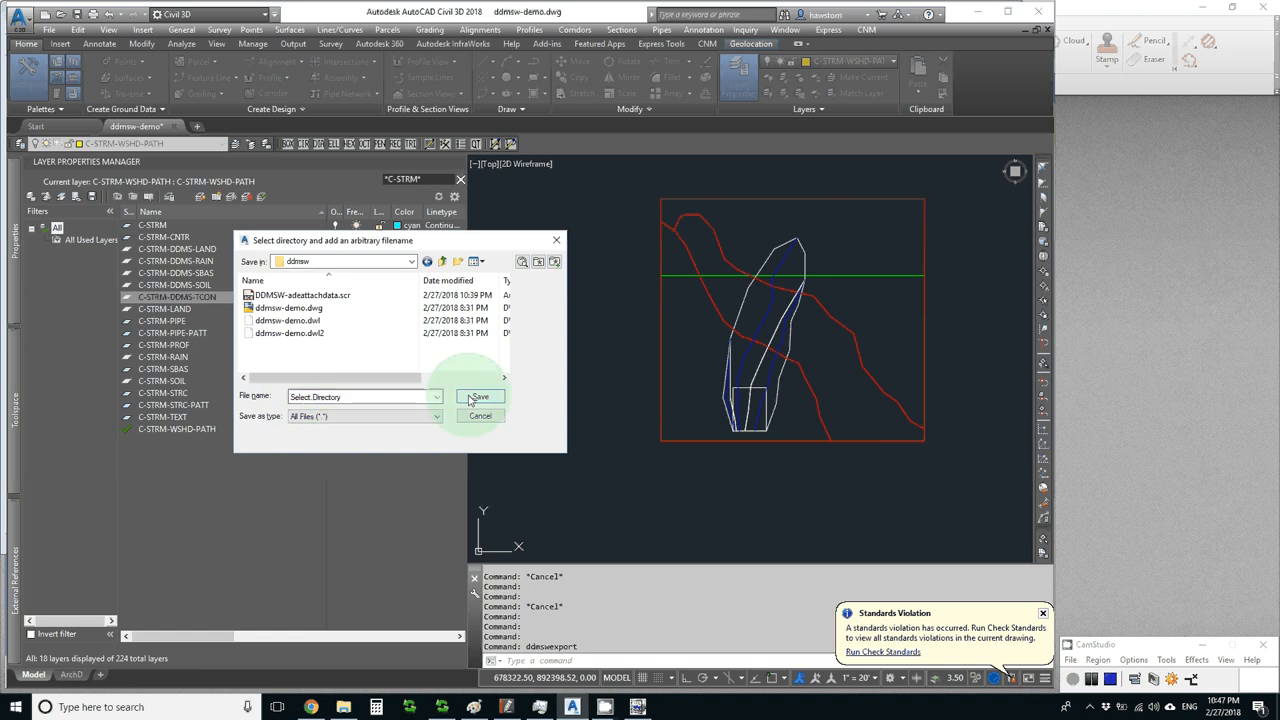
{"action": "left_click", "coordinate": [480, 396]}
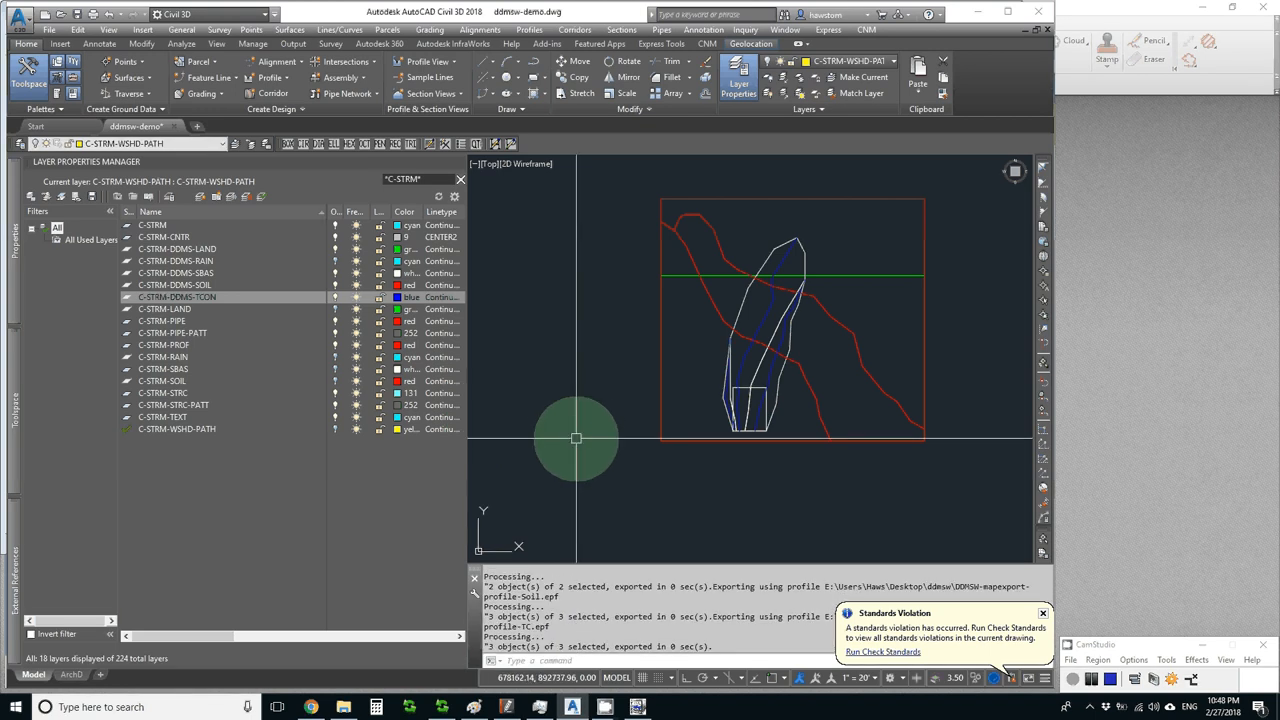
{"action": "mouse_move", "coordinate": [576, 436]}
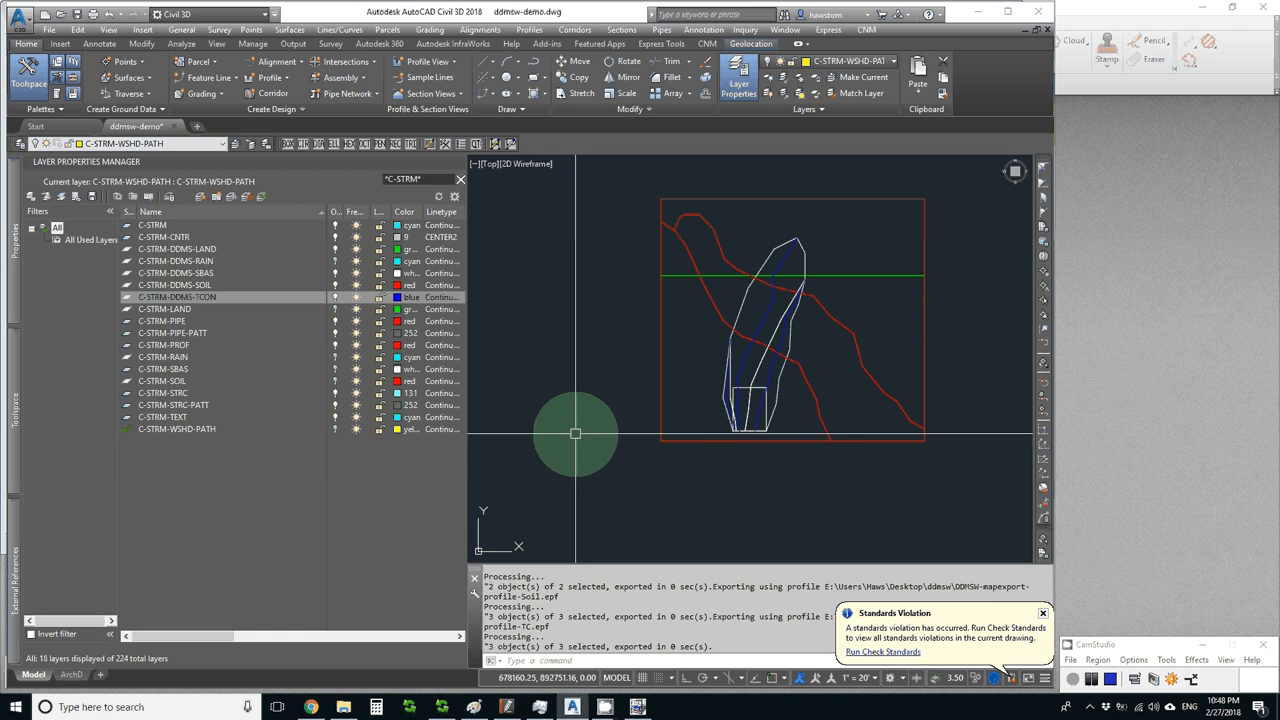
{"action": "mouse_move", "coordinate": [582, 490]}
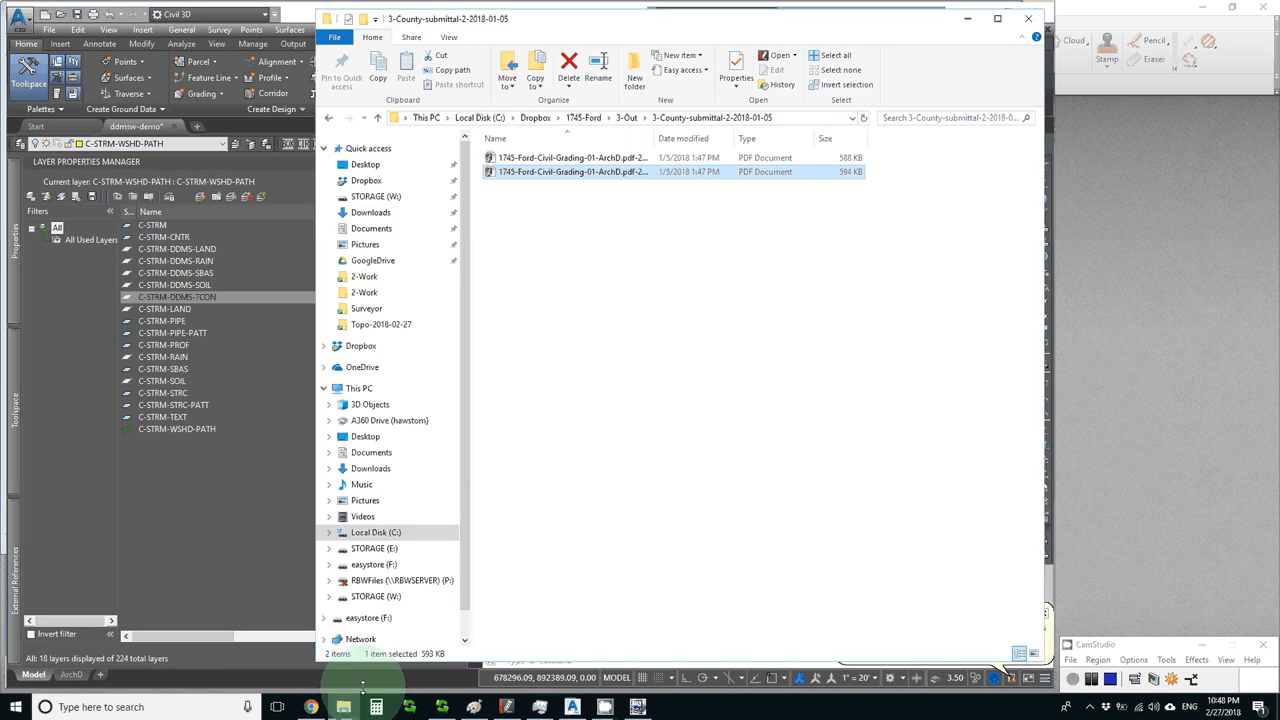
Browse to Desktop > ddmsw and select the exported Rainfall shapefile among the .shp files
{"action": "left_click", "coordinate": [364, 164]}
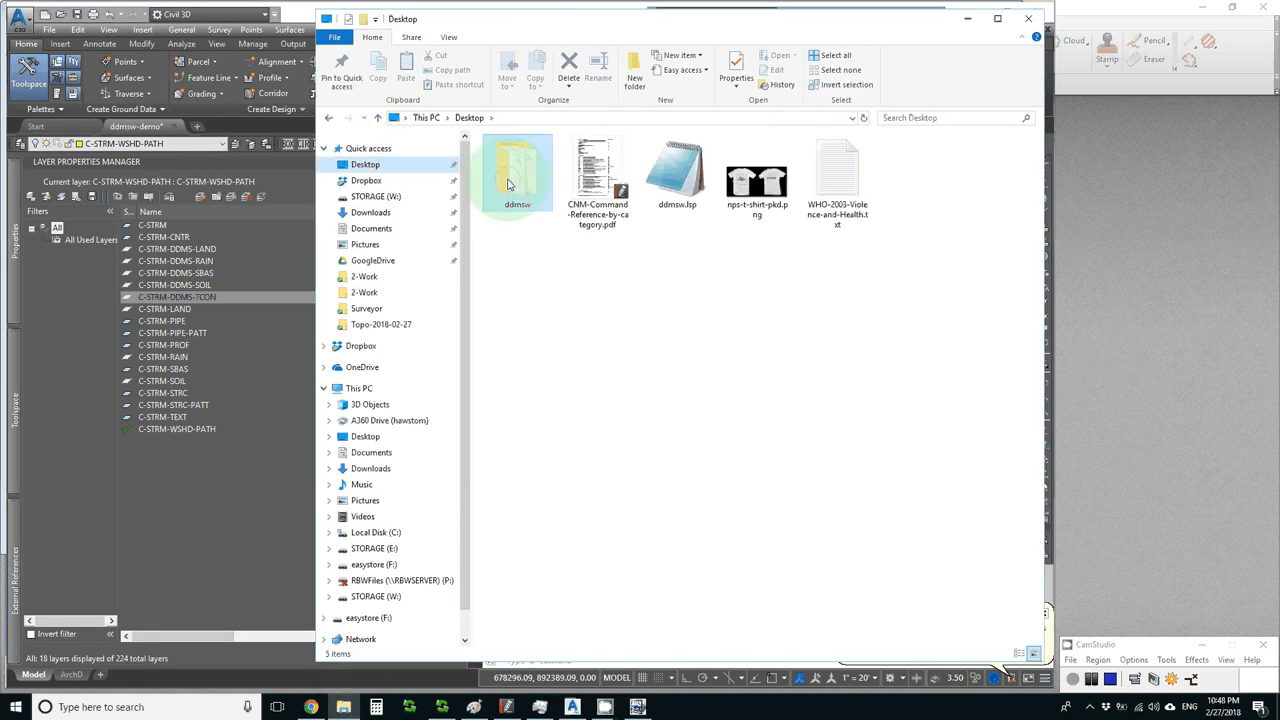
{"action": "double_click", "coordinate": [516, 176]}
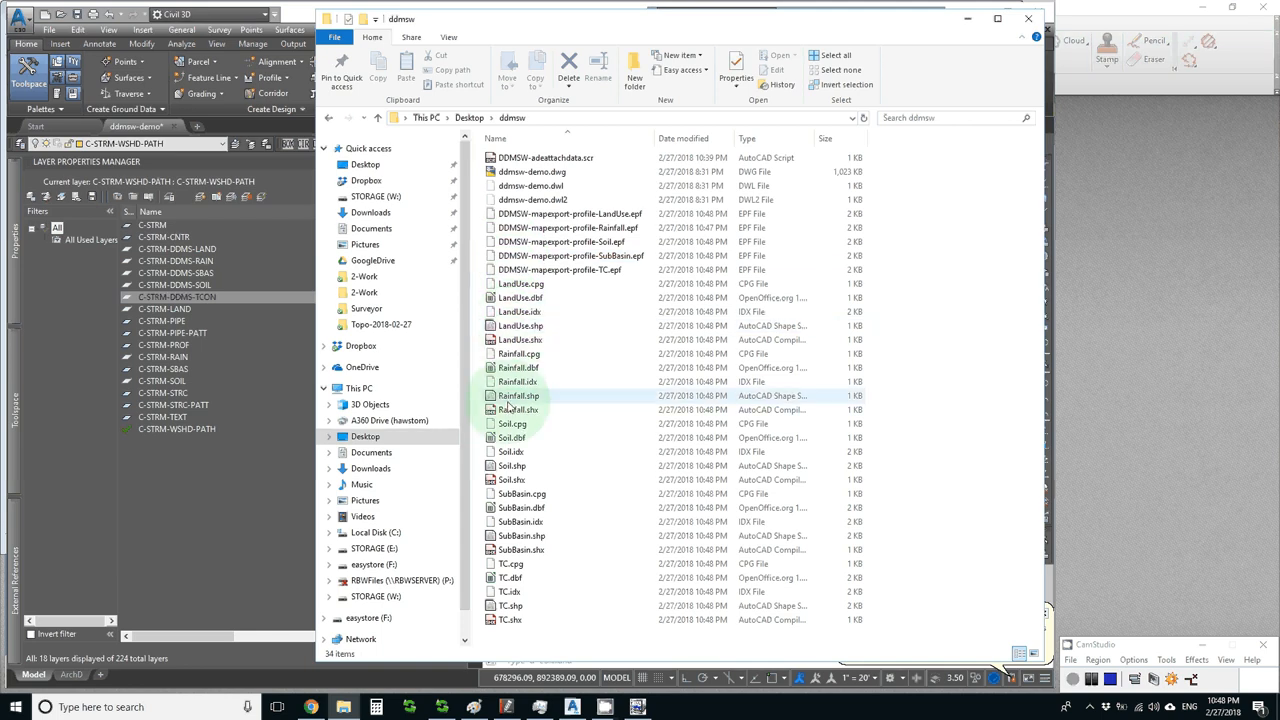
{"action": "left_click", "coordinate": [512, 464]}
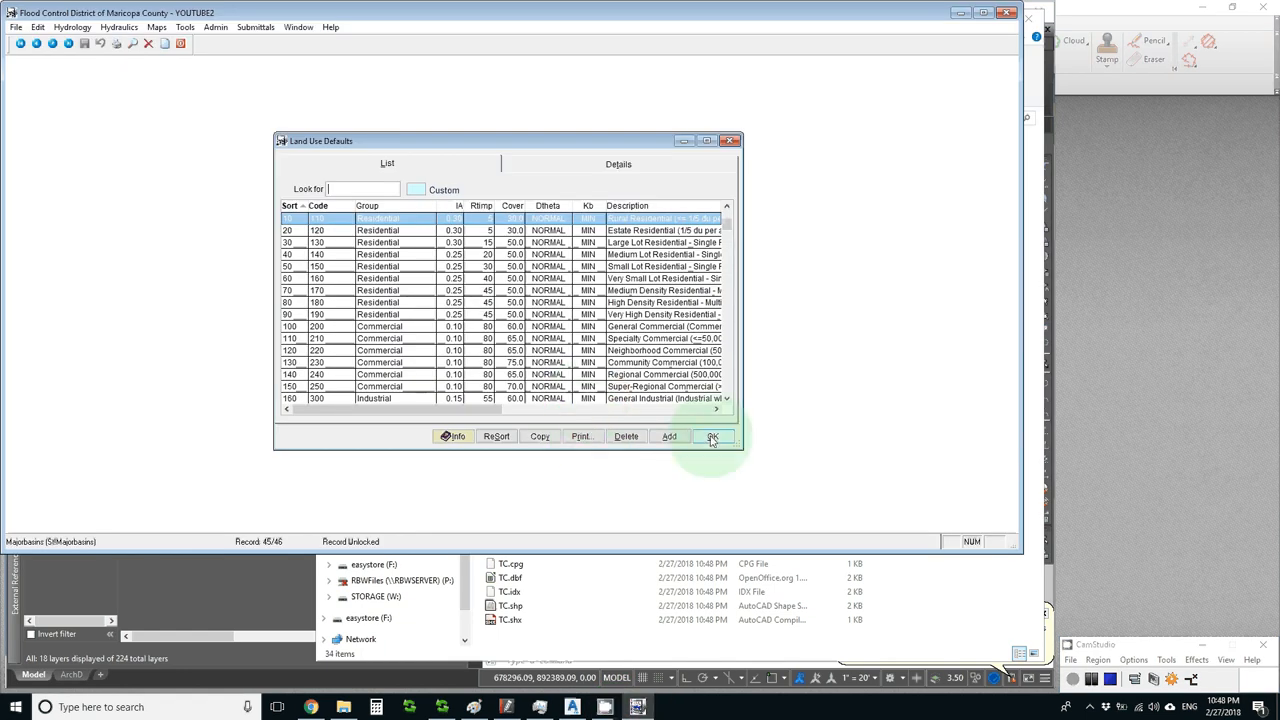
Close Land Use Defaults and review the project's rainfall data under Hydrology
{"action": "left_click", "coordinate": [712, 436]}
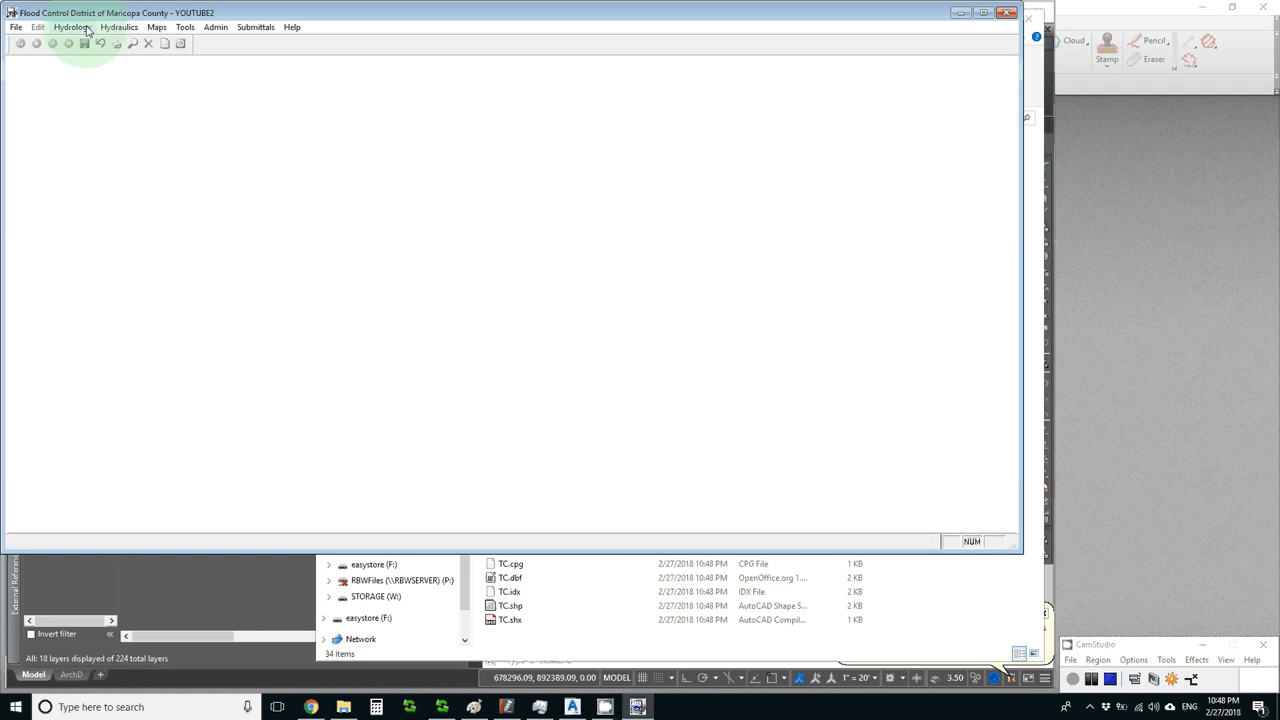
{"action": "left_click", "coordinate": [70, 28]}
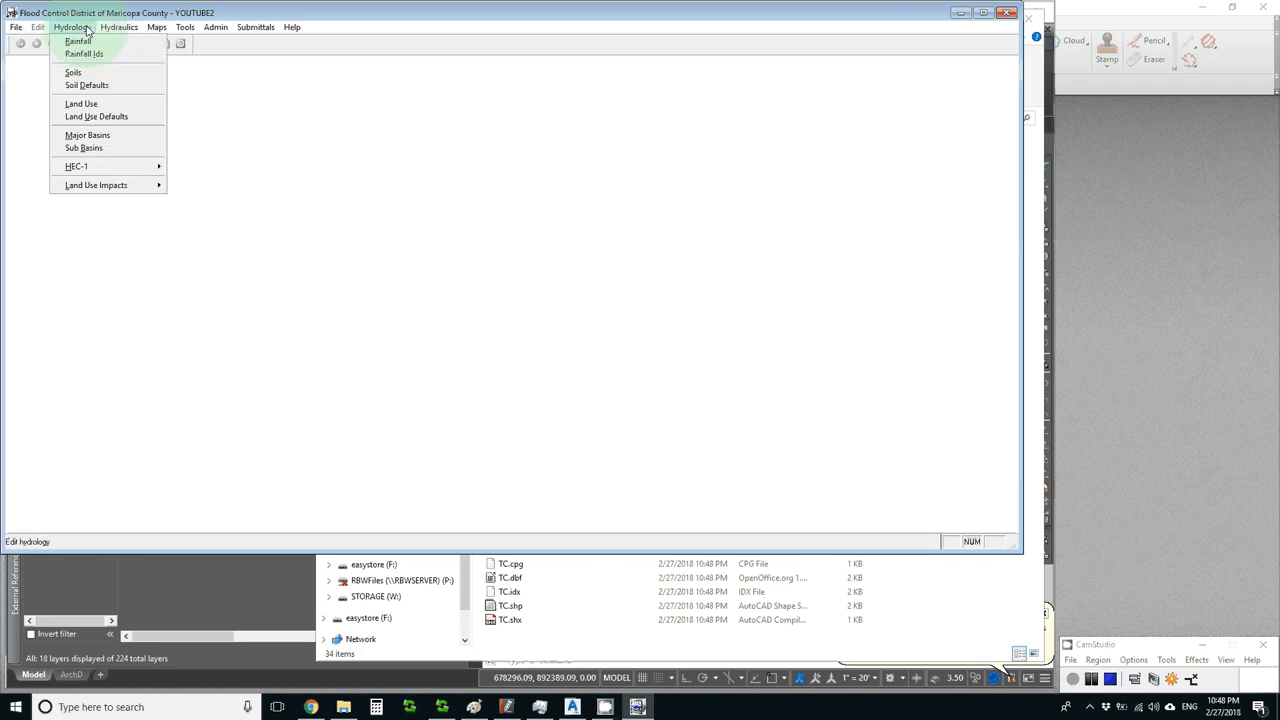
{"action": "mouse_move", "coordinate": [76, 40]}
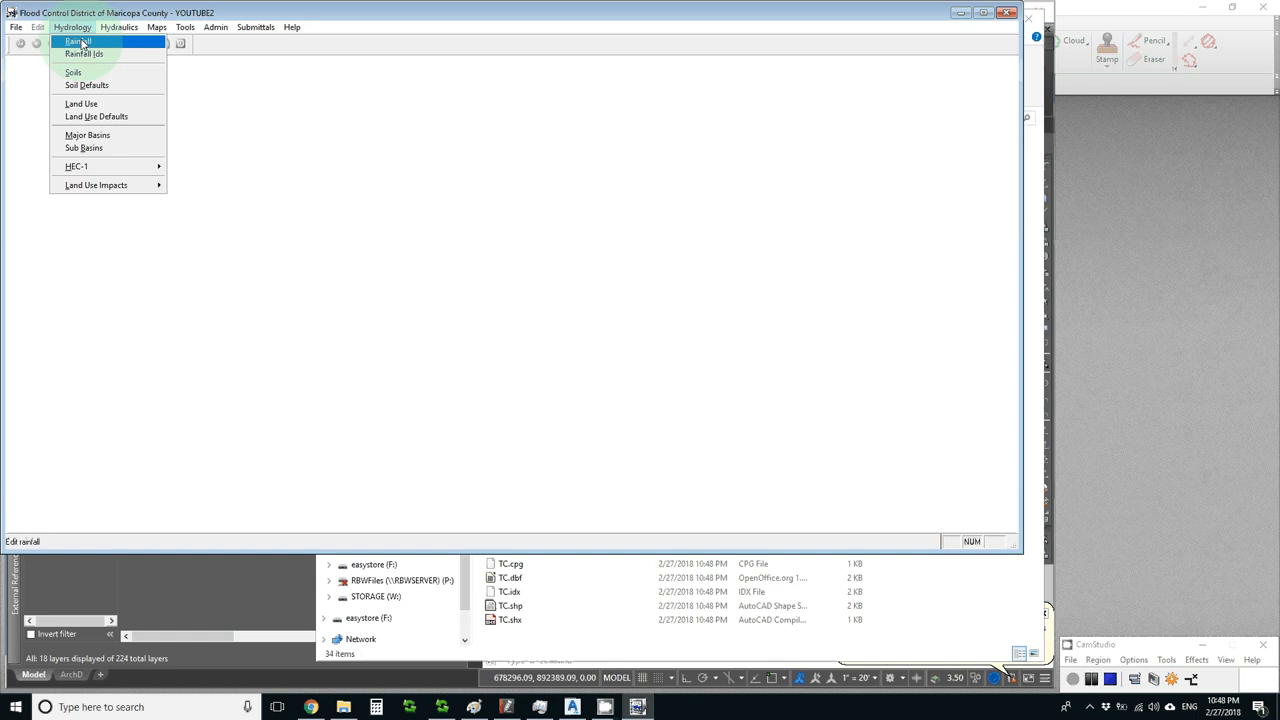
{"action": "left_click", "coordinate": [76, 40]}
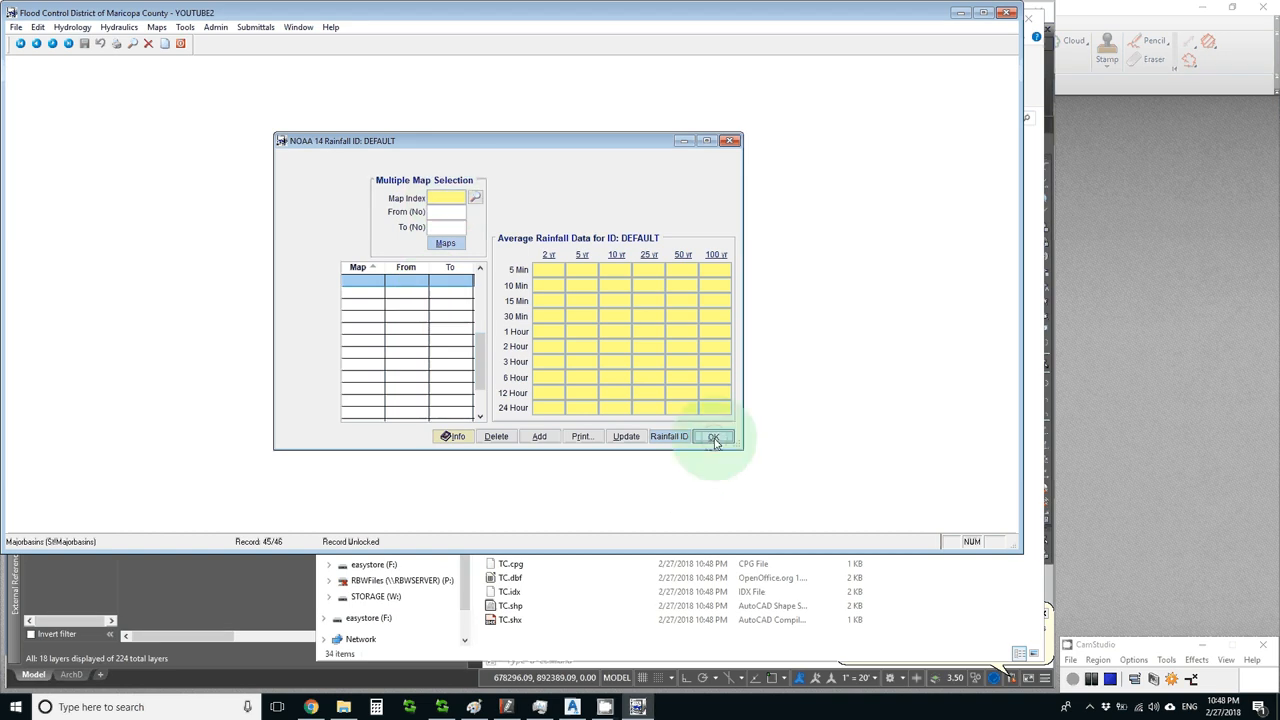
{"action": "left_click", "coordinate": [714, 436]}
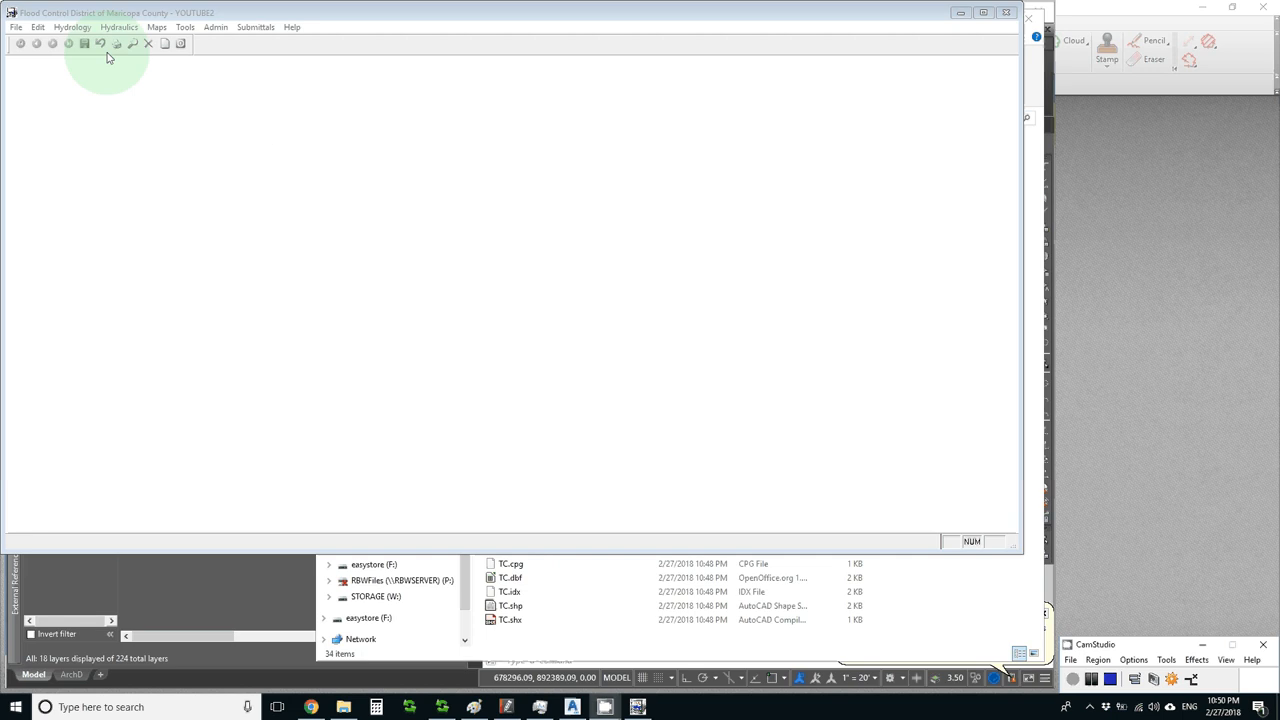
{"action": "left_click", "coordinate": [72, 28]}
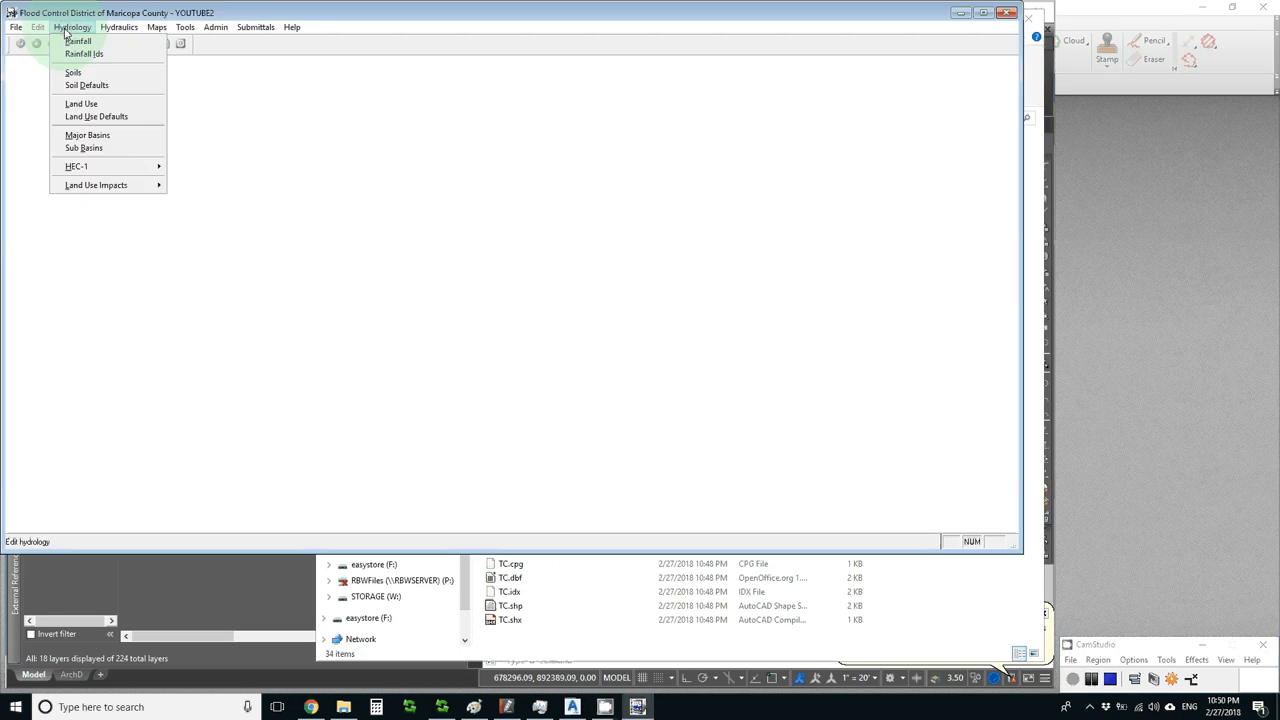
{"action": "mouse_move", "coordinate": [84, 148]}
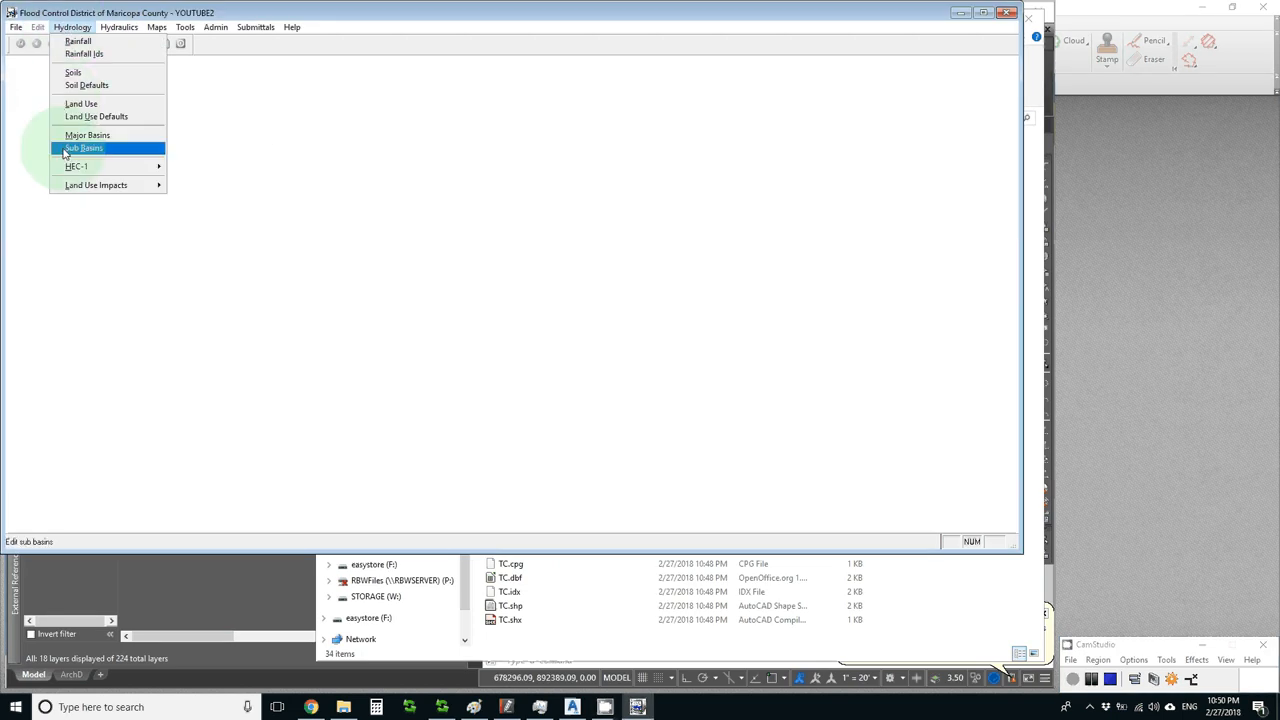
Confirm the project via File > Select Project, then edit the DEFAULT rainfall ID's source and save
{"action": "left_click", "coordinate": [16, 28]}
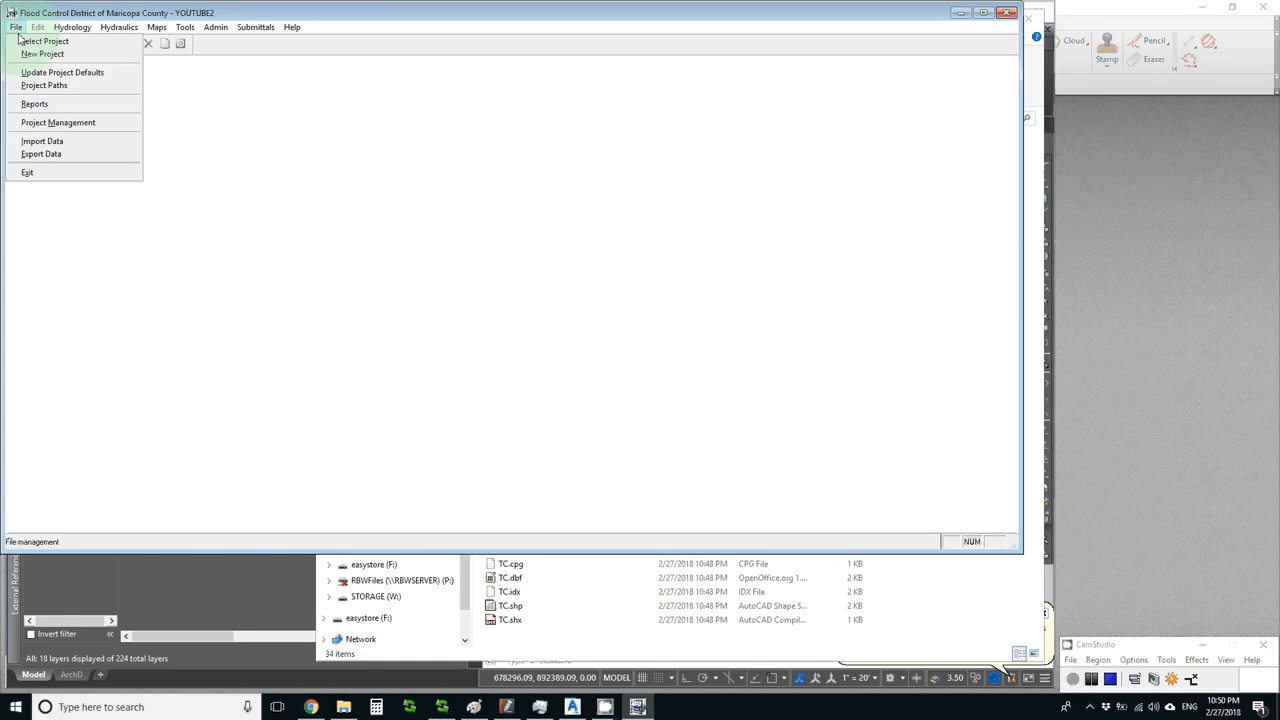
{"action": "left_click", "coordinate": [44, 40]}
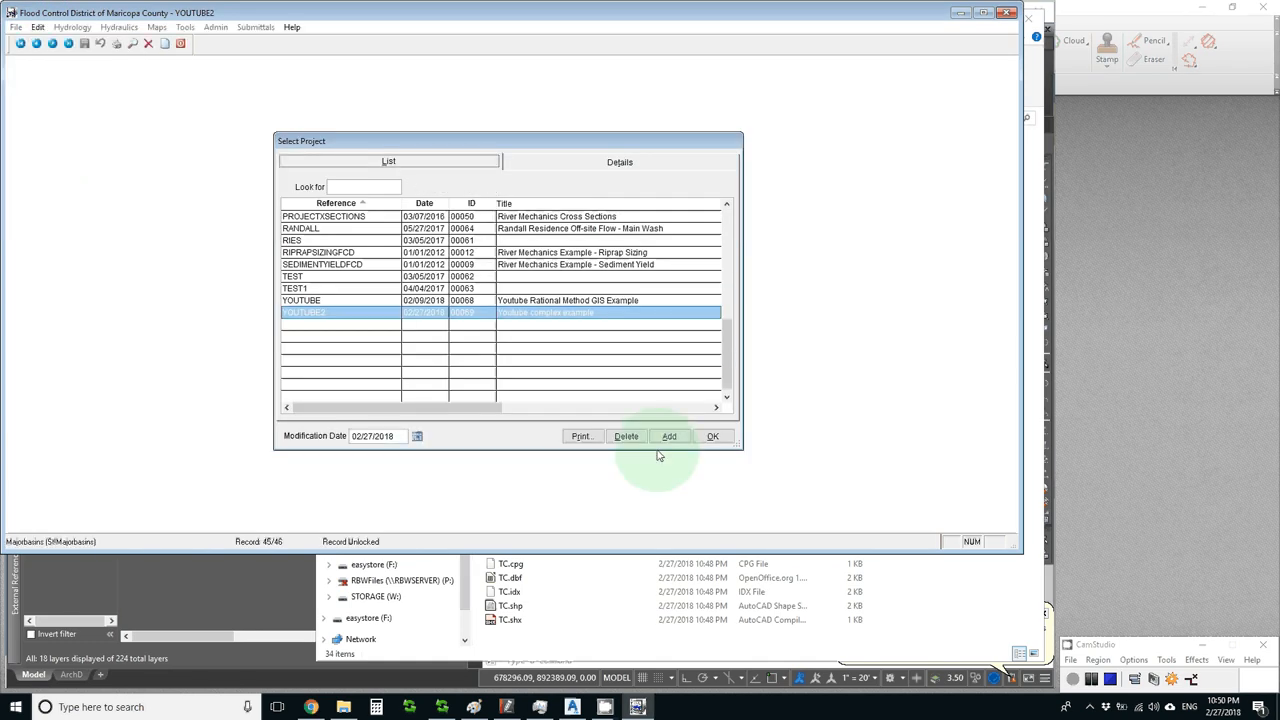
{"action": "left_click", "coordinate": [712, 436]}
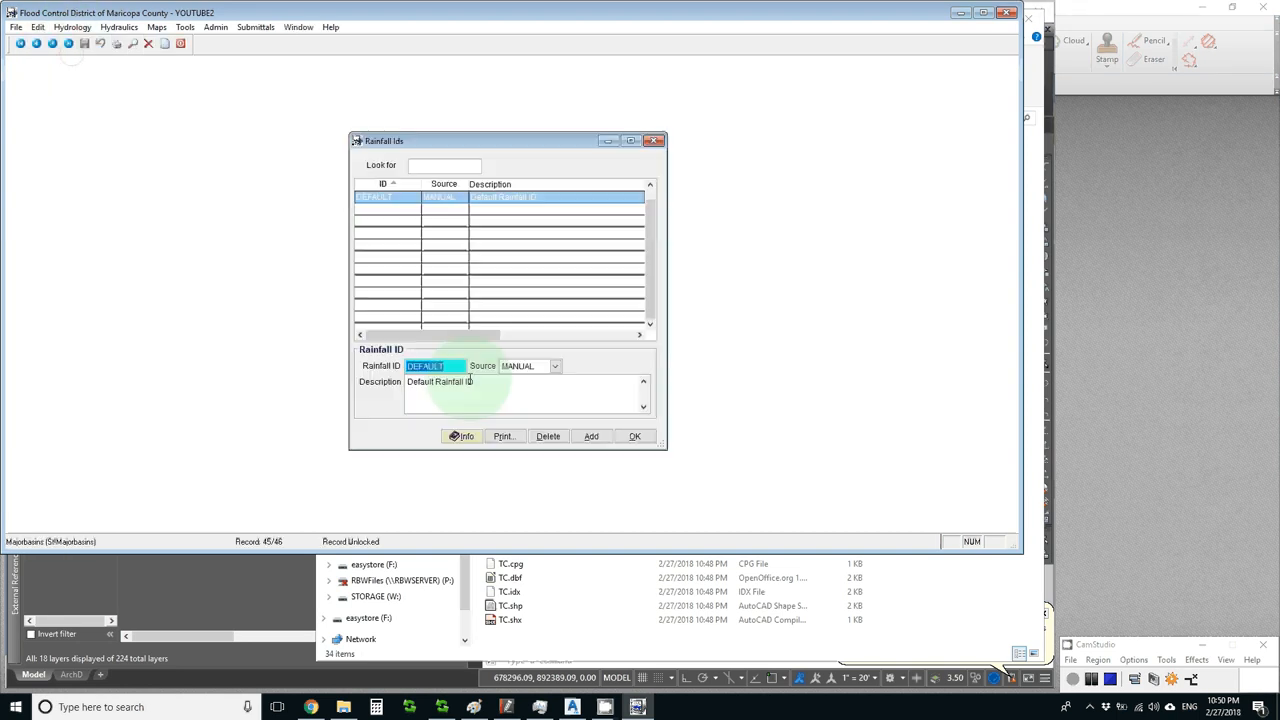
{"action": "left_click", "coordinate": [556, 364]}
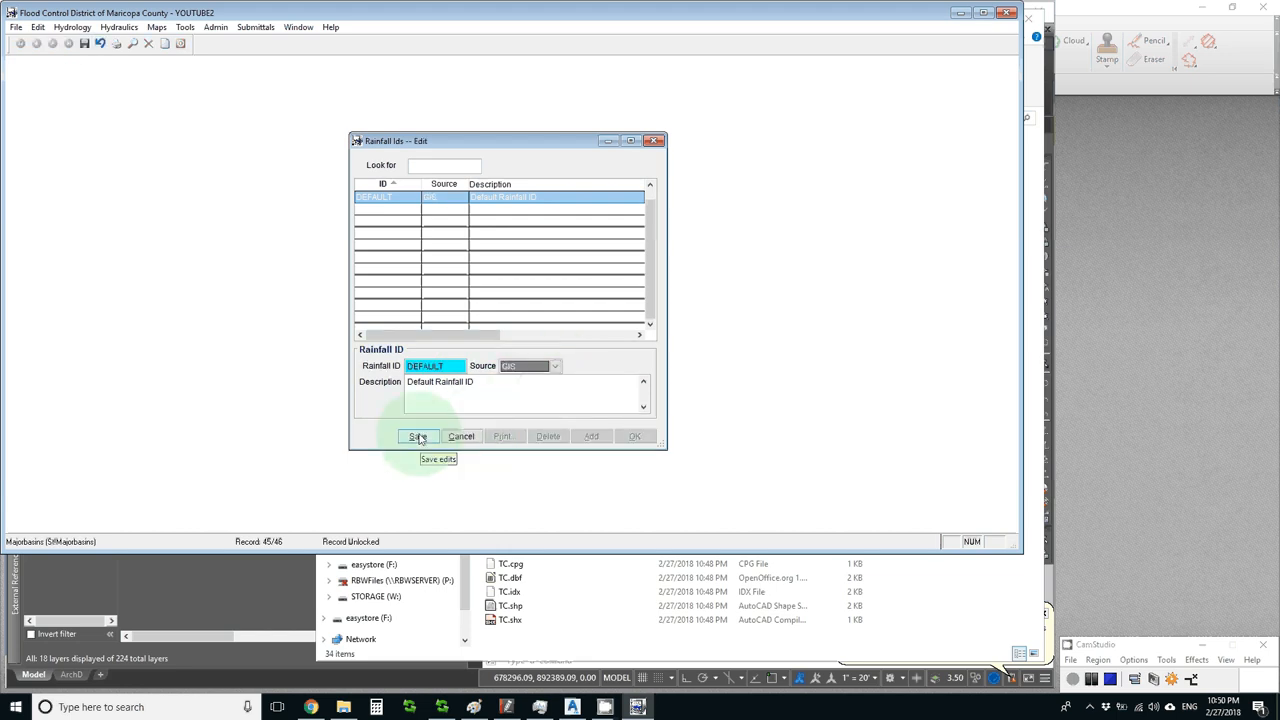
{"action": "left_click", "coordinate": [418, 436]}
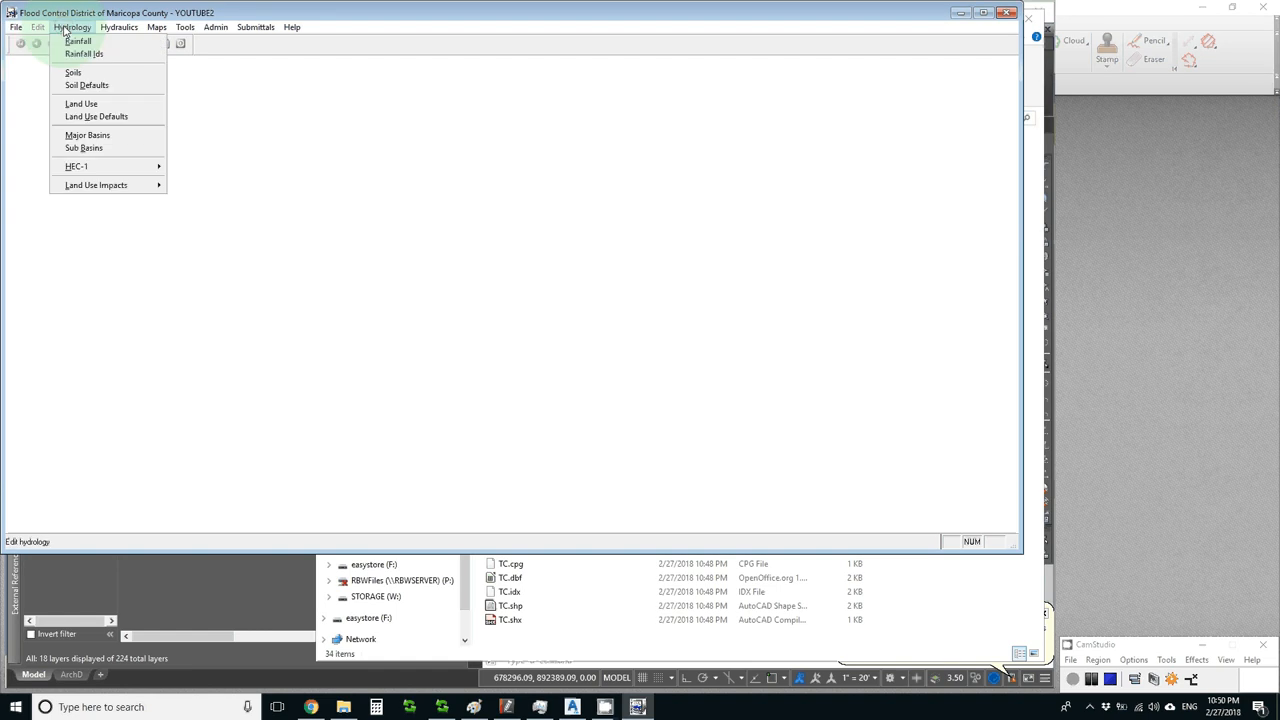
Set the DEFAULT rainfall map to Rainfall.shp from the Desktop ddmsw folder
{"action": "left_click", "coordinate": [78, 40]}
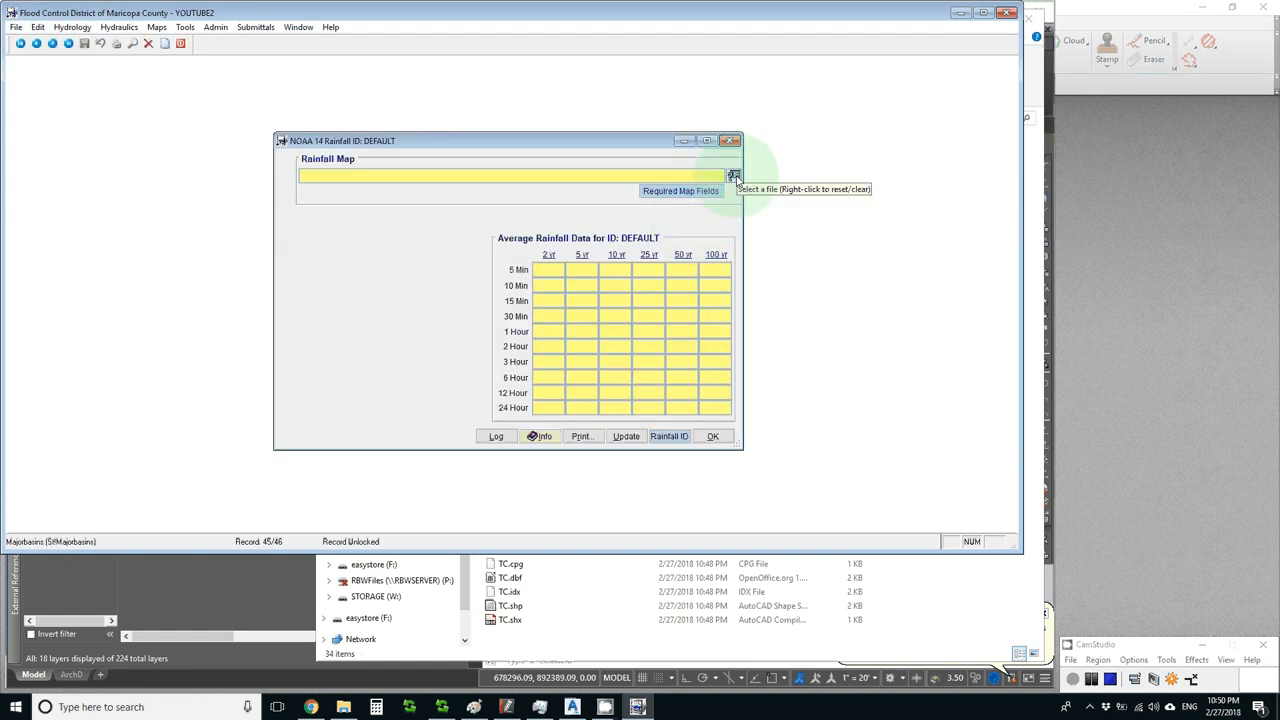
{"action": "left_click", "coordinate": [734, 176]}
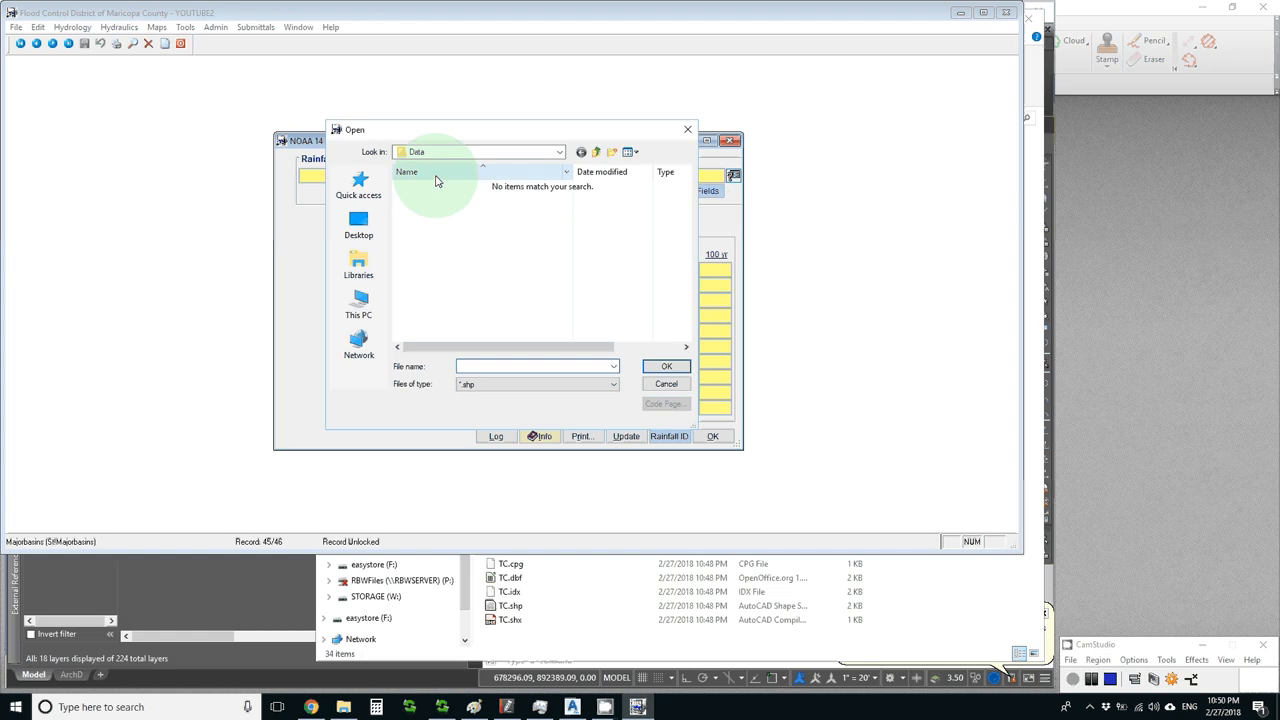
{"action": "left_click", "coordinate": [358, 222]}
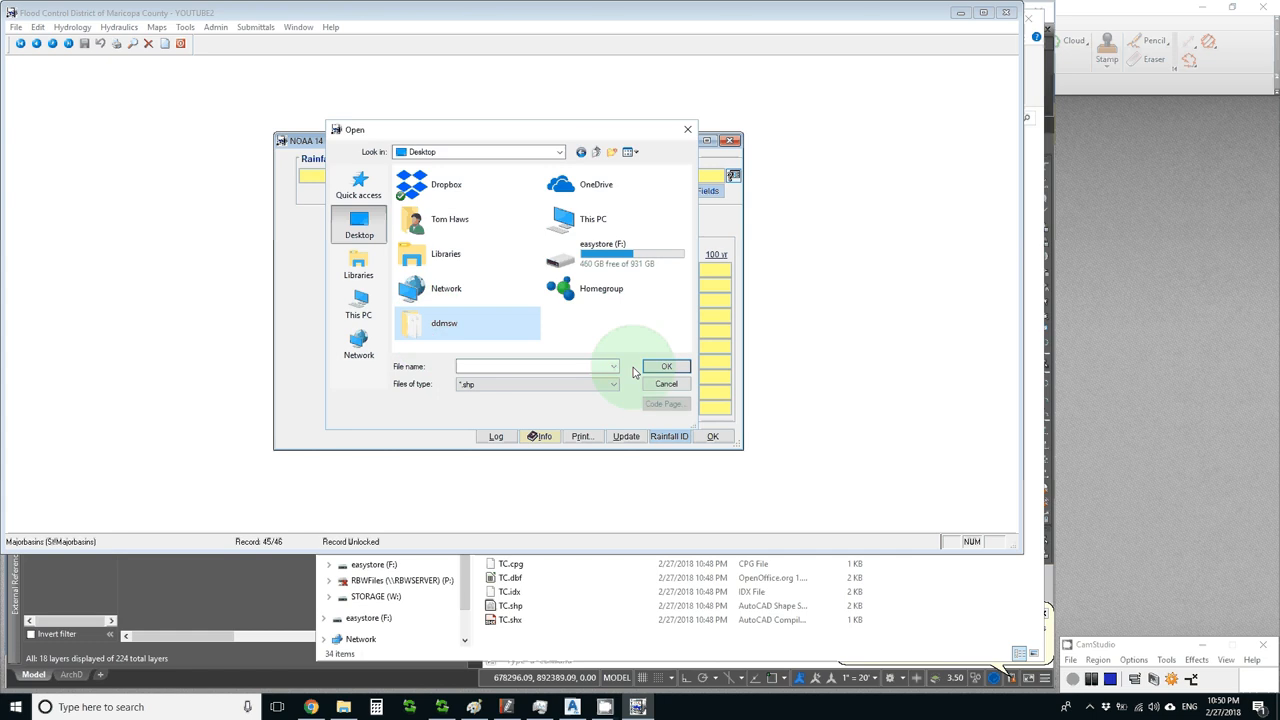
{"action": "double_click", "coordinate": [444, 324]}
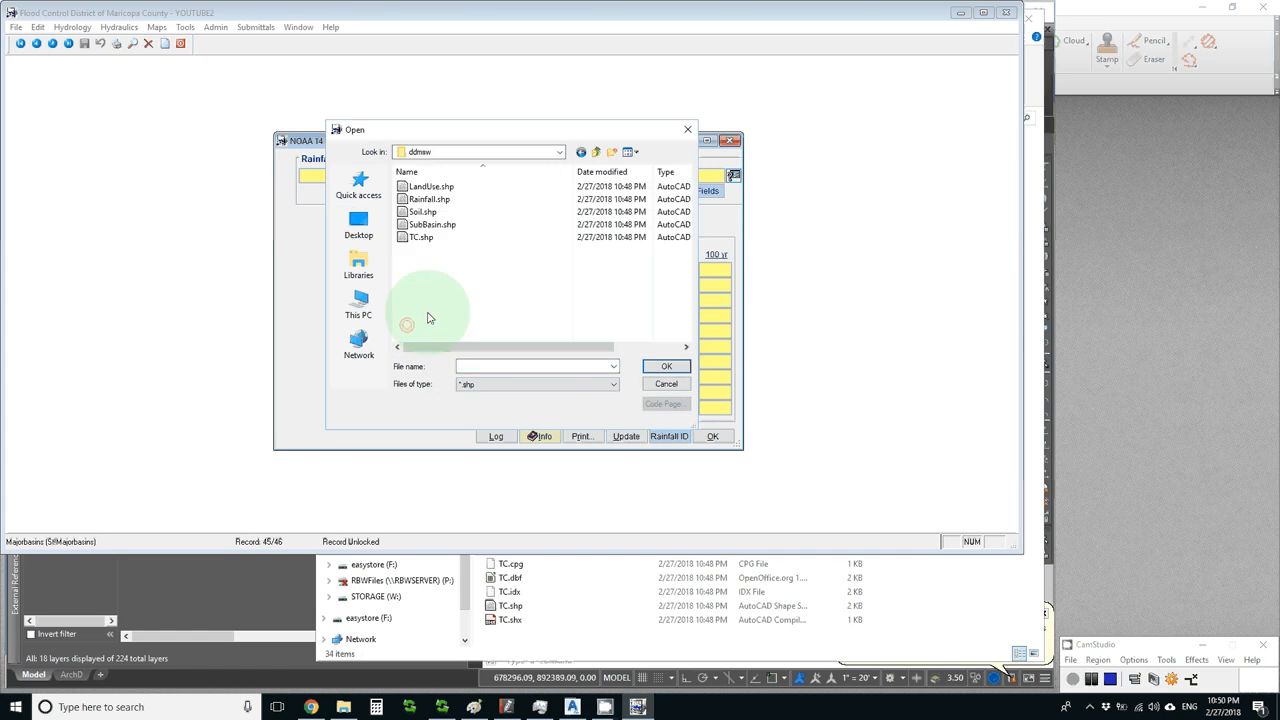
{"action": "left_click", "coordinate": [428, 198]}
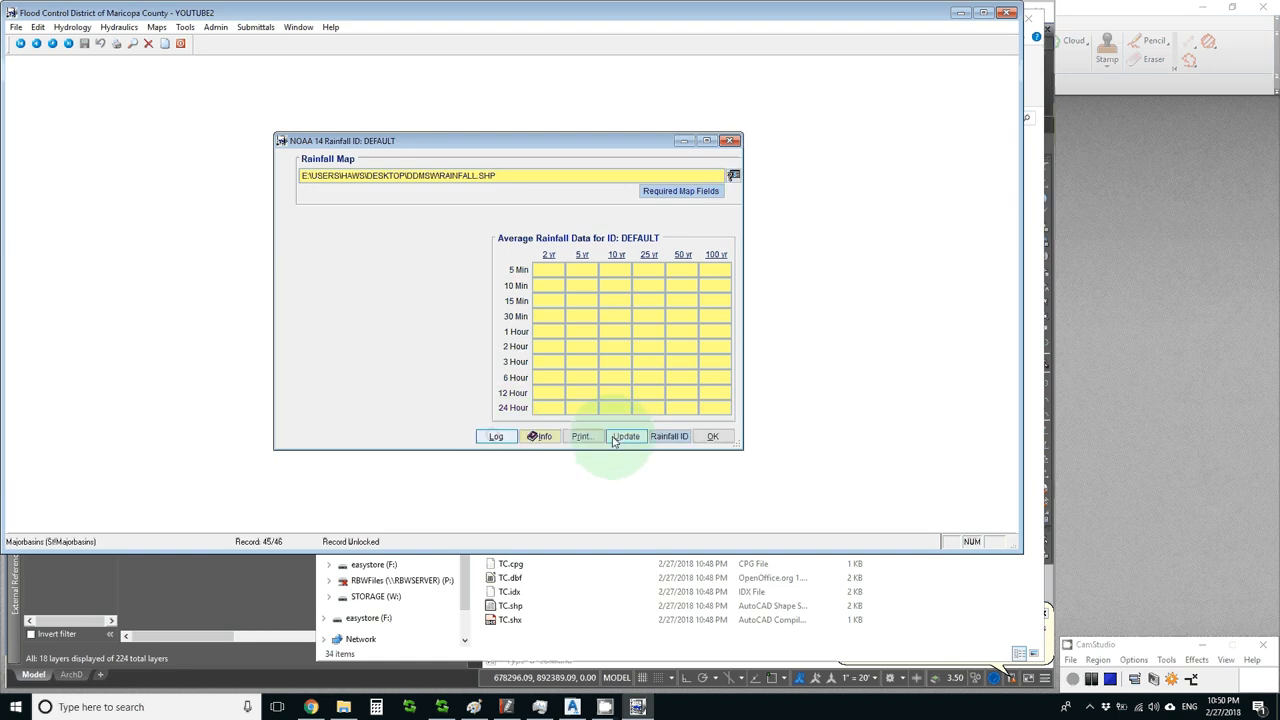
Update rainfall from the map and dismiss the missing-ID warning and update-not-complete notice
{"action": "left_click", "coordinate": [626, 436]}
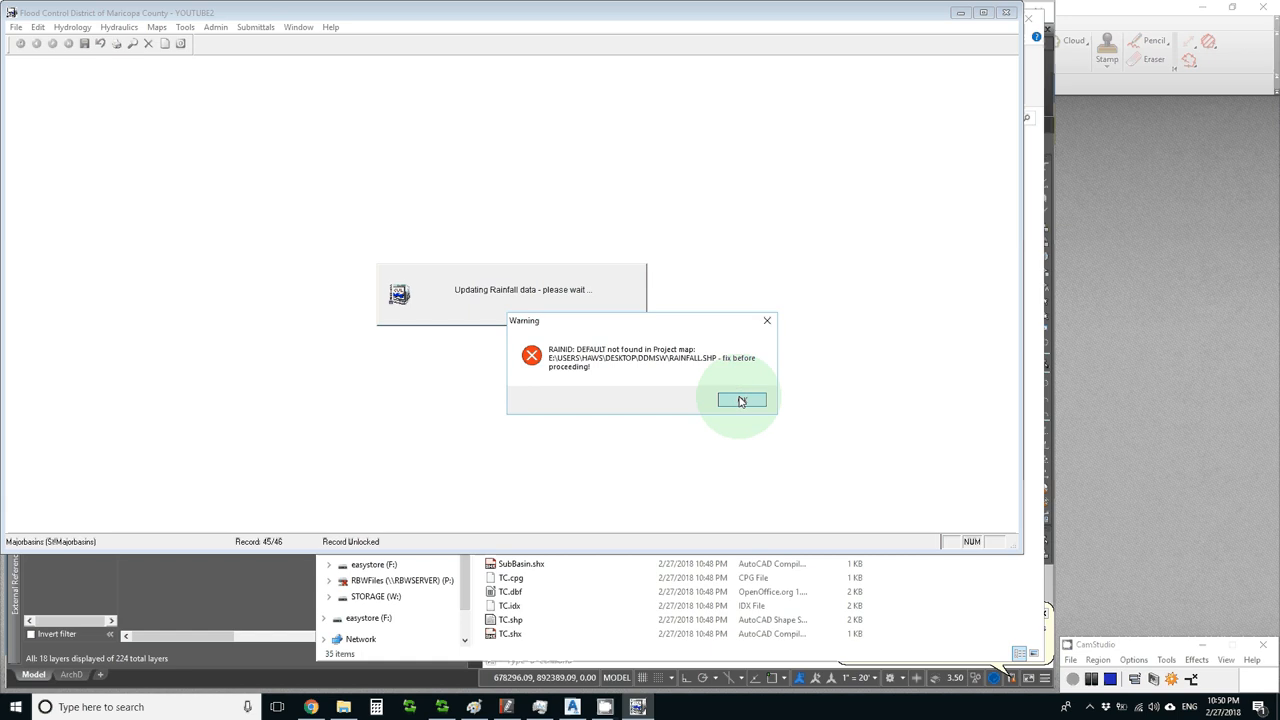
{"action": "left_click", "coordinate": [742, 400]}
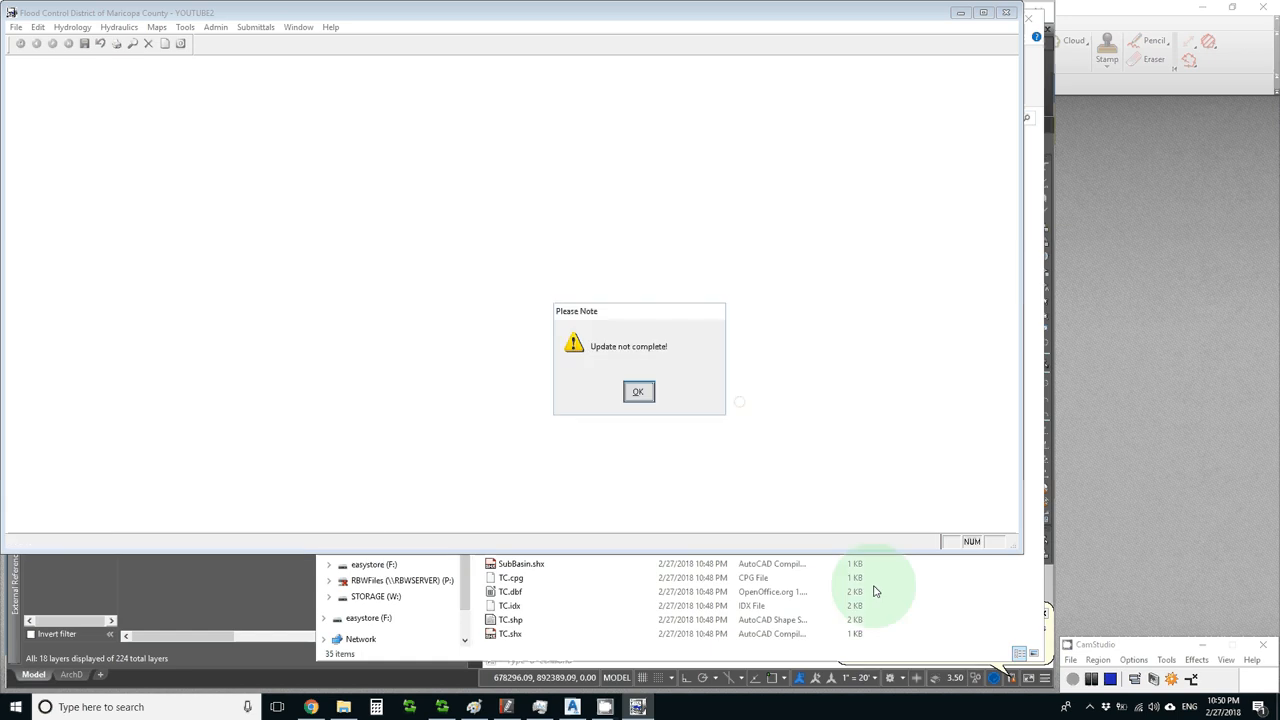
{"action": "left_click", "coordinate": [638, 390]}
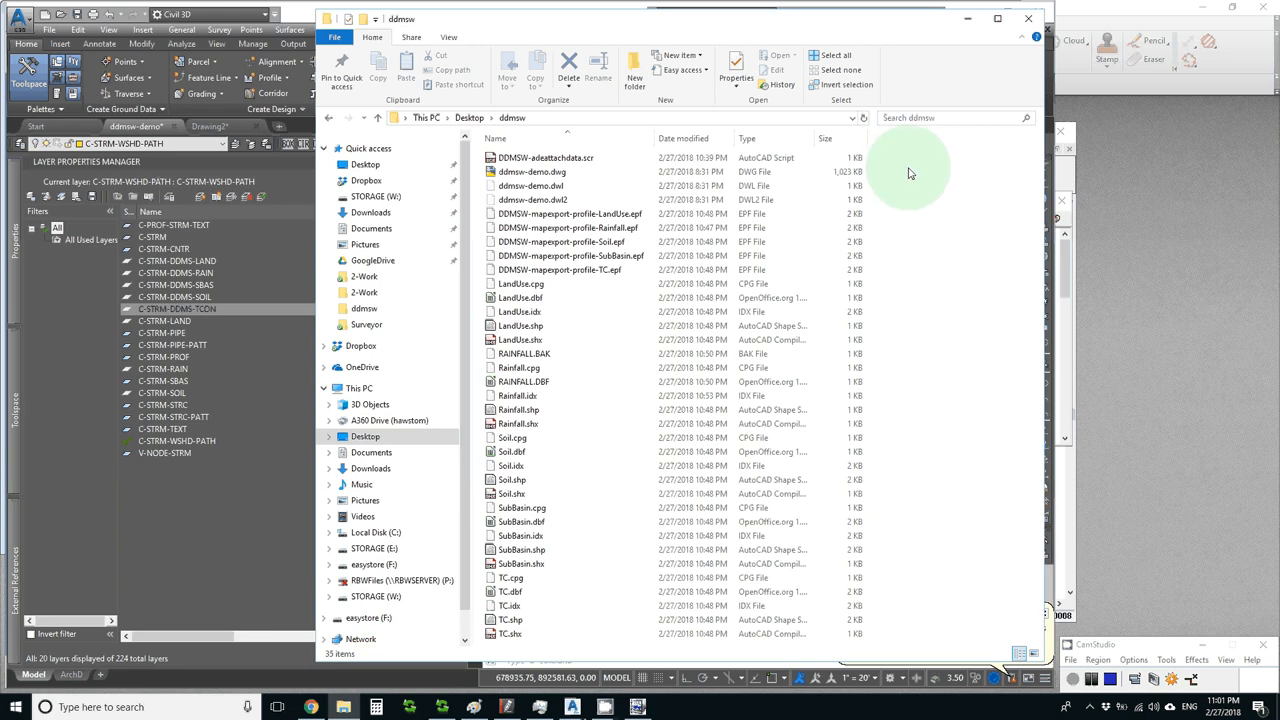
{"action": "mouse_move", "coordinate": [892, 232]}
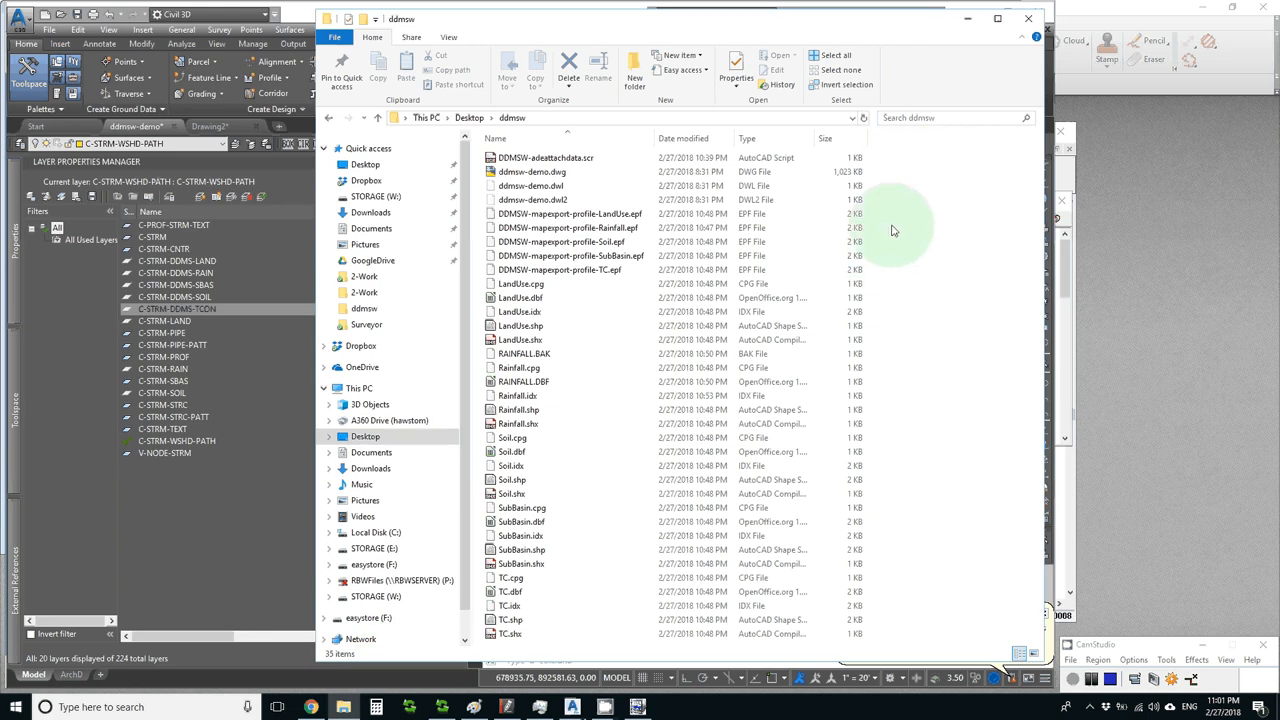
{"action": "left_click", "coordinate": [568, 228]}
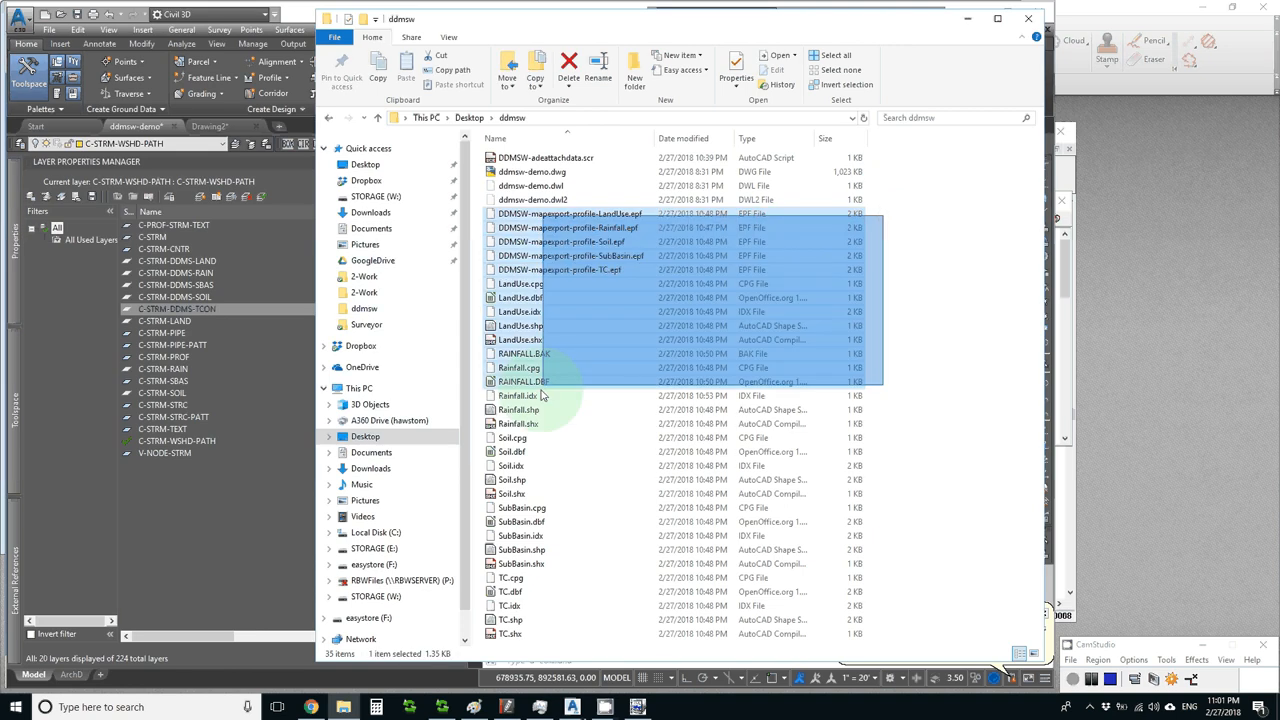
{"action": "left_click", "coordinate": [512, 634]}
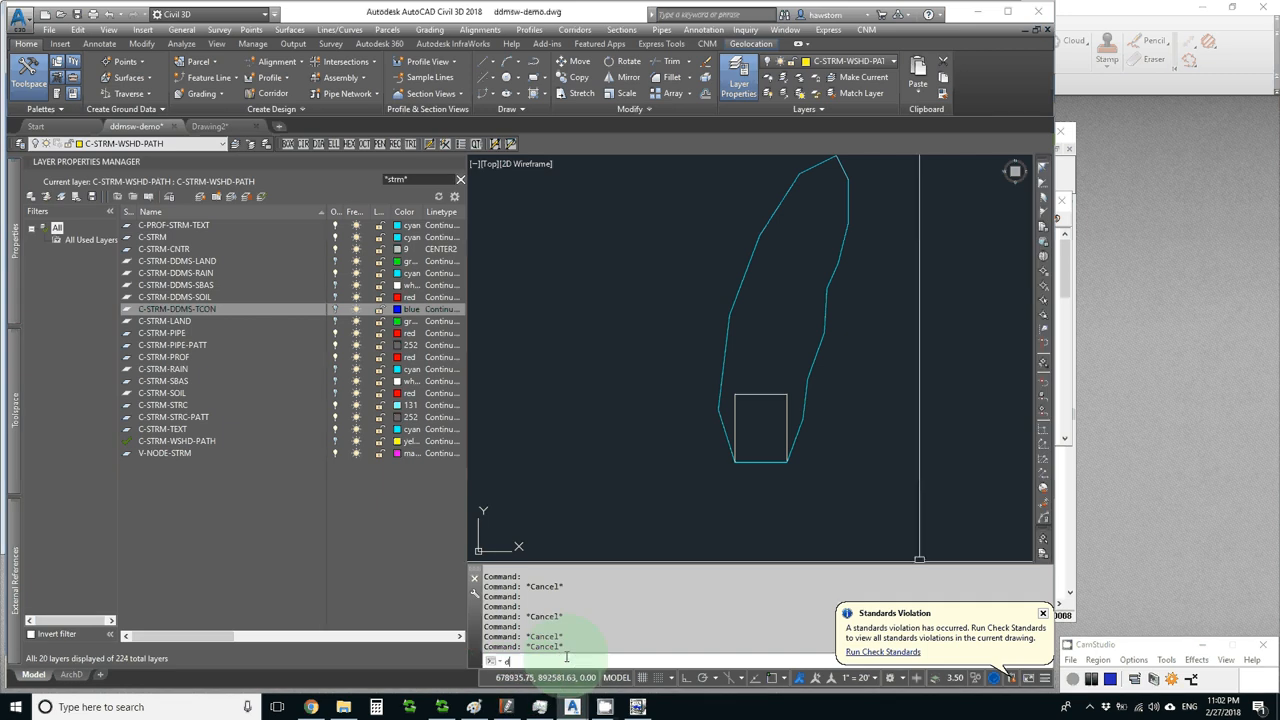
Rerun DDMSWEXPORT and save the shapefiles into the Desktop ddmsw folder
{"action": "type", "text": "dmsw"}
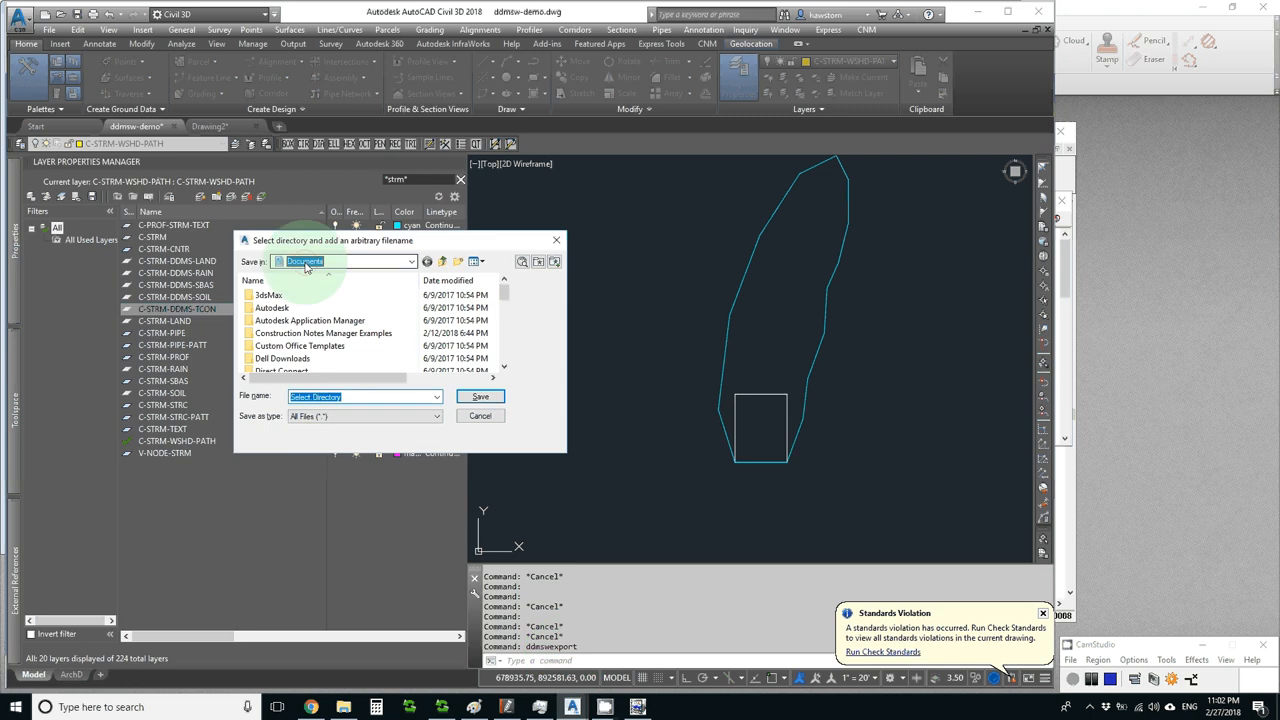
{"action": "left_click", "coordinate": [410, 260]}
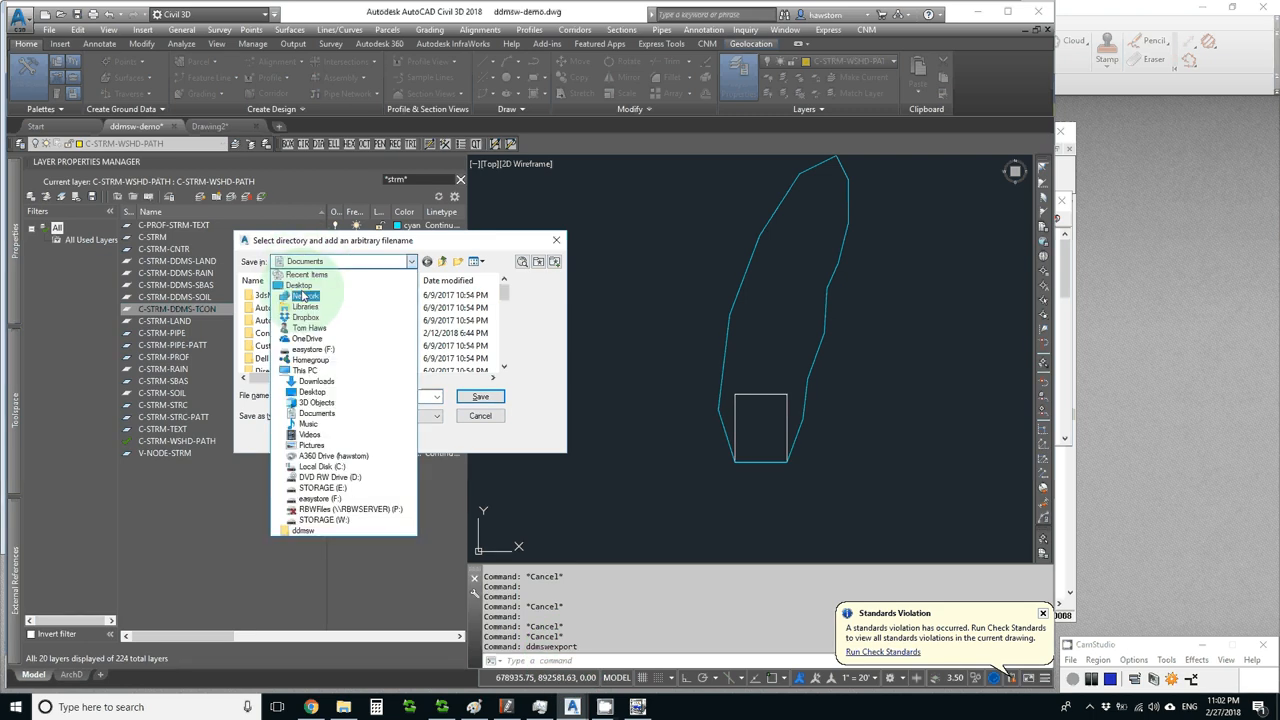
{"action": "left_click", "coordinate": [300, 284]}
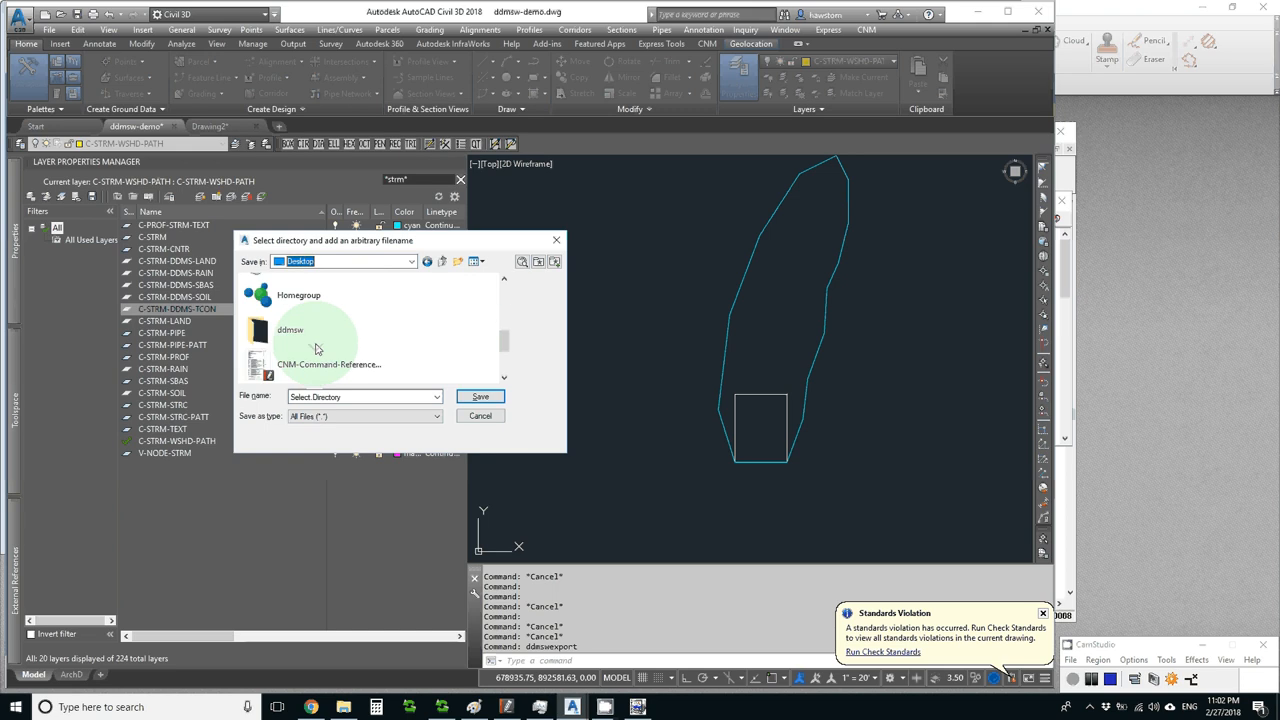
{"action": "double_click", "coordinate": [290, 330]}
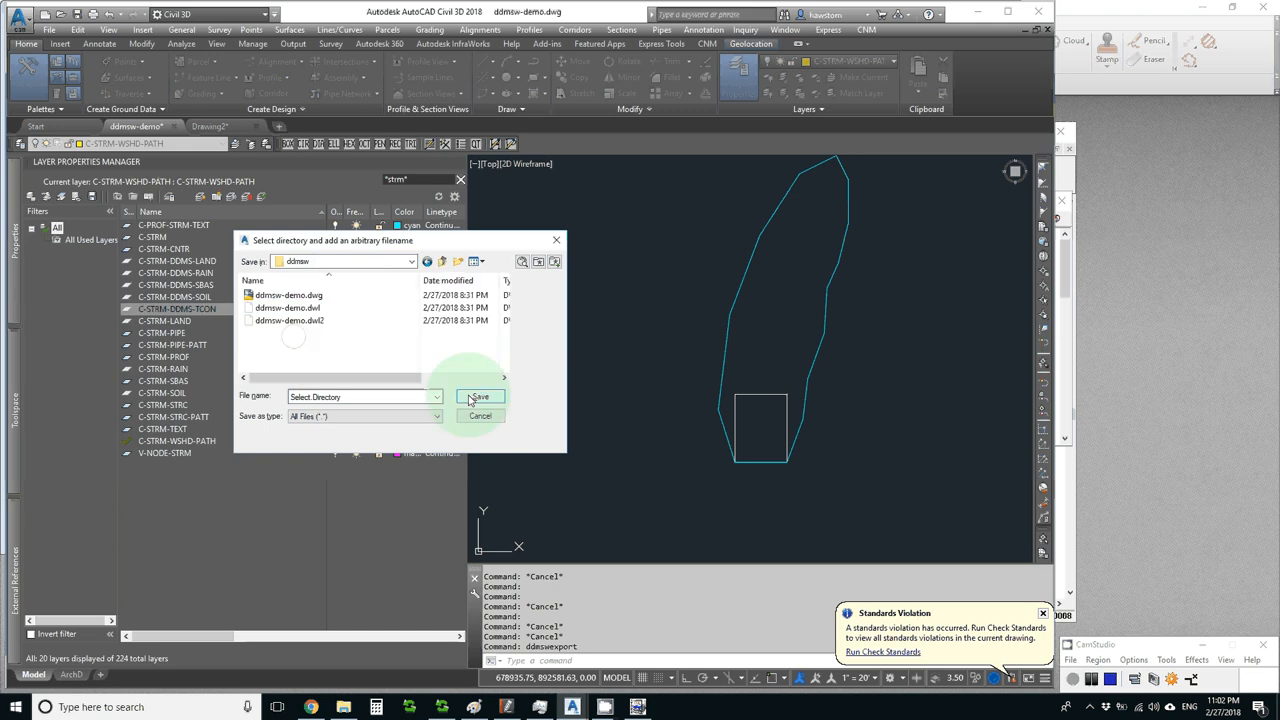
{"action": "left_click", "coordinate": [480, 396]}
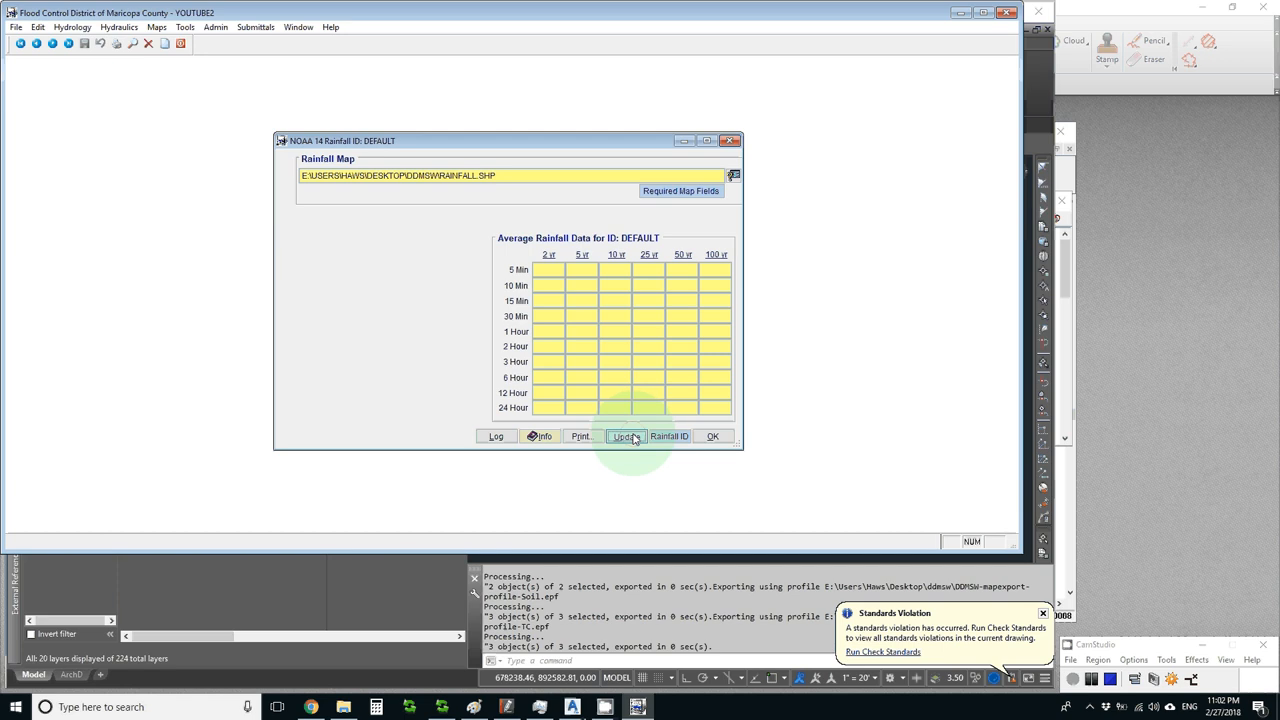
Update the DEFAULT rainfall data, answer Yes, dismiss the no-rainfall-developed warning and close the window
{"action": "left_click", "coordinate": [626, 436]}
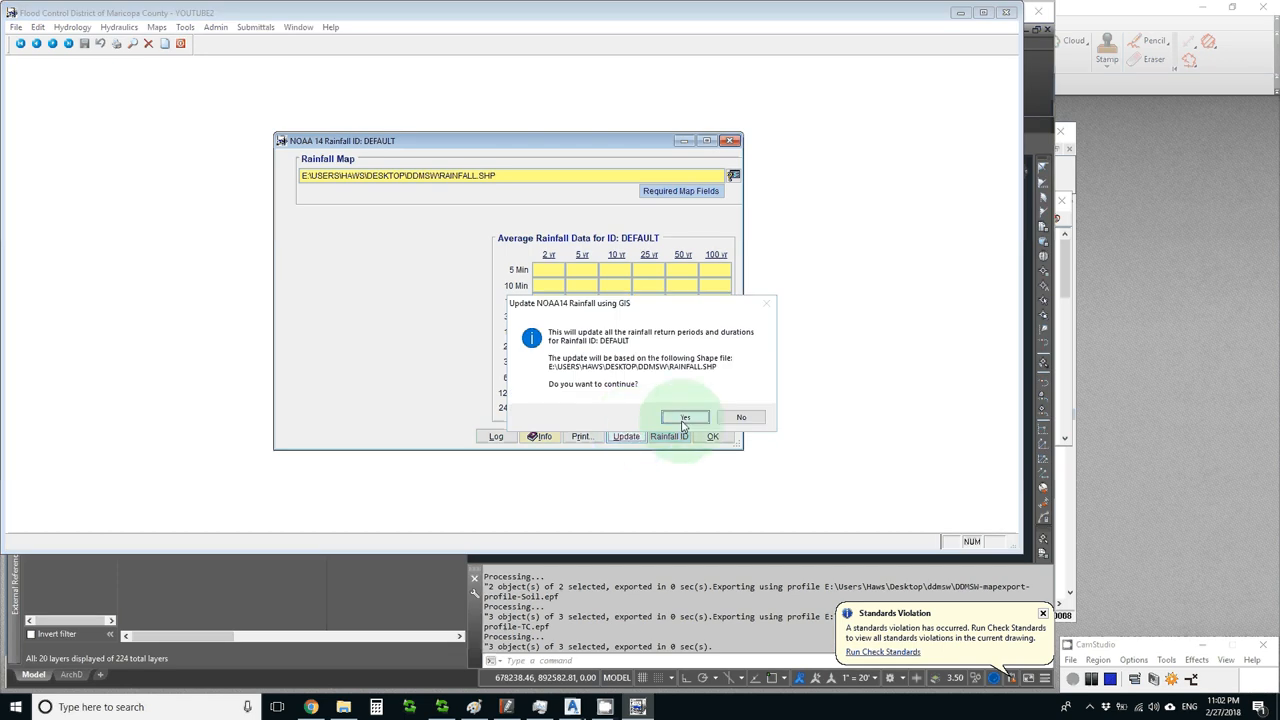
{"action": "left_click", "coordinate": [684, 418]}
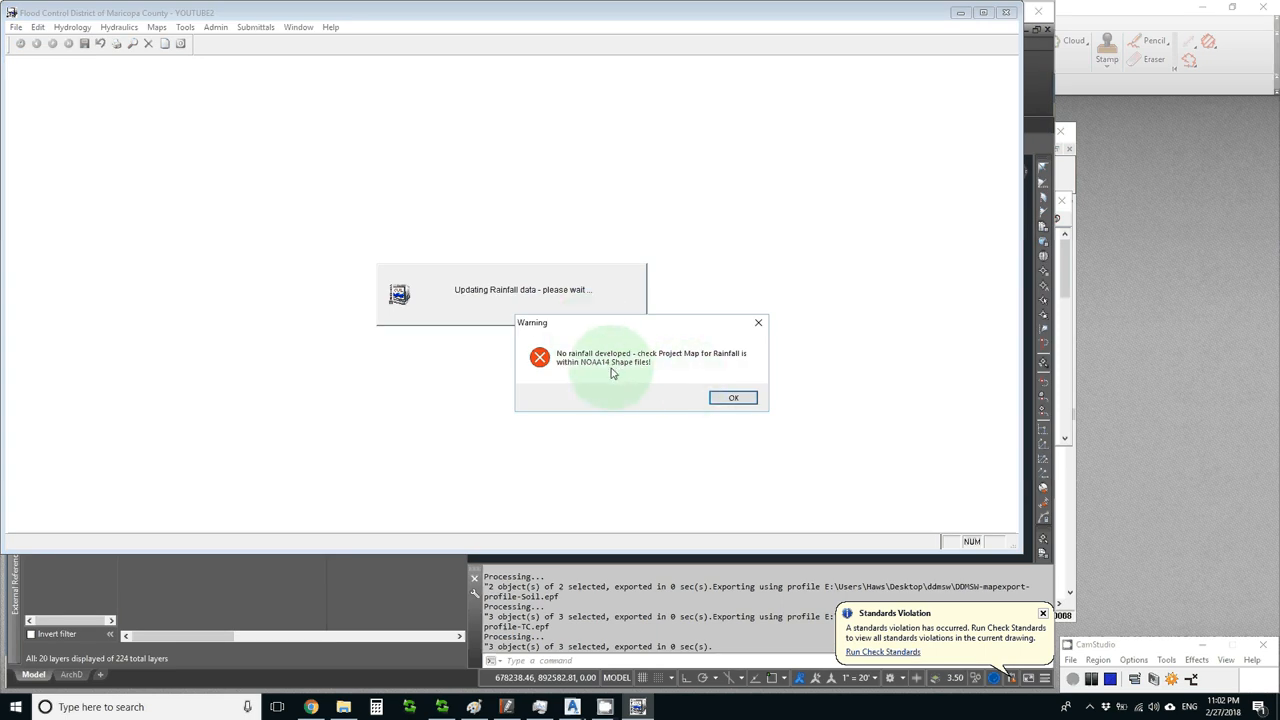
{"action": "mouse_move", "coordinate": [720, 390]}
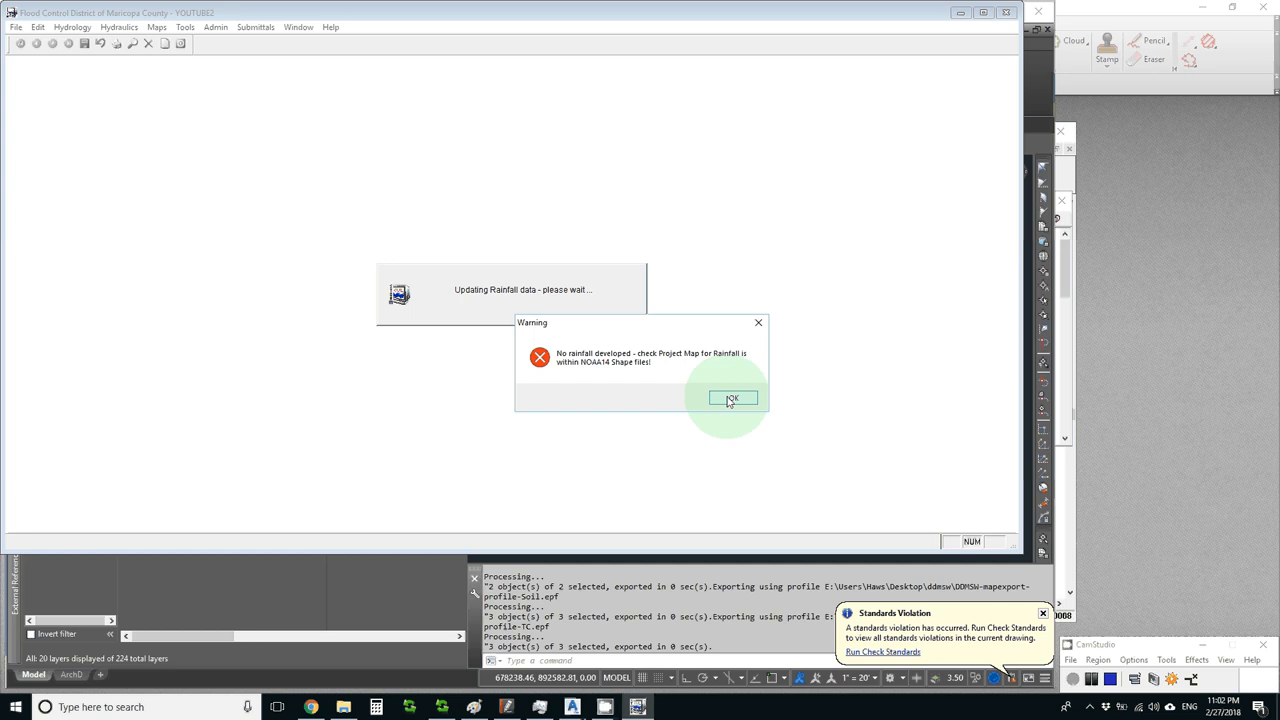
{"action": "left_click", "coordinate": [732, 398]}
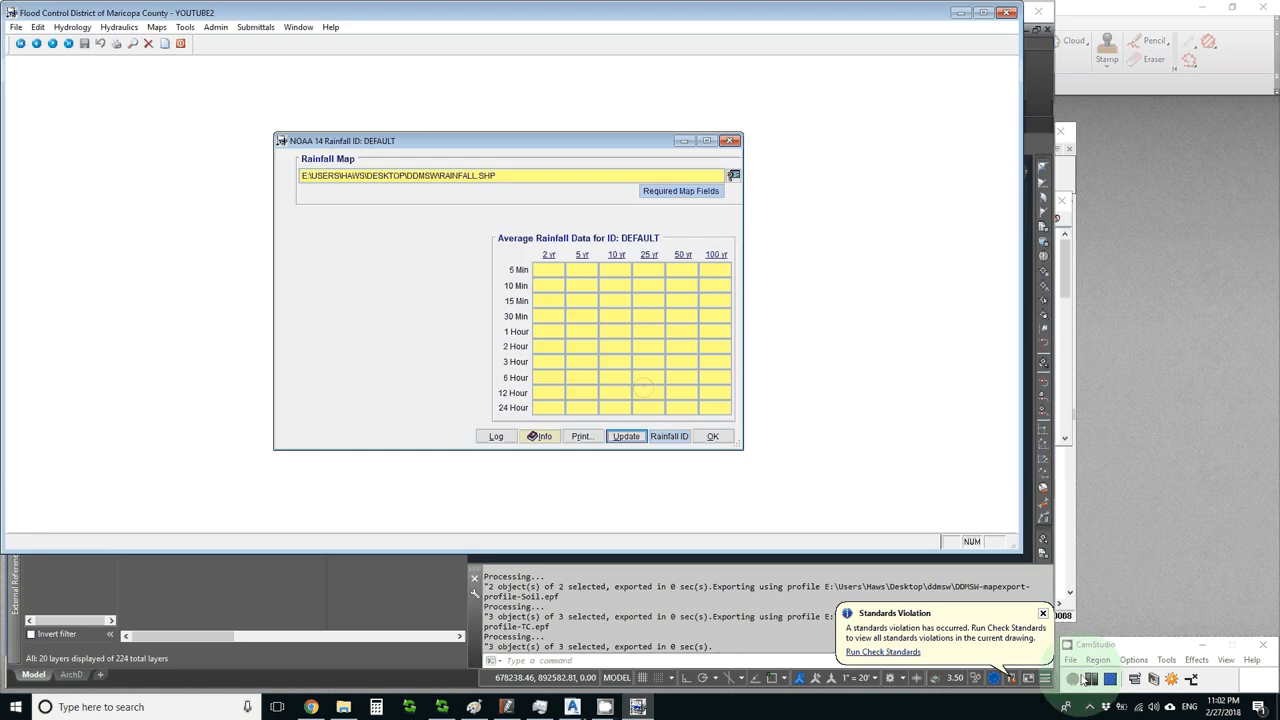
{"action": "left_click", "coordinate": [624, 436]}
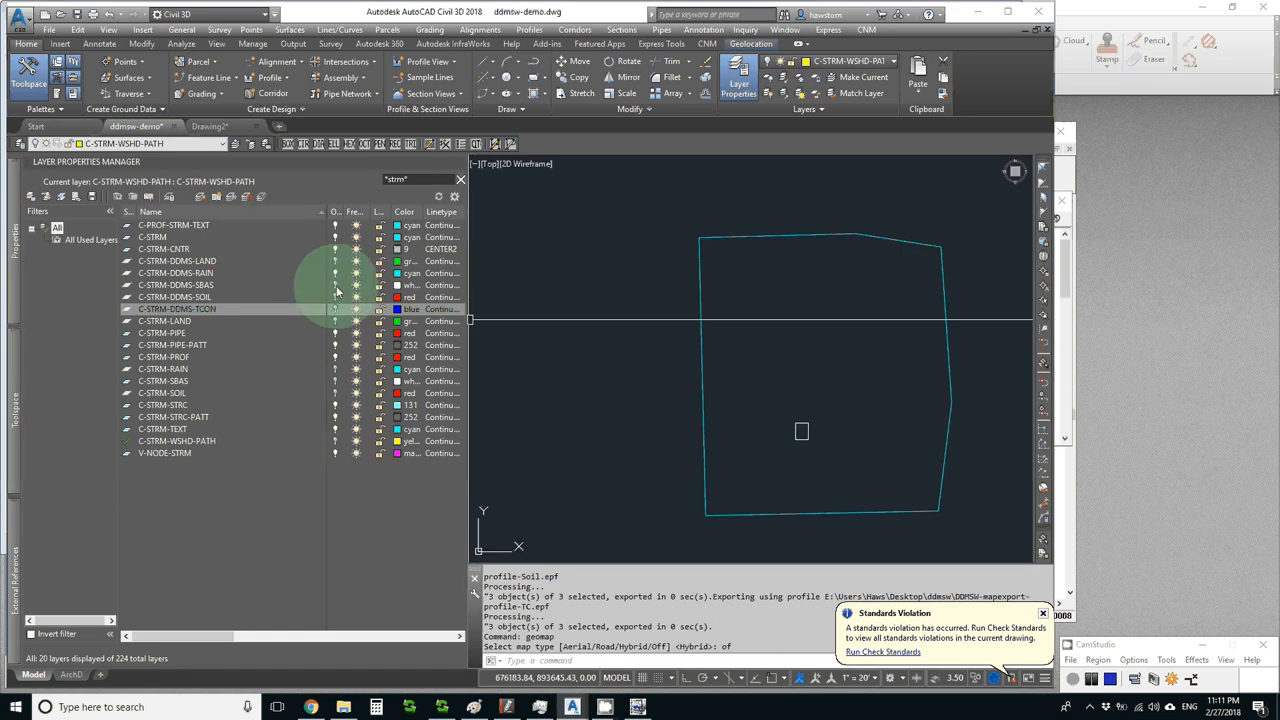
Adjust the layer in Layer Properties Manager after turning GEOMAP off
{"action": "left_click", "coordinate": [176, 284]}
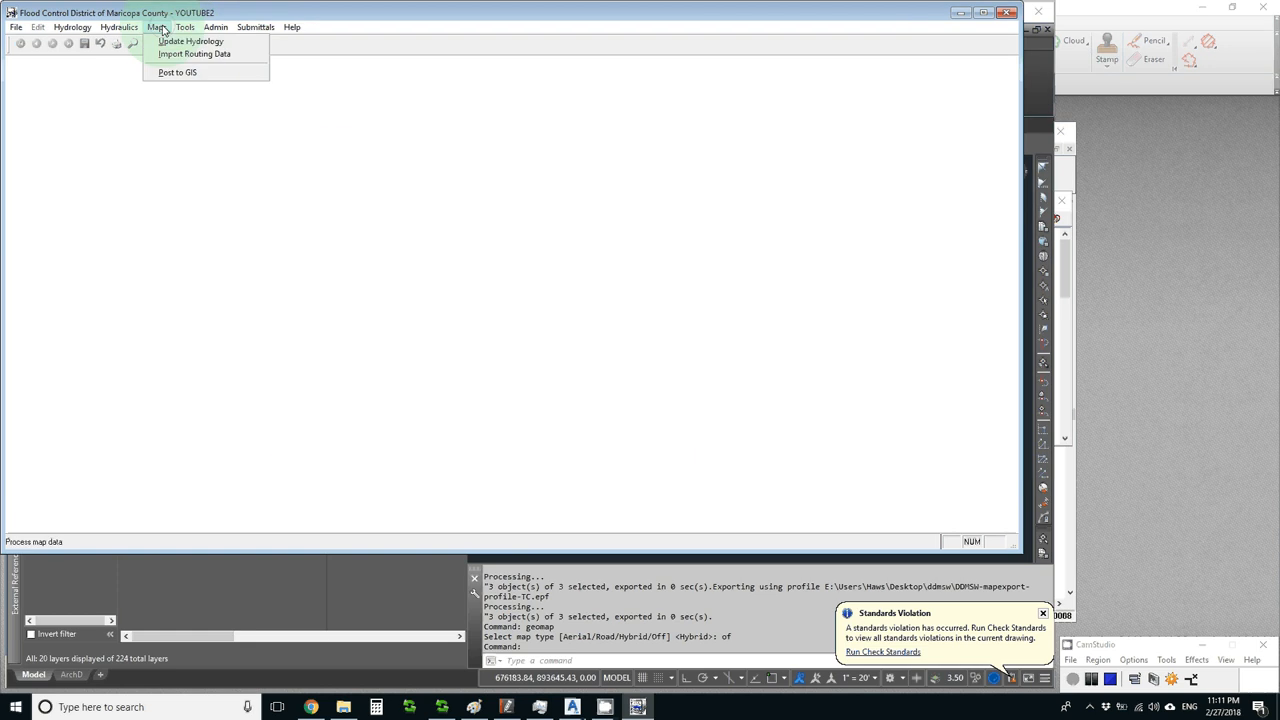
In Update Hydrology from GIS, include Land Use and Soils and pick the LANDUSE, SOIL and TC shapefiles
{"action": "left_click", "coordinate": [192, 40]}
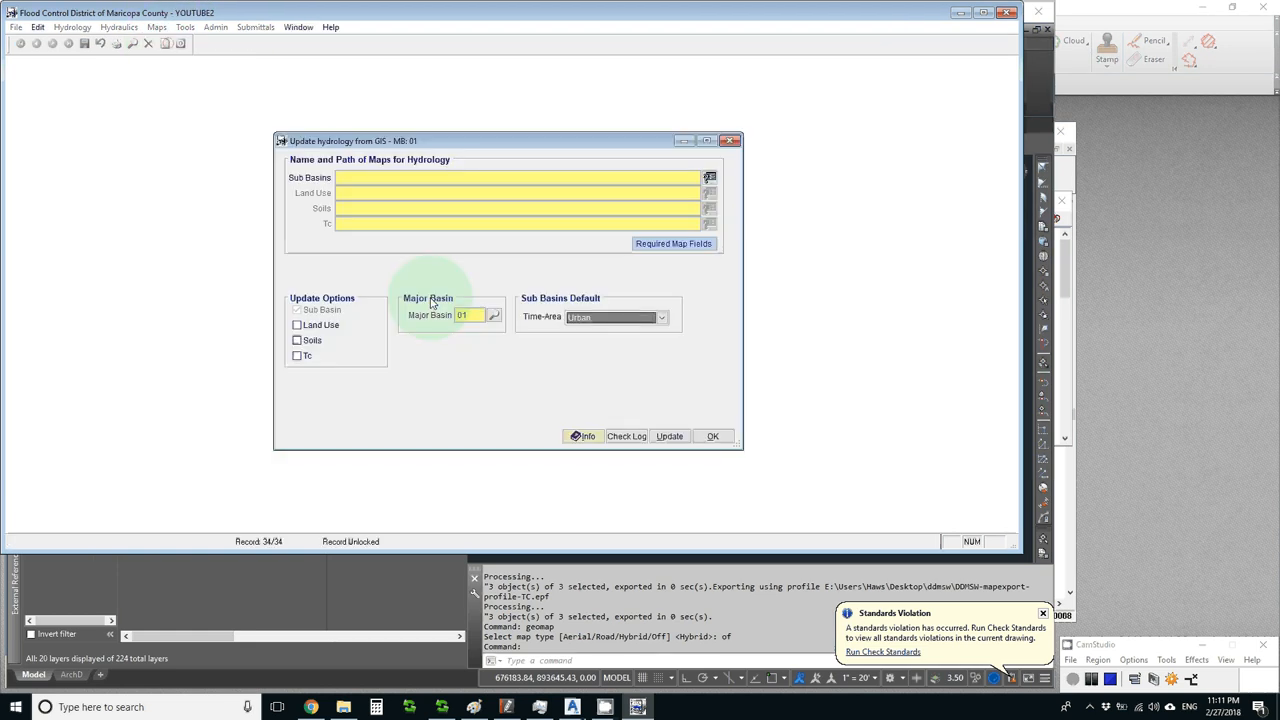
{"action": "left_click", "coordinate": [296, 324]}
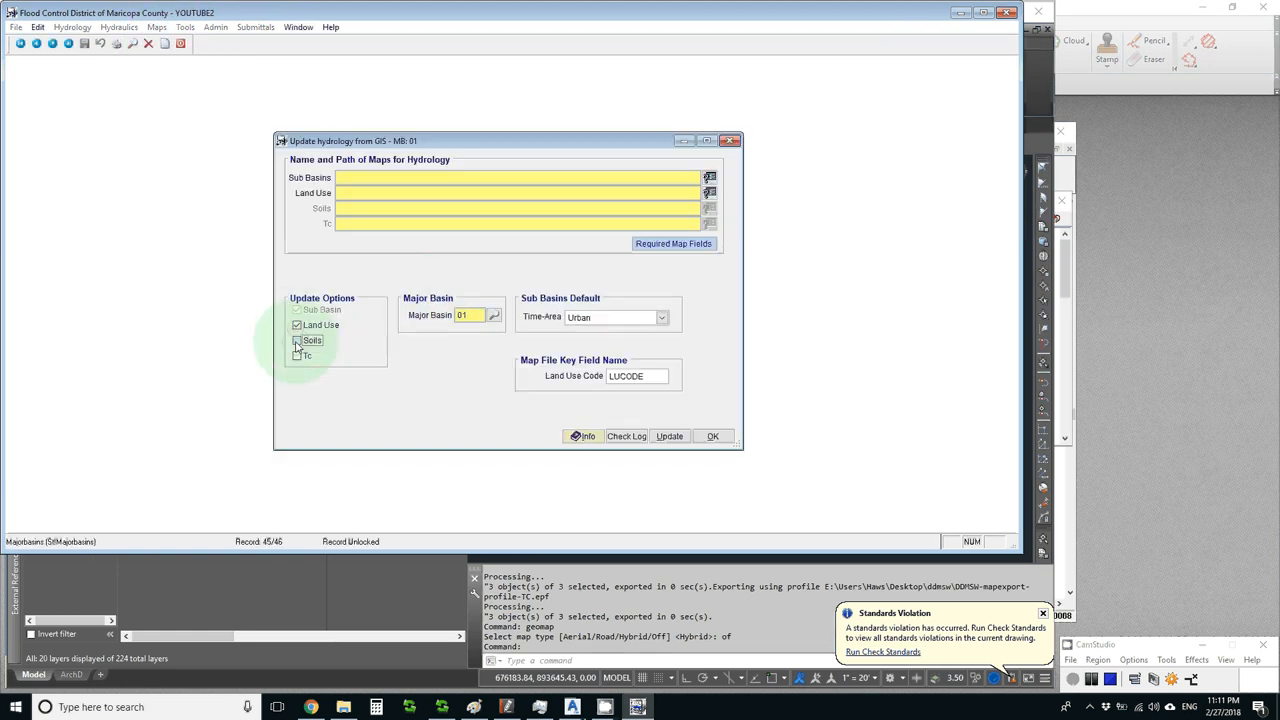
{"action": "left_click", "coordinate": [296, 340]}
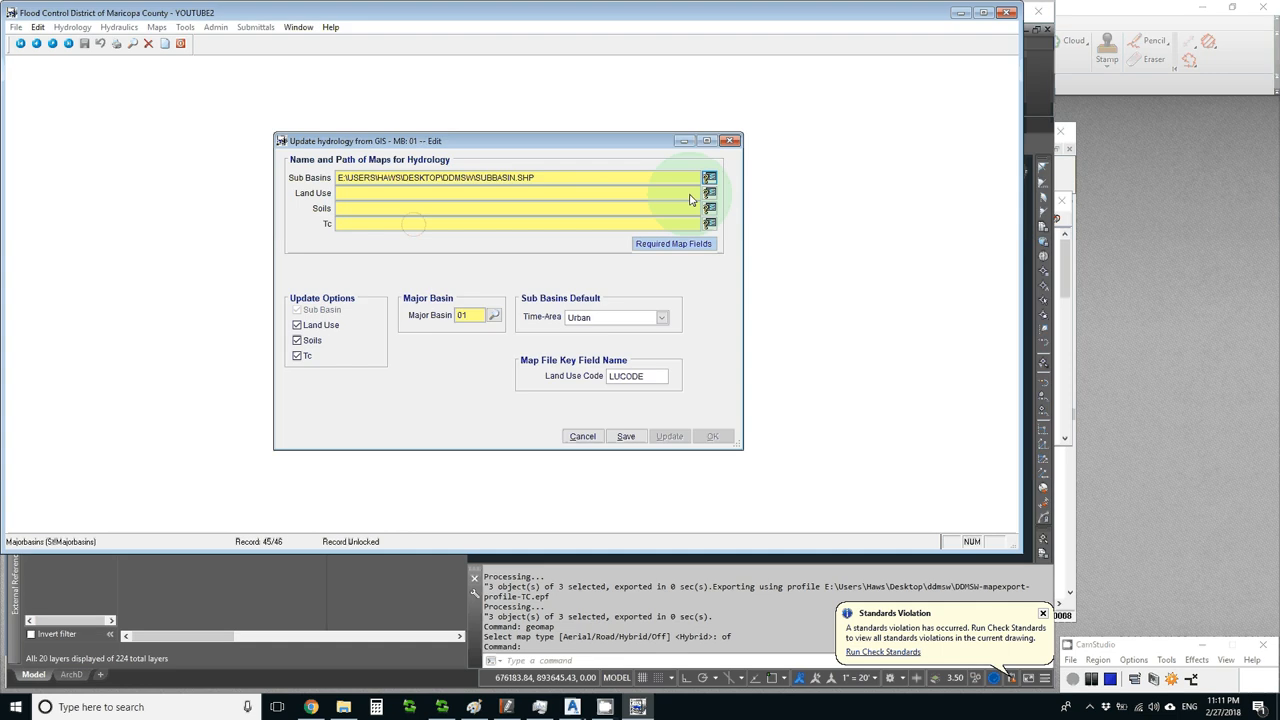
{"action": "left_click", "coordinate": [708, 196]}
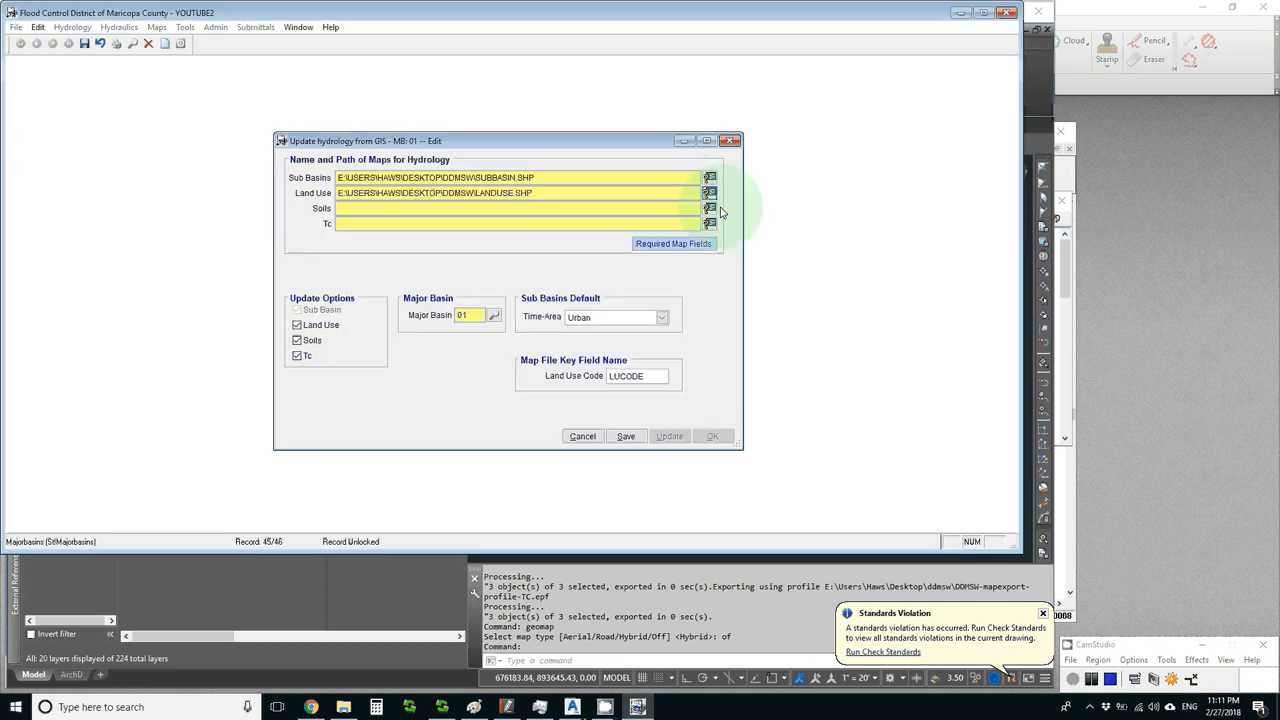
{"action": "left_click", "coordinate": [710, 208]}
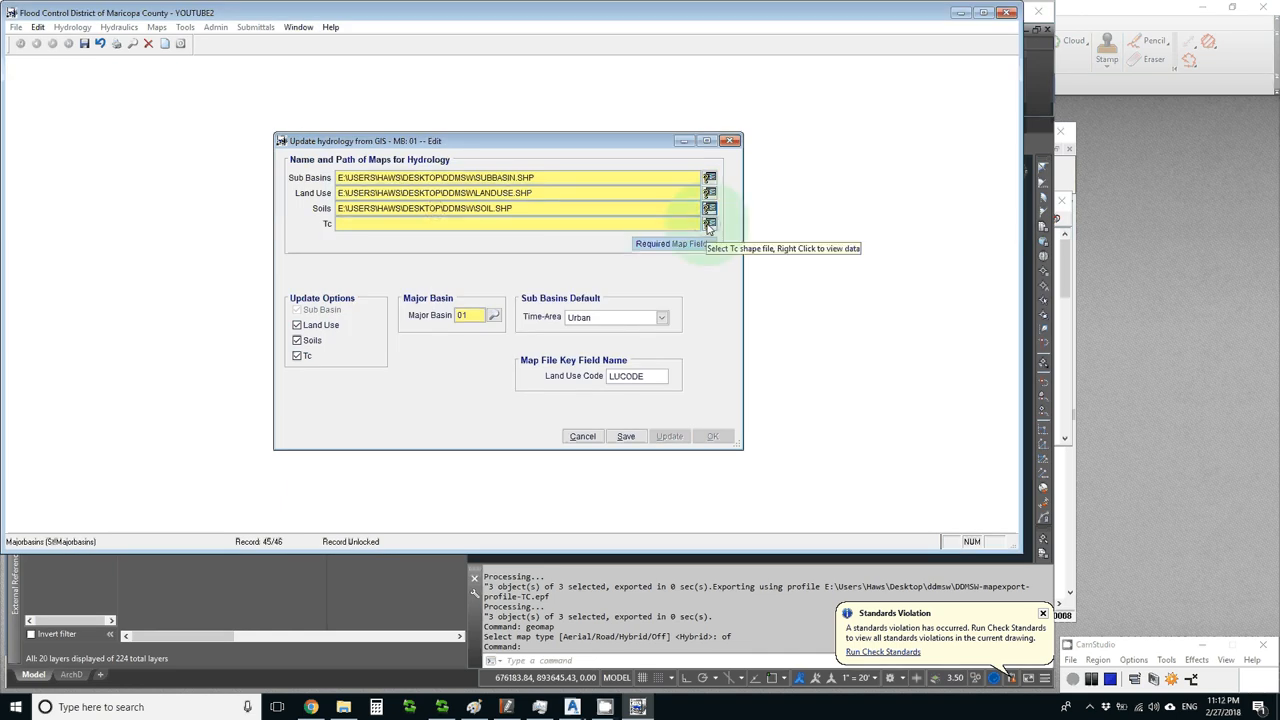
{"action": "left_click", "coordinate": [710, 222]}
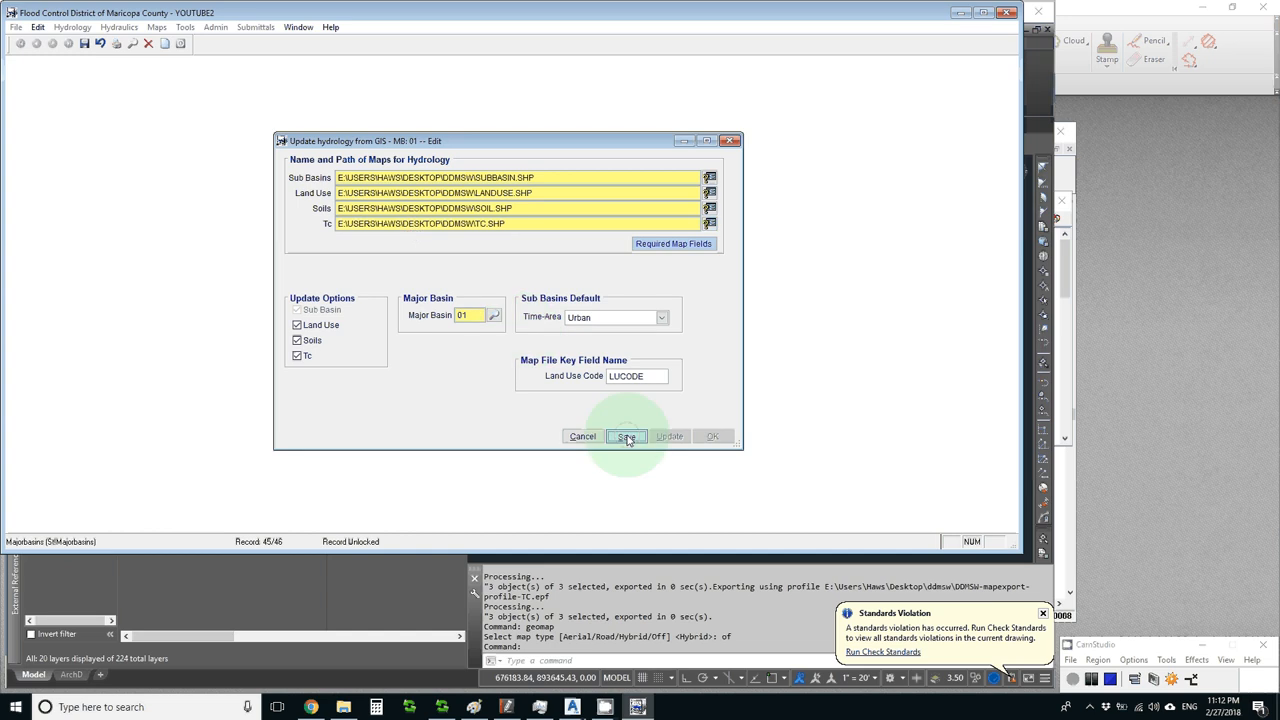
Save the map paths and run the hydrology update for major basin 01, confirming with Yes
{"action": "left_click", "coordinate": [624, 436]}
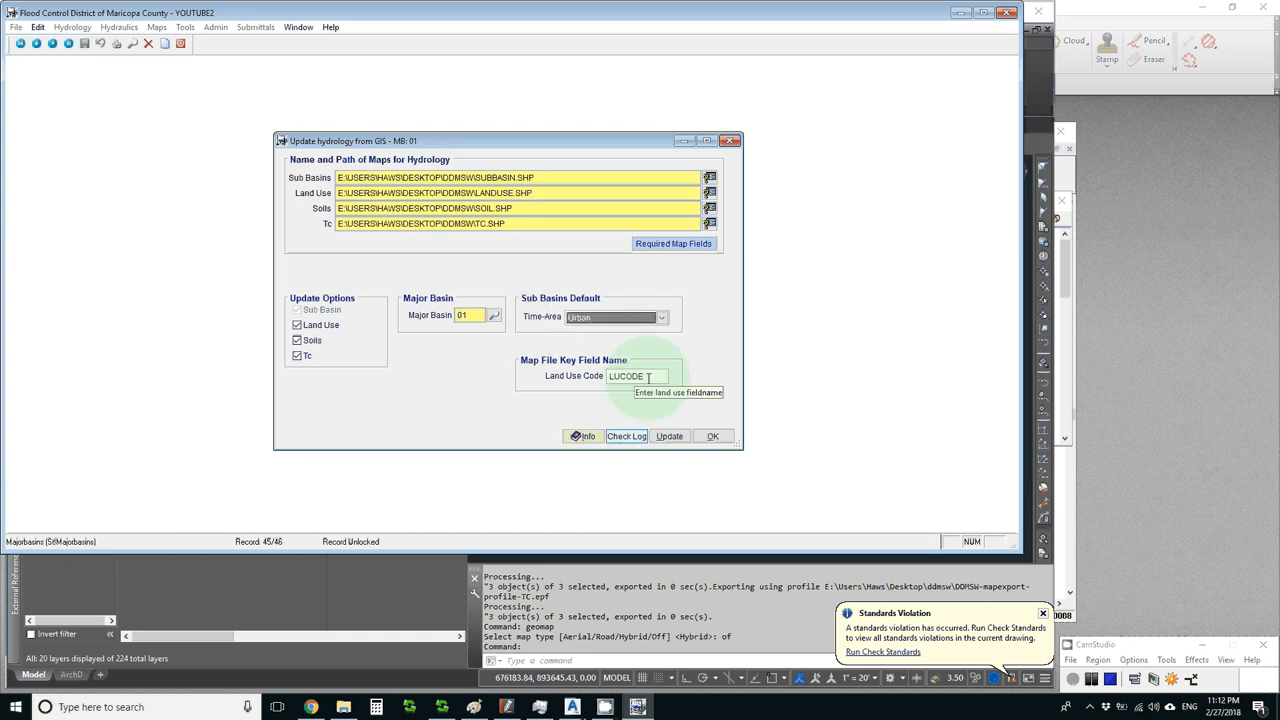
{"action": "left_click", "coordinate": [668, 436]}
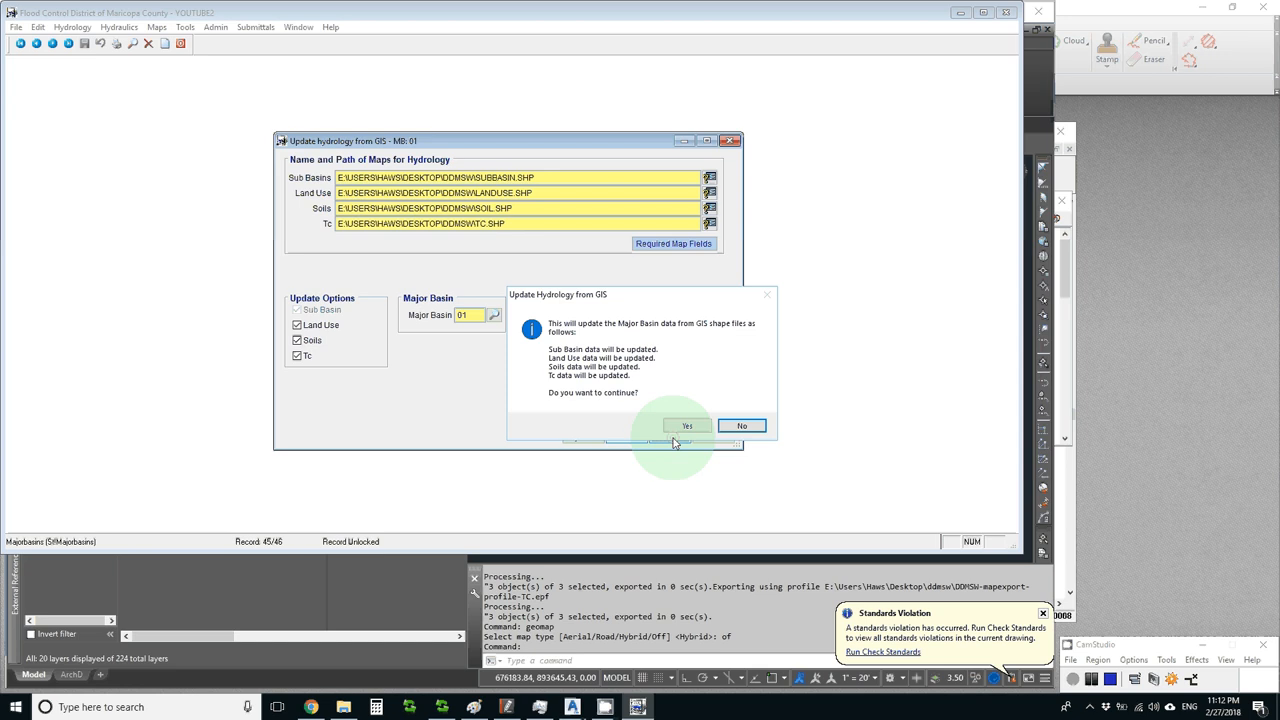
{"action": "left_click", "coordinate": [688, 426]}
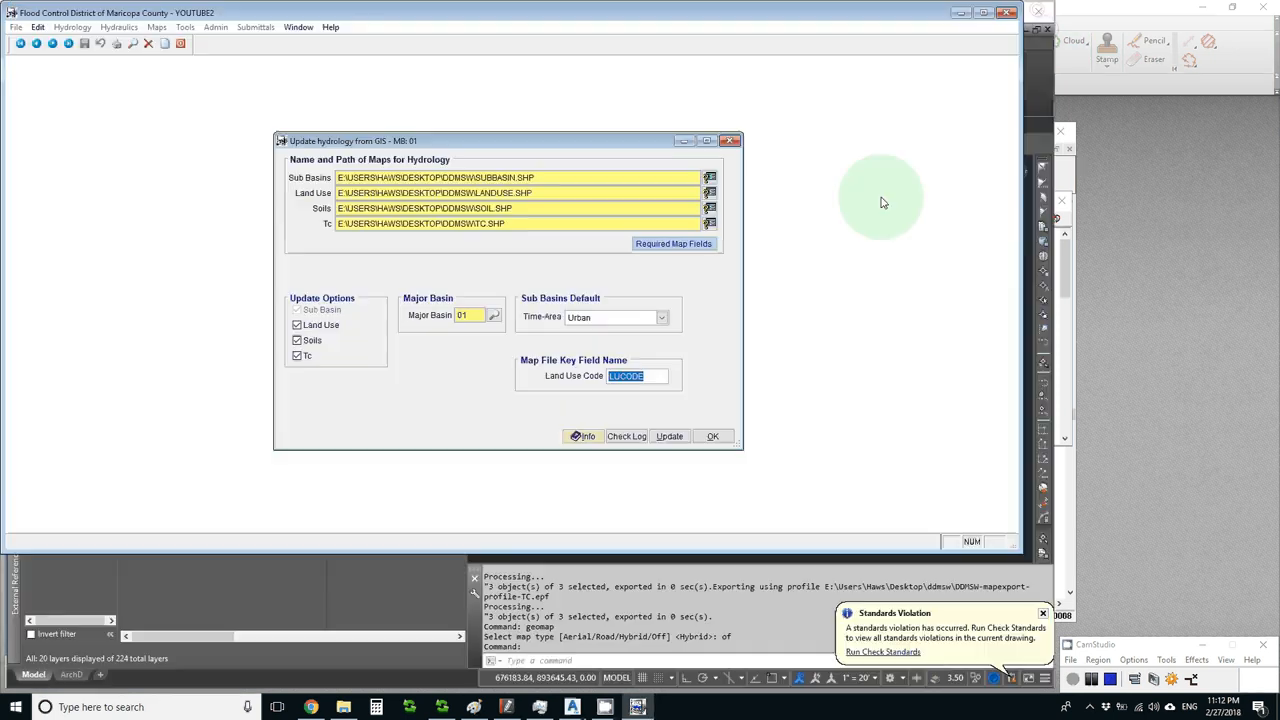
{"action": "mouse_move", "coordinate": [572, 432]}
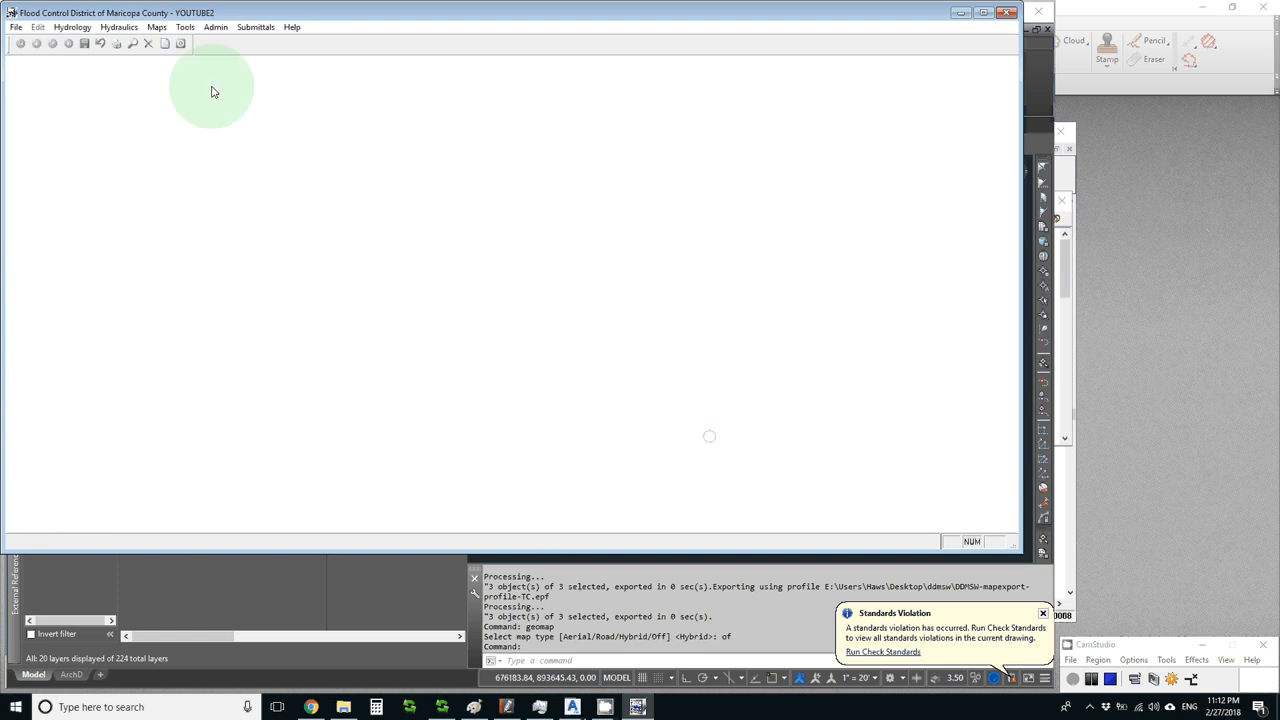
Print the Hydrology – Sub Basins report from the report list
{"action": "left_click", "coordinate": [72, 28]}
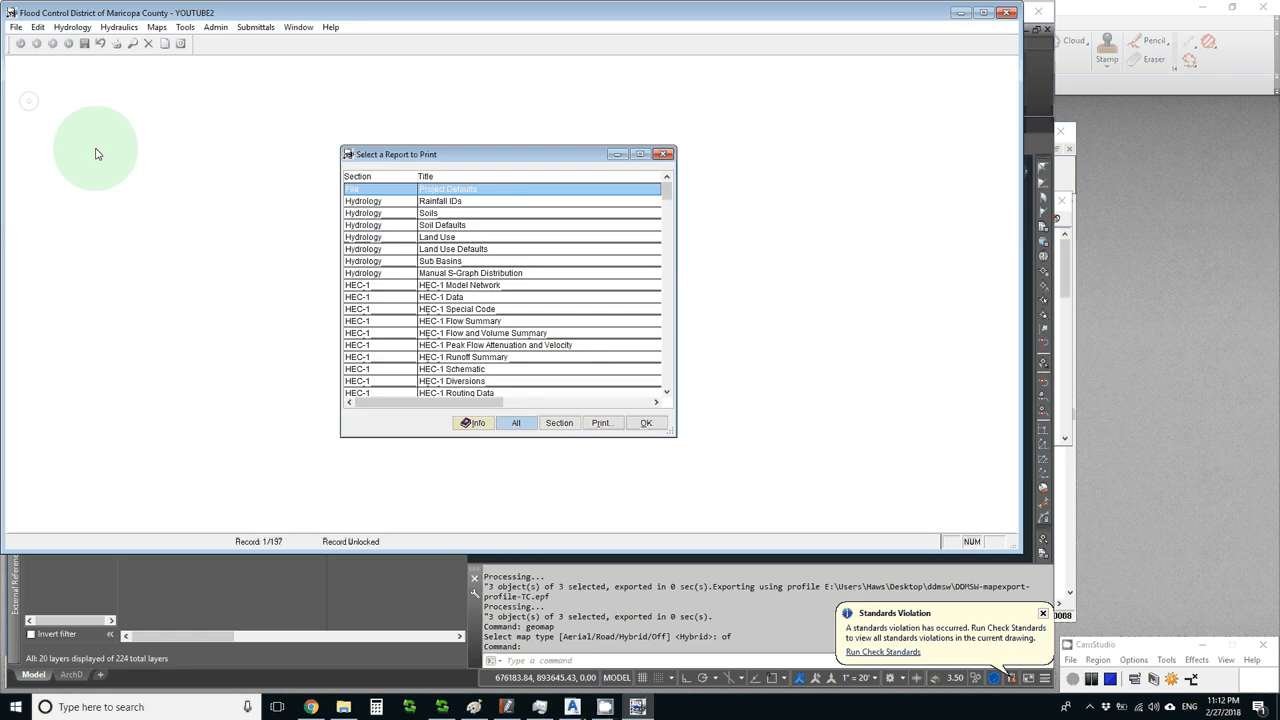
{"action": "left_click", "coordinate": [440, 260]}
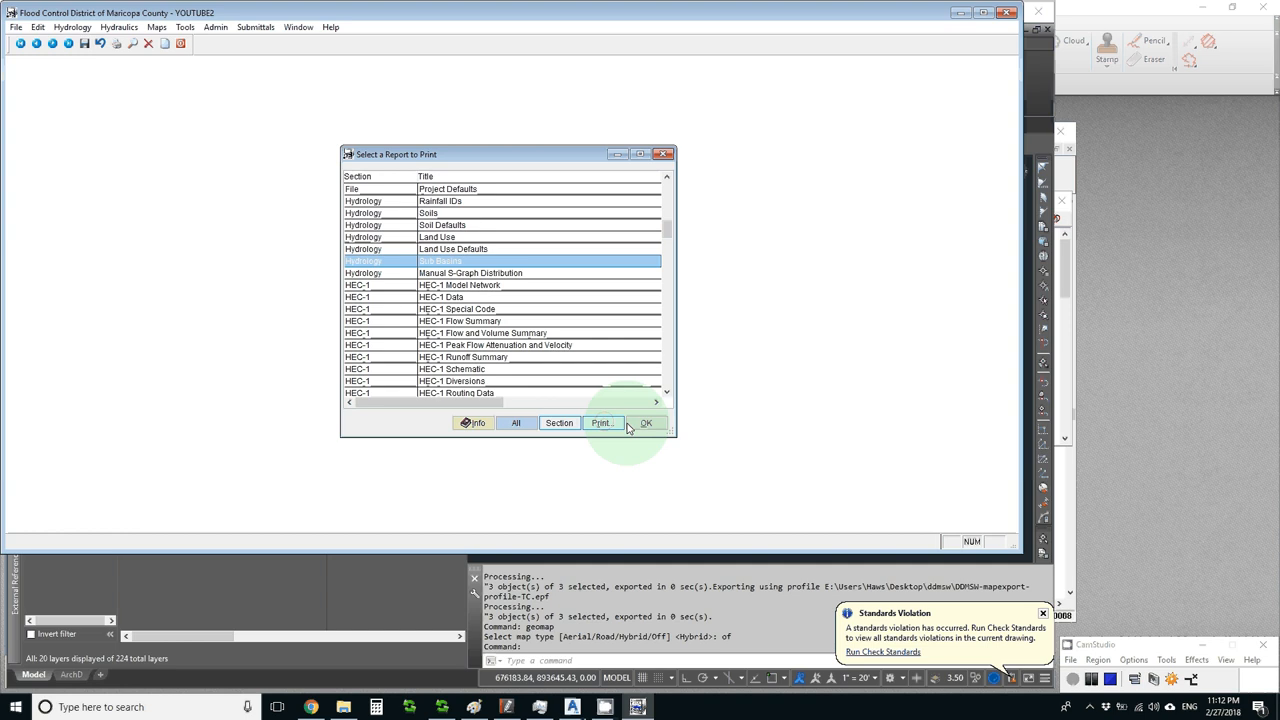
{"action": "left_click", "coordinate": [646, 424]}
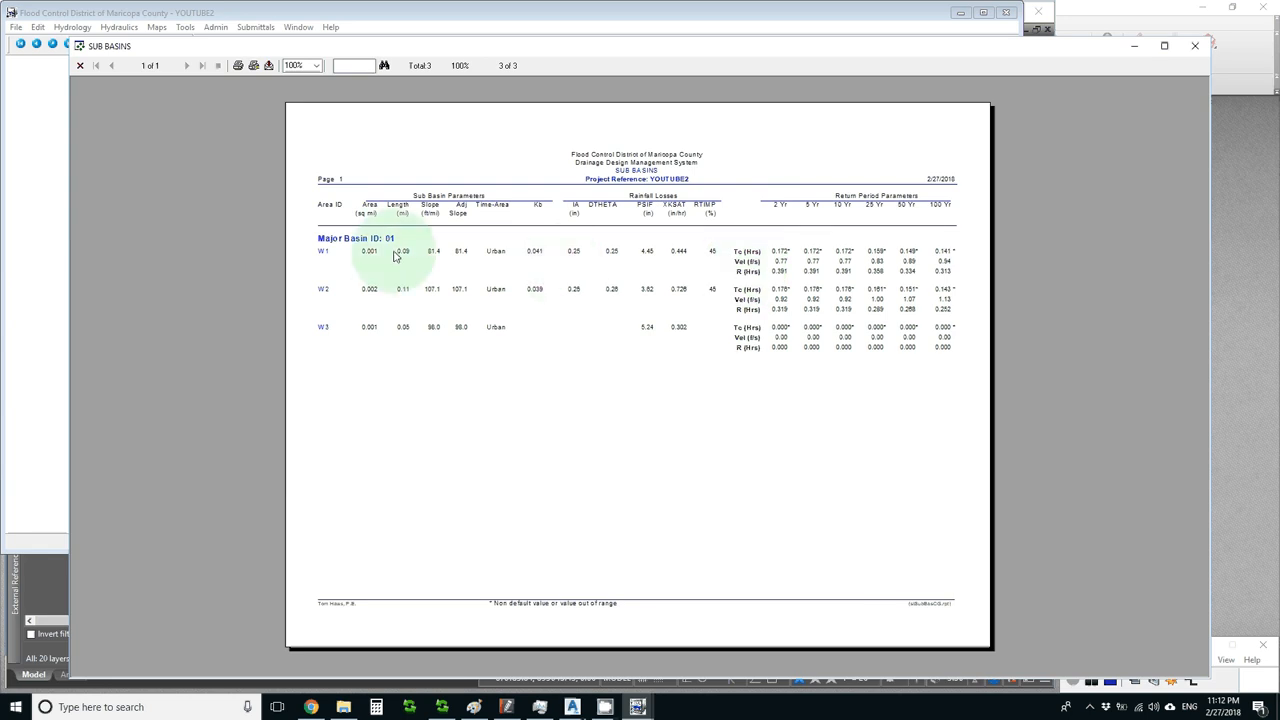
{"action": "mouse_move", "coordinate": [588, 256]}
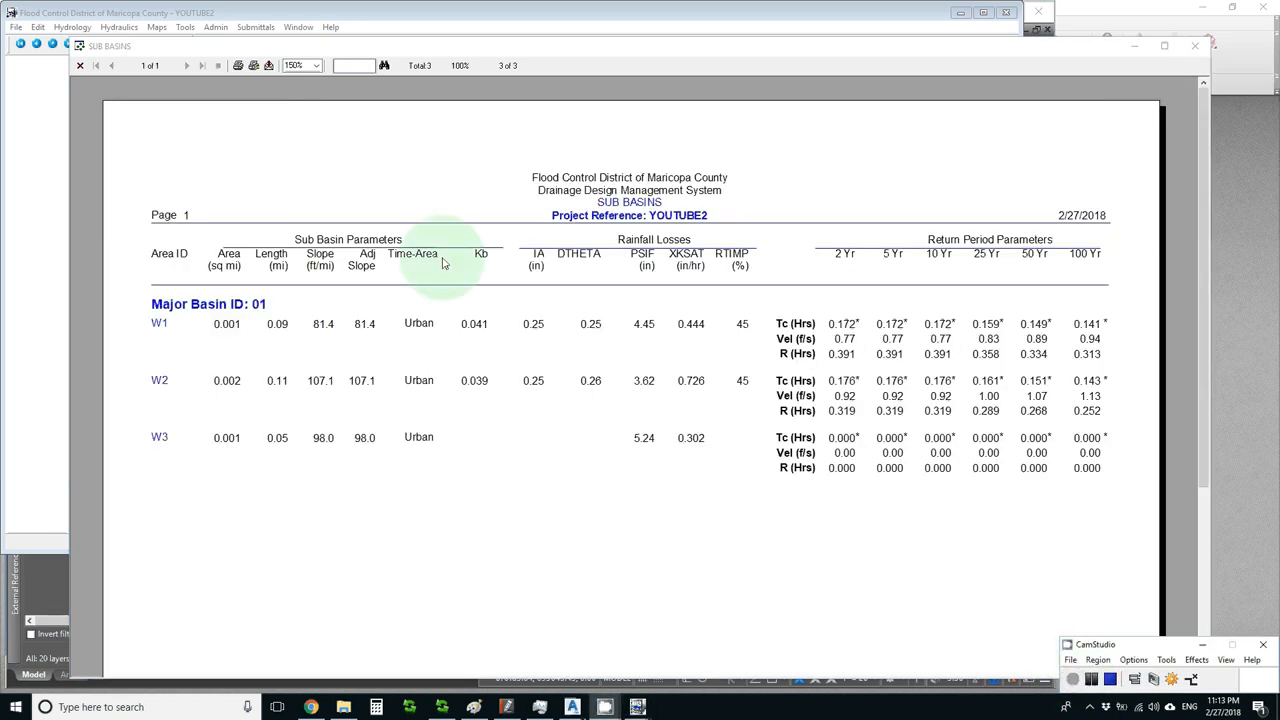
{"action": "mouse_move", "coordinate": [458, 310]}
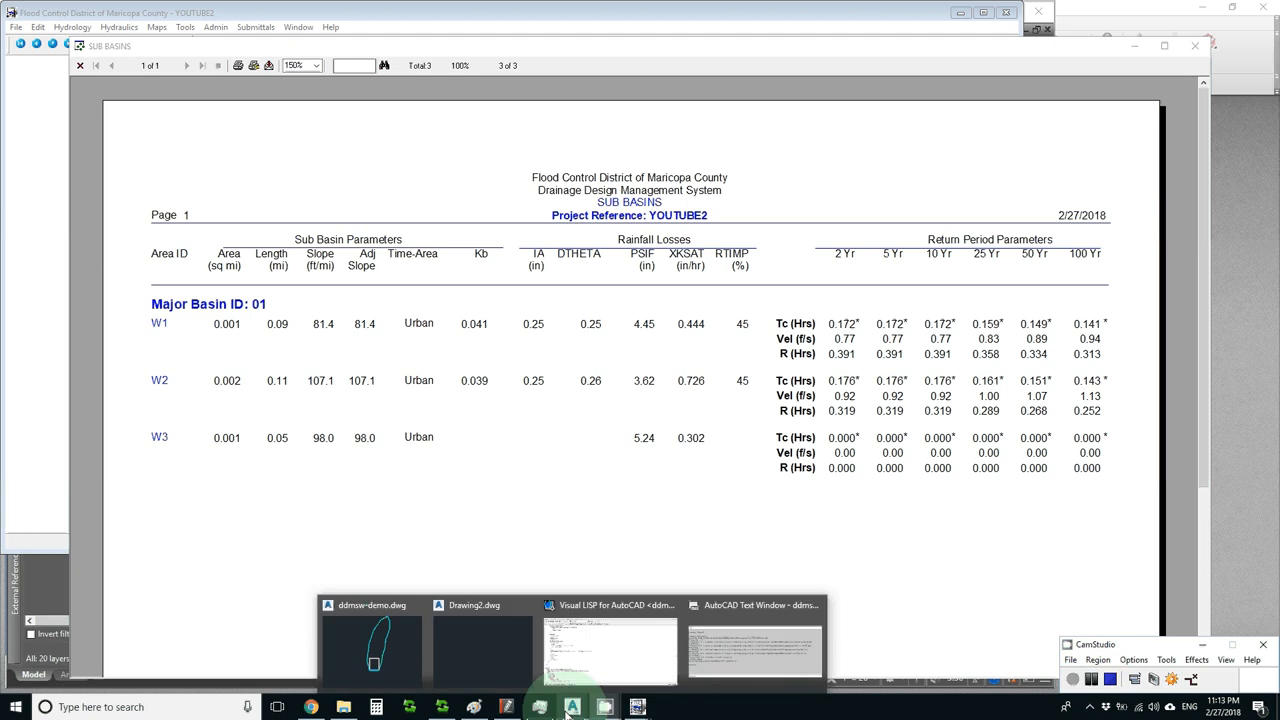
{"action": "mouse_move", "coordinate": [372, 650]}
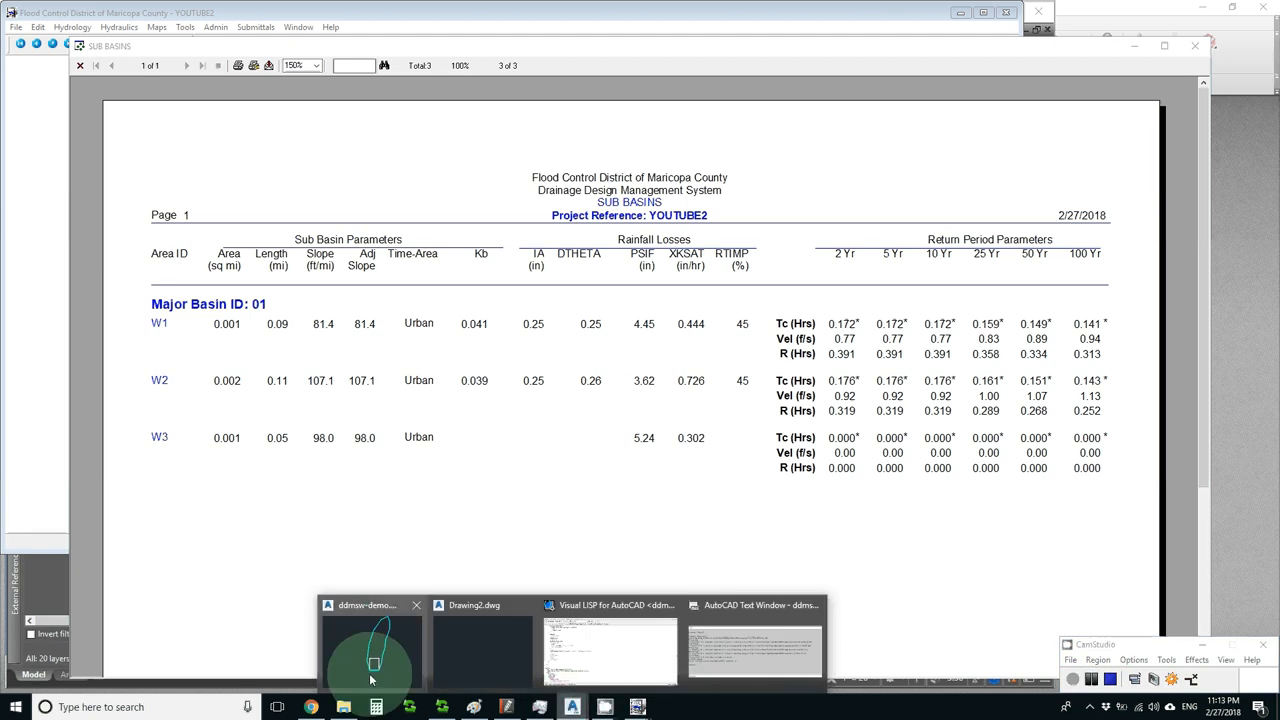